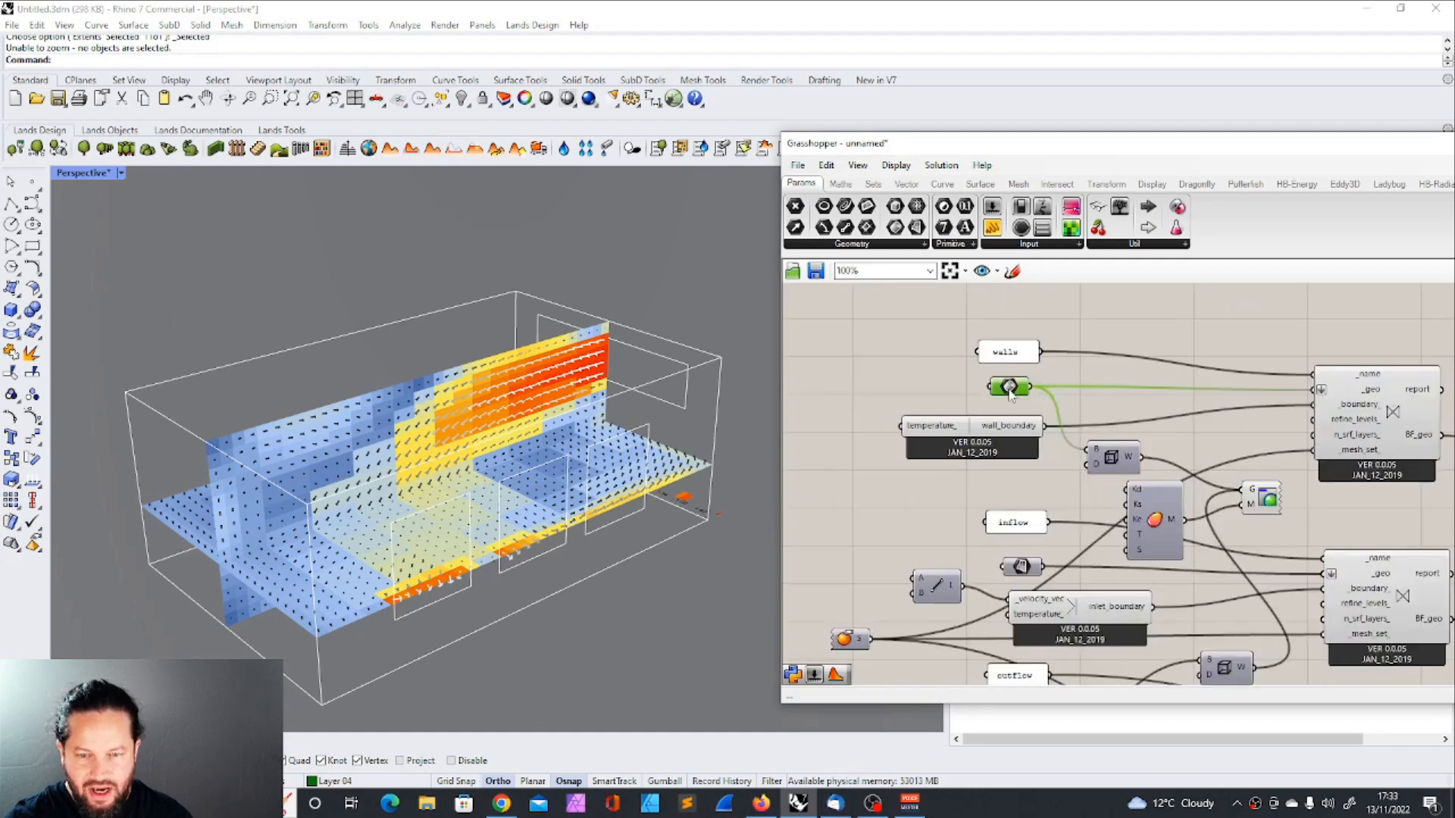
mouse_move(455, 271)
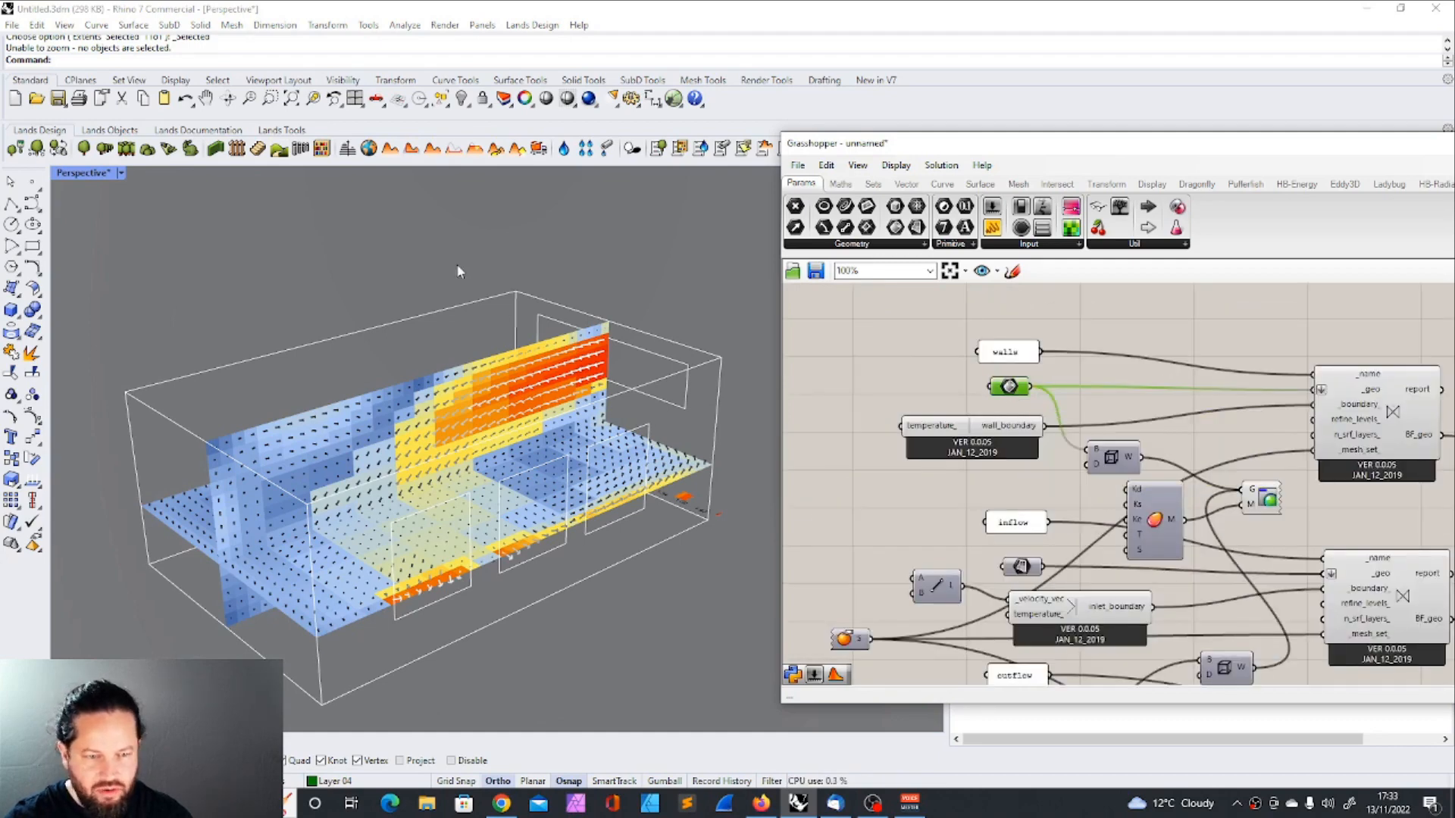
mouse_move(576, 502)
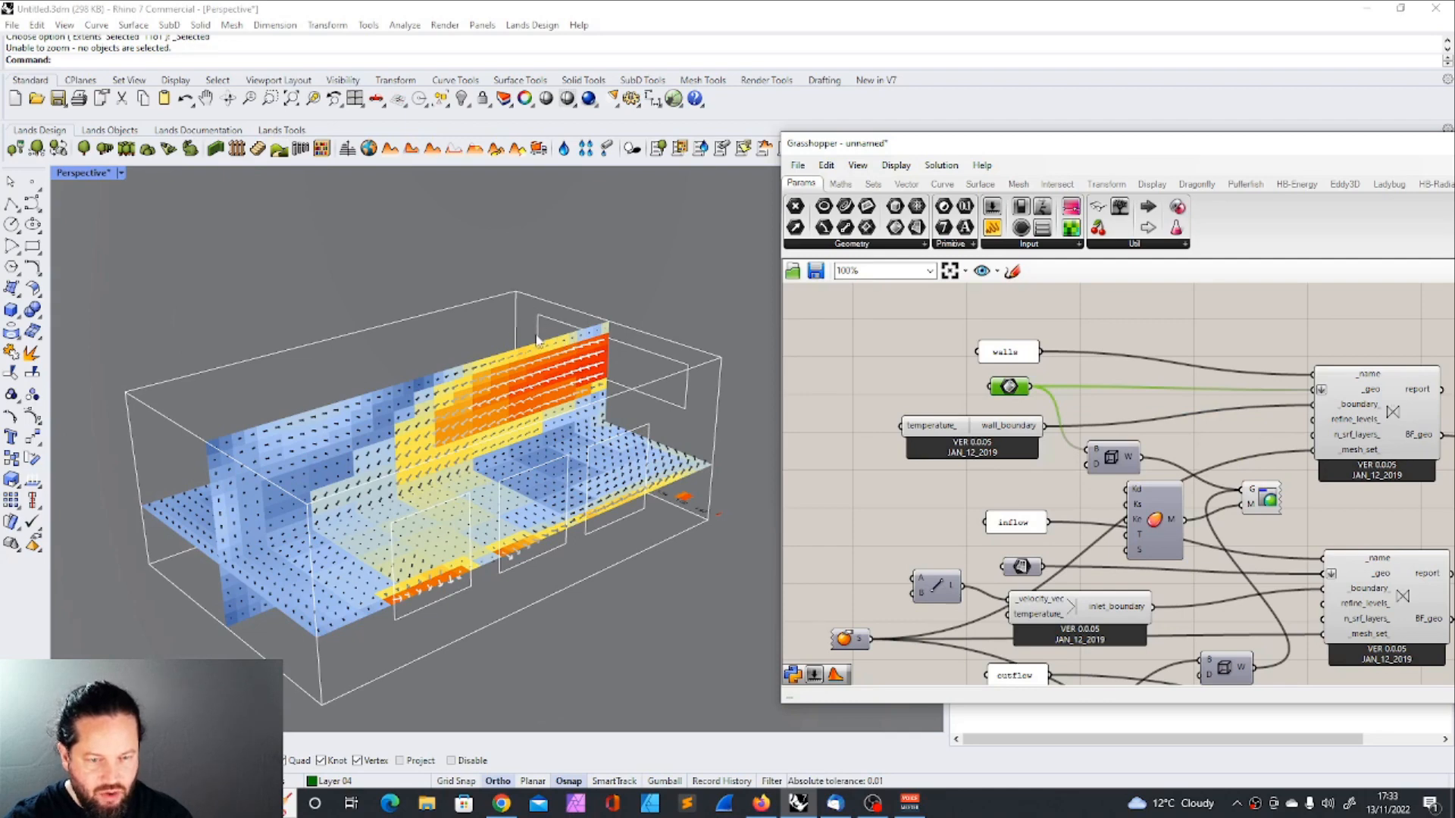
mouse_move(449, 424)
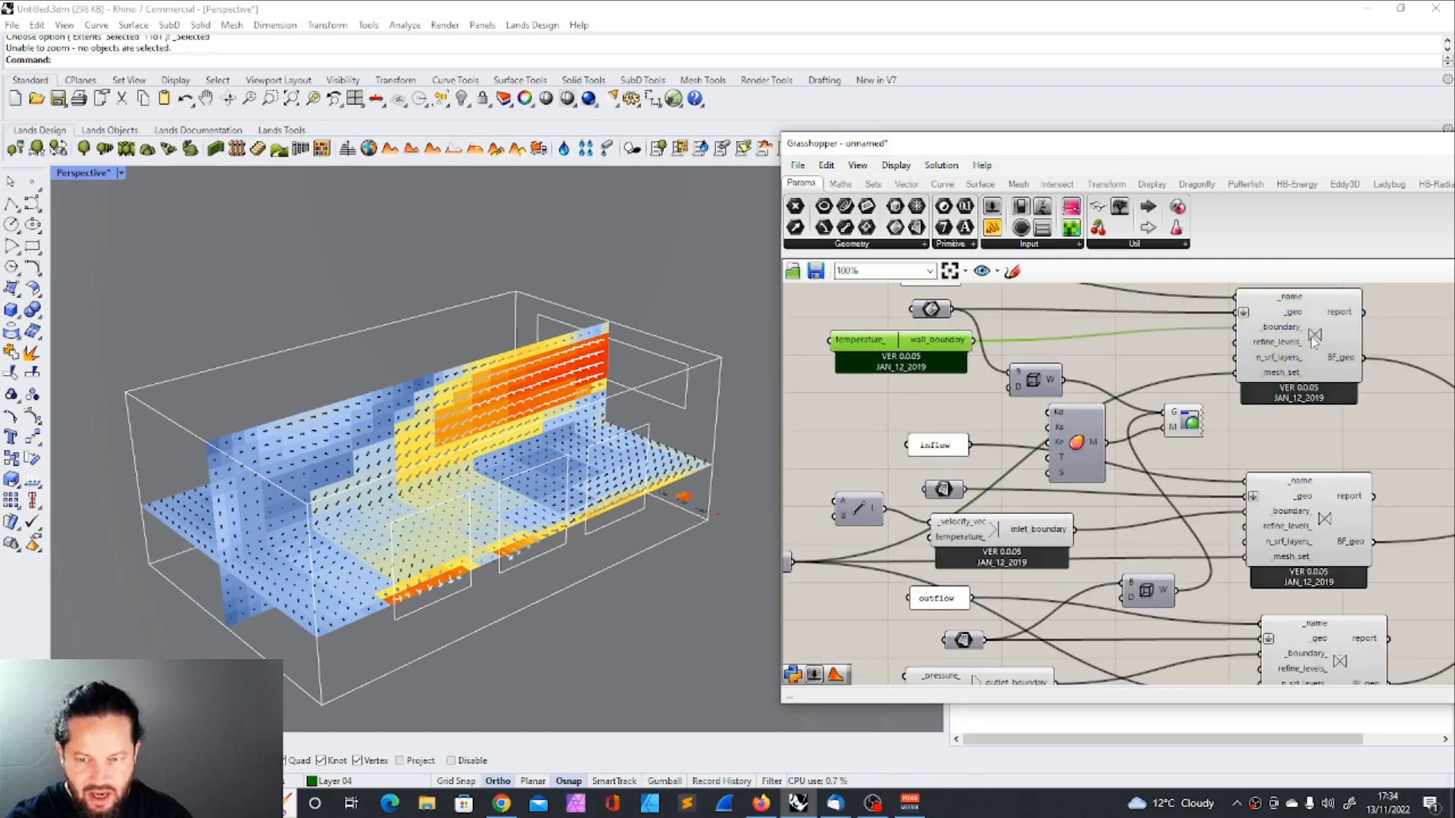
mouse_move(1281, 328)
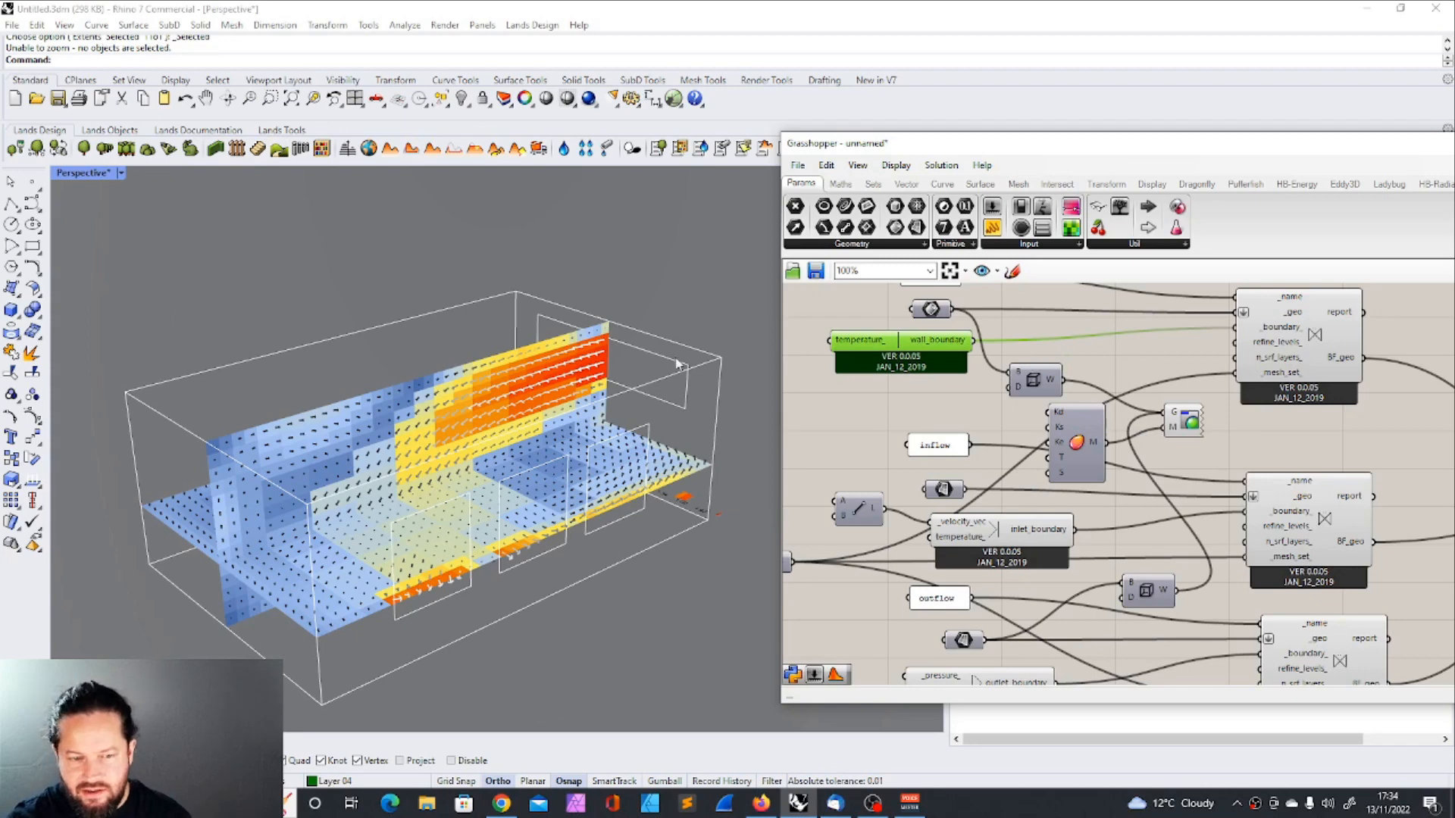
Step: Toggle the geometry preview of the line component from its context menu
scroll("down", 3)
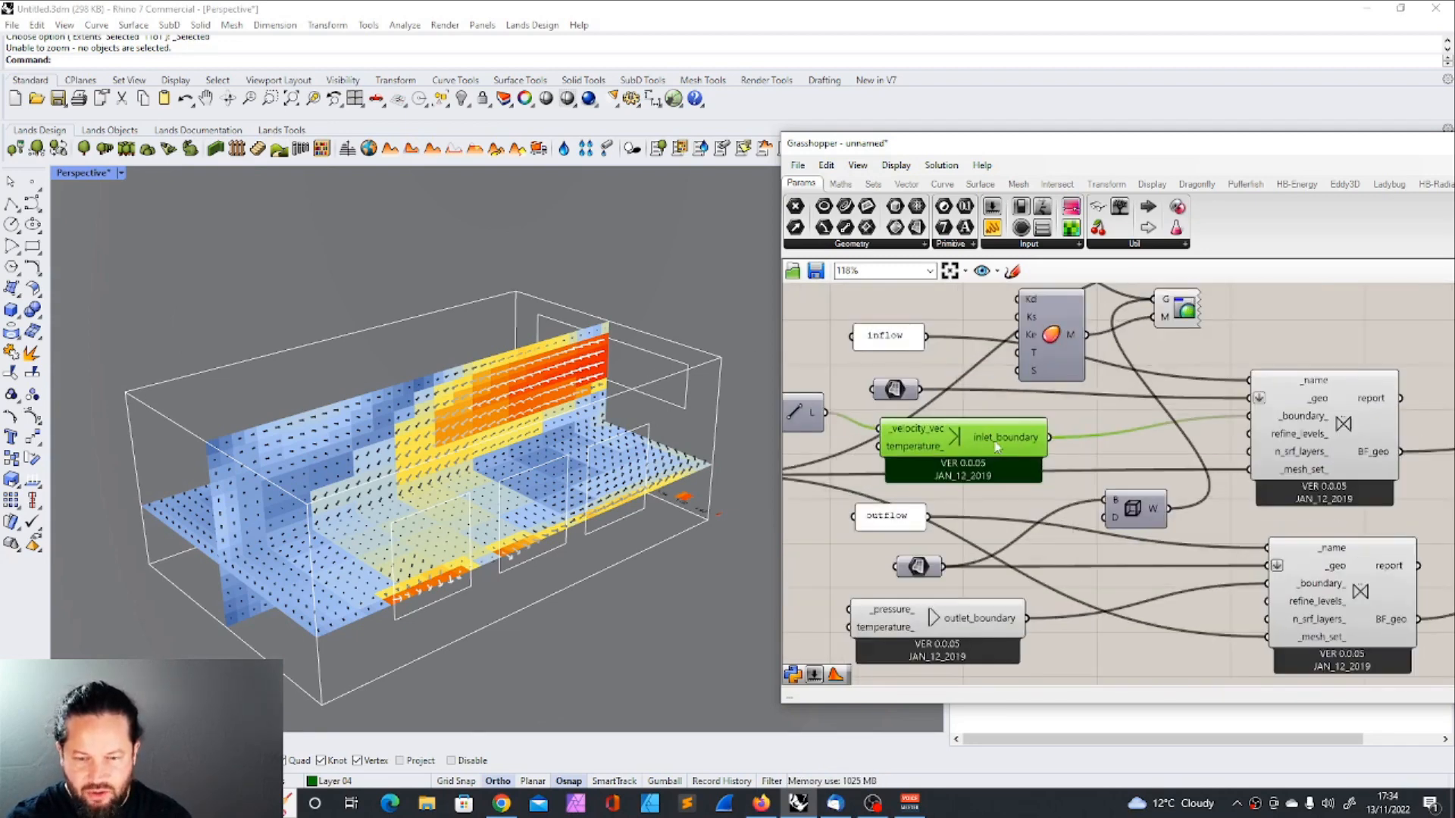
scroll("down", 3)
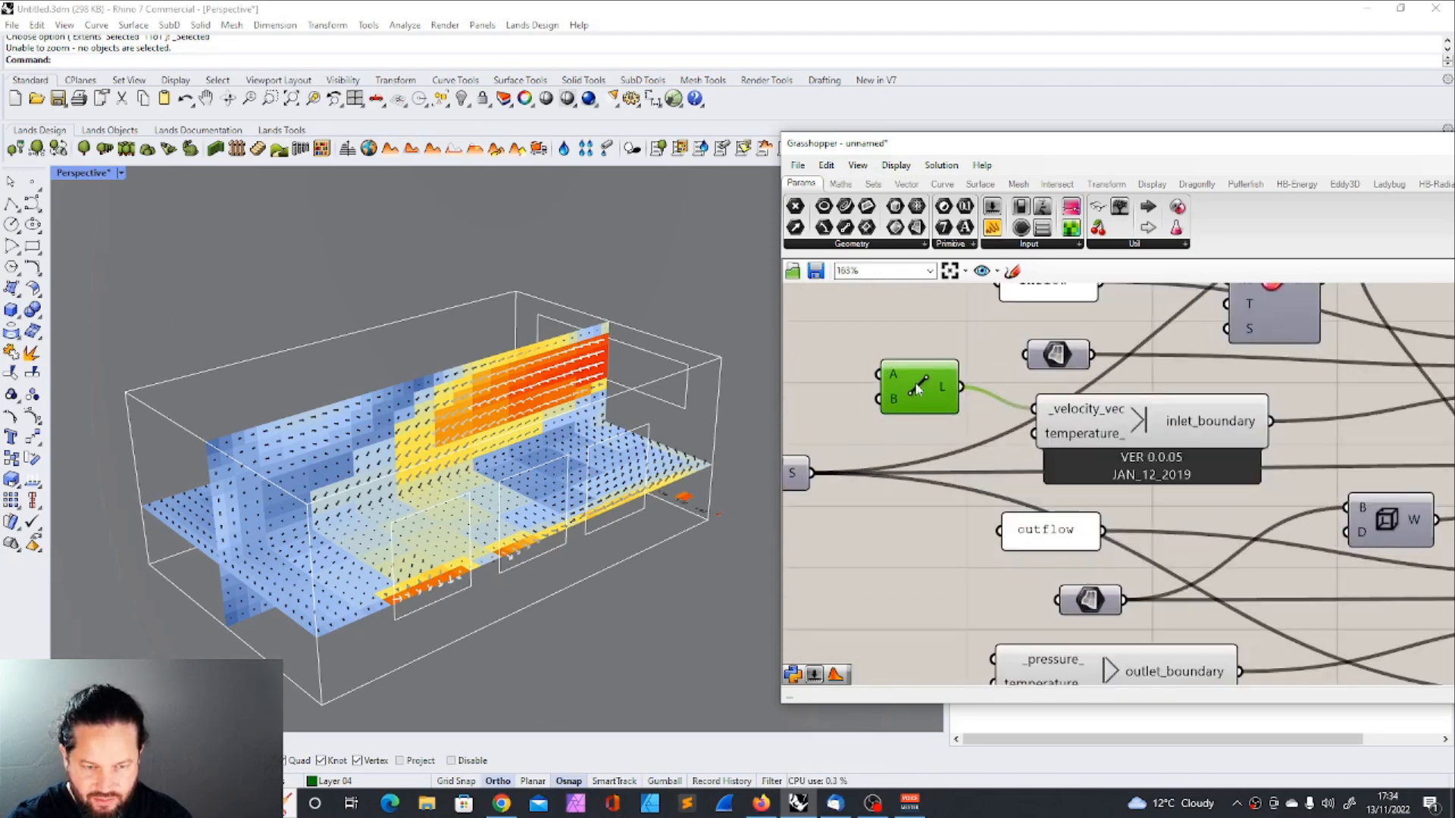
mouse_move(941, 394)
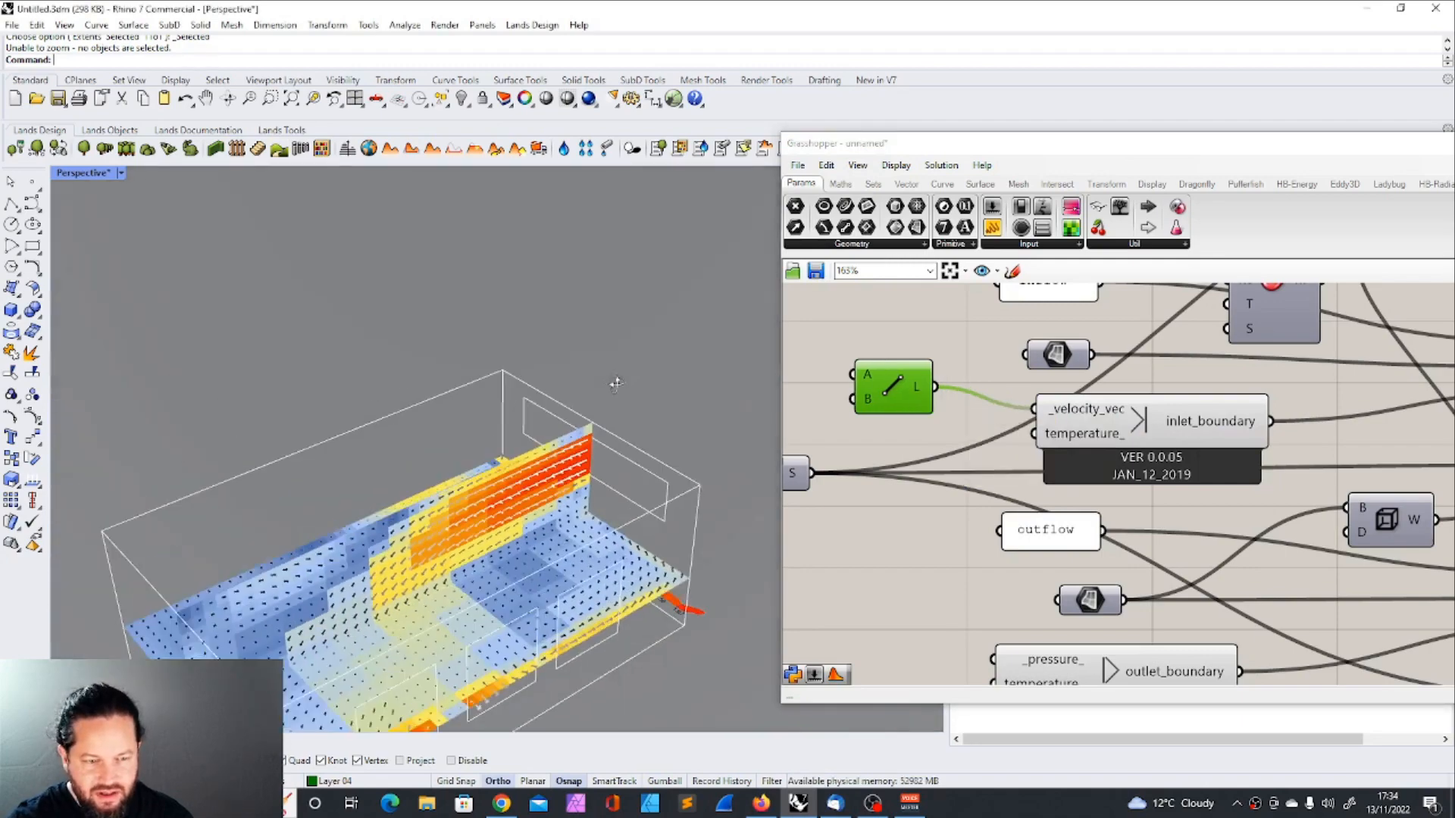
right_click(891, 388)
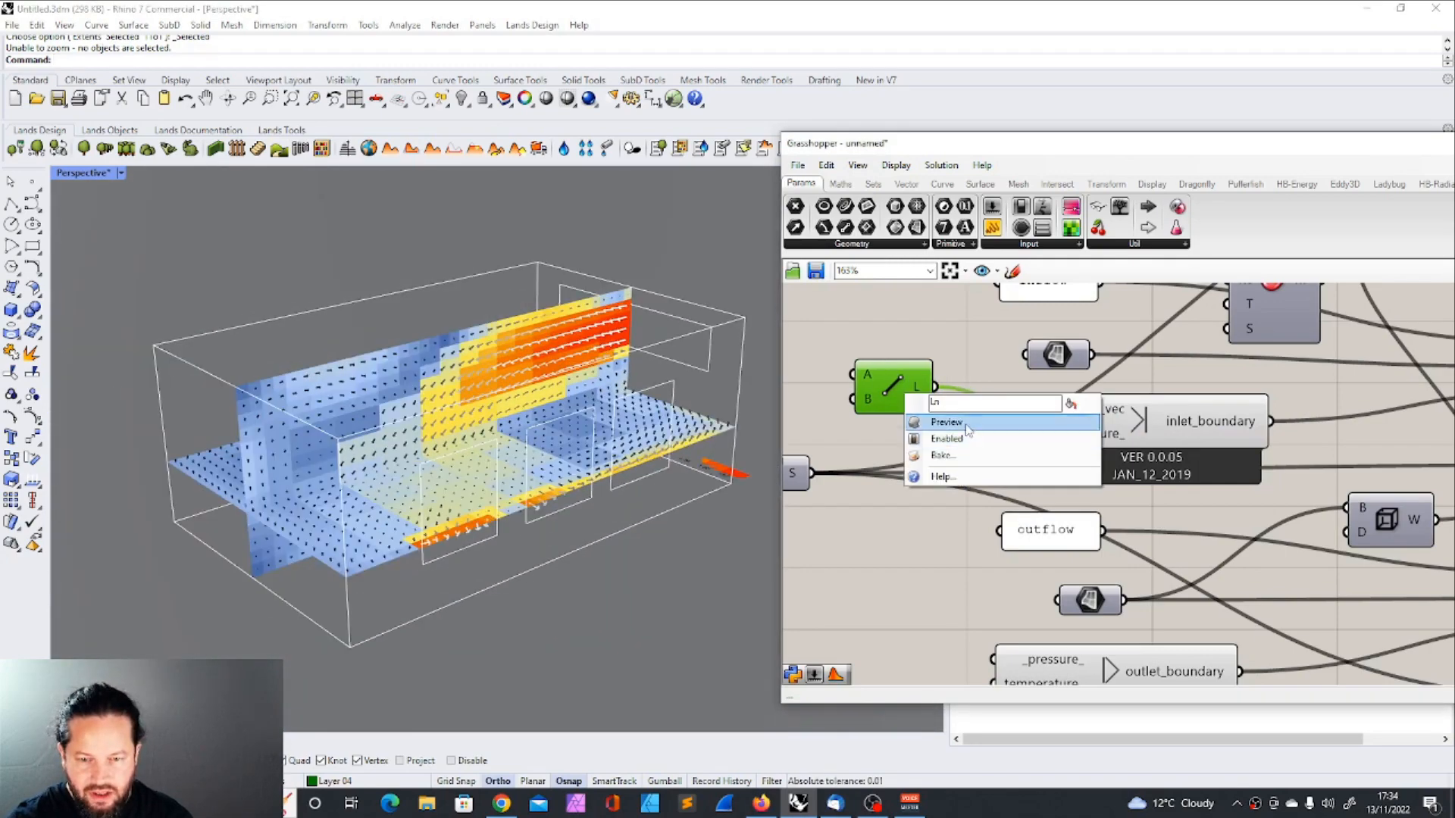
left_click(946, 421)
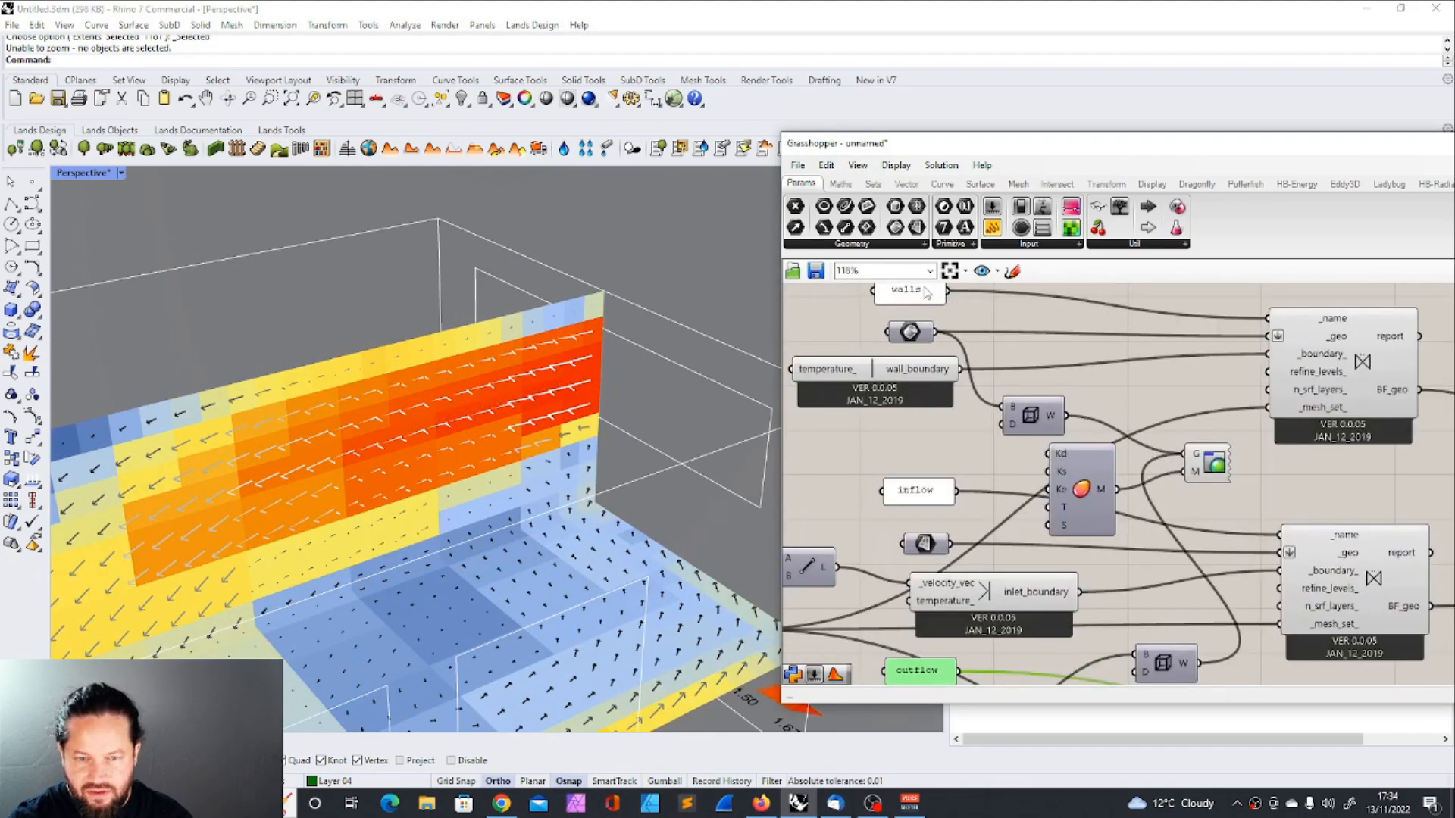
scroll("down", 3)
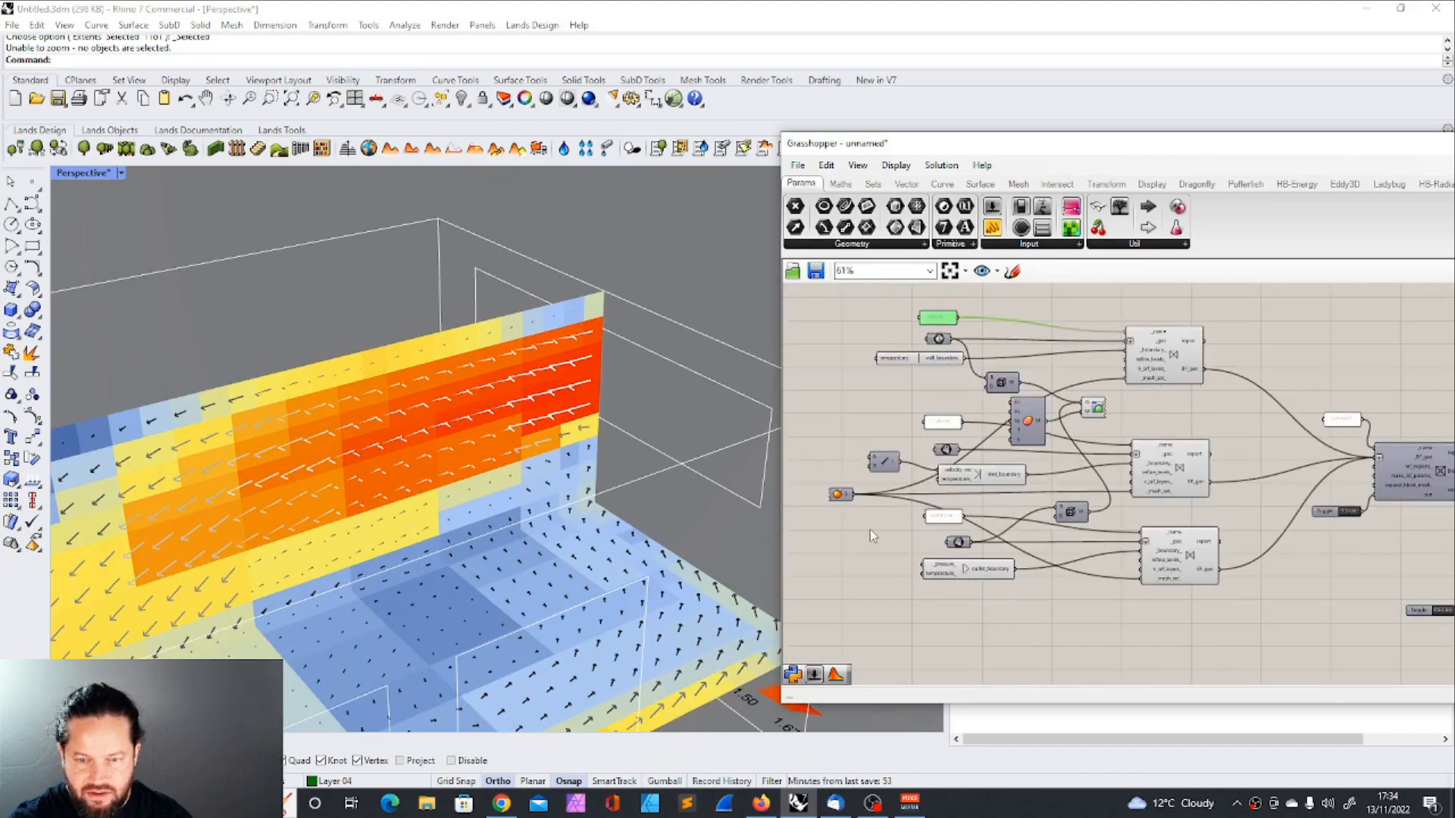
scroll("up", 3)
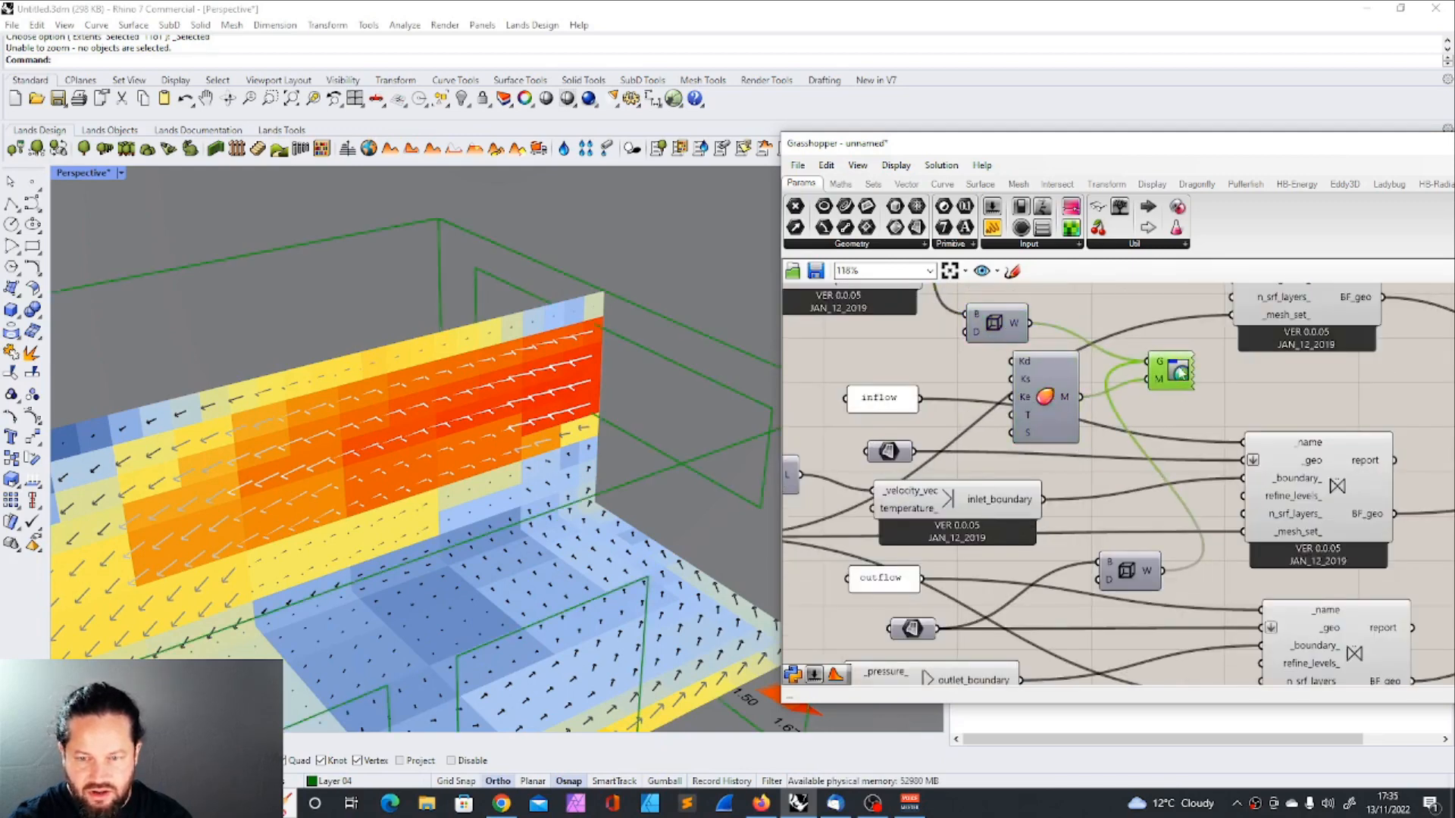
scroll("down", 3)
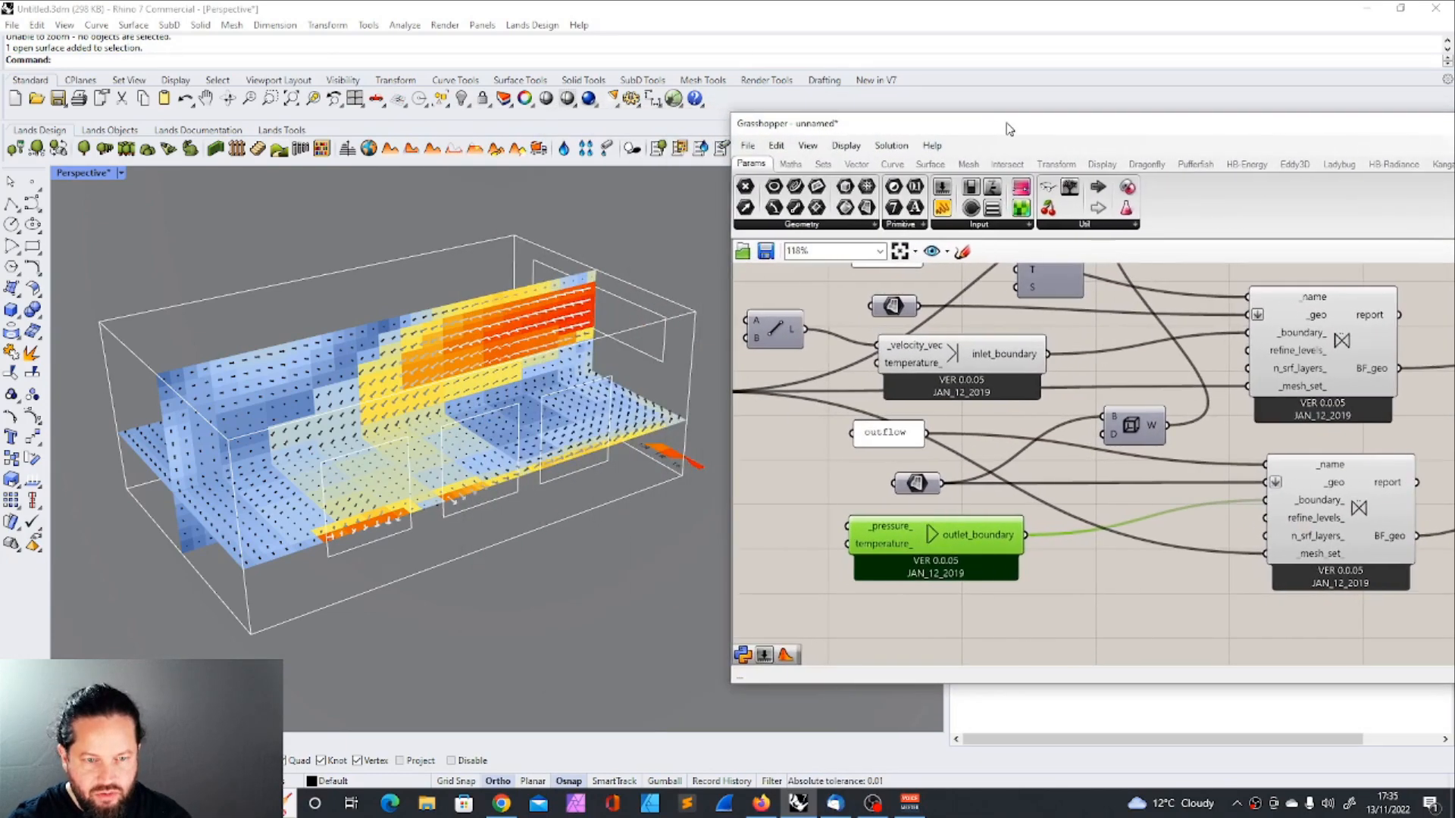
mouse_move(917, 482)
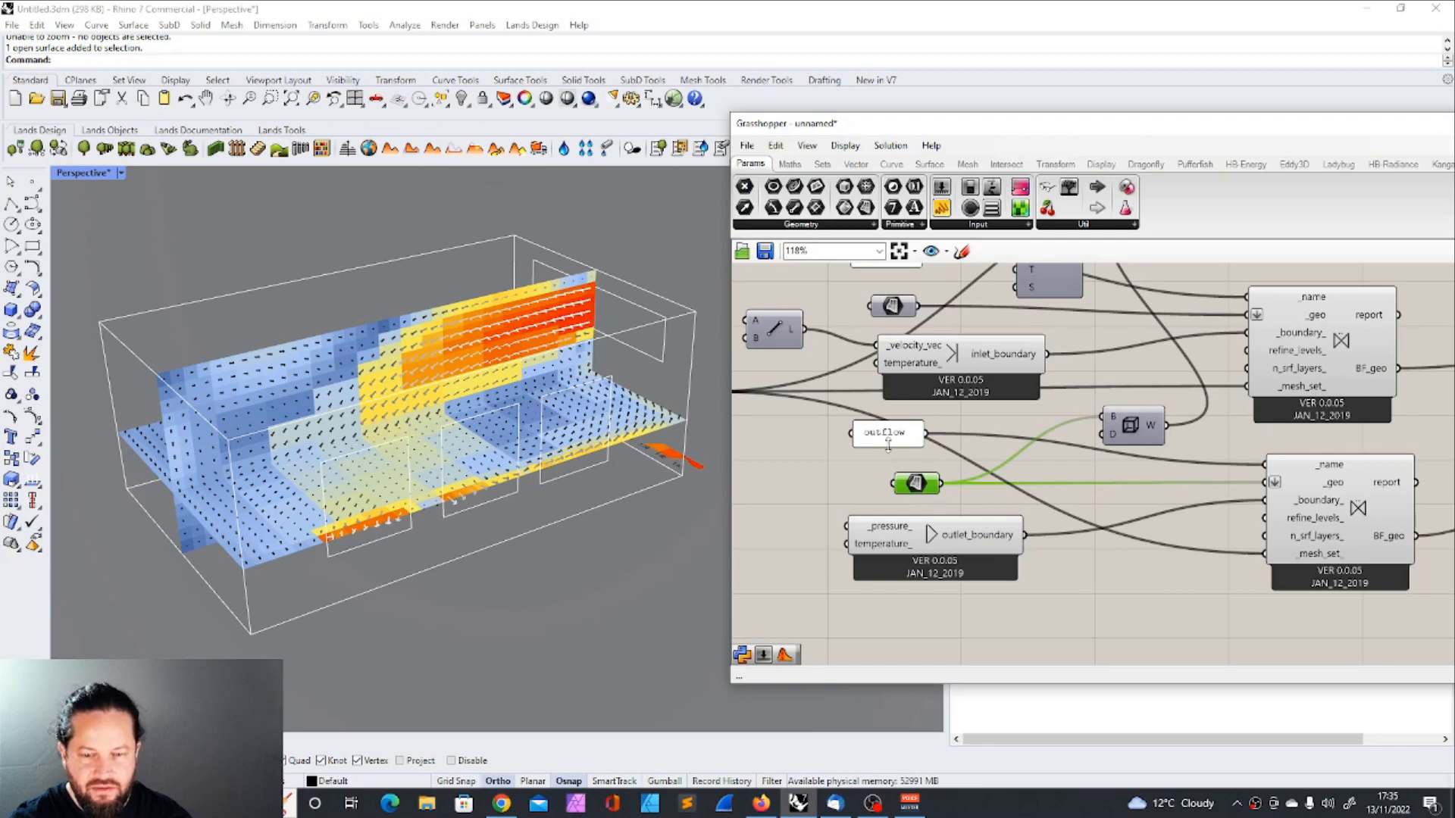
mouse_move(924, 542)
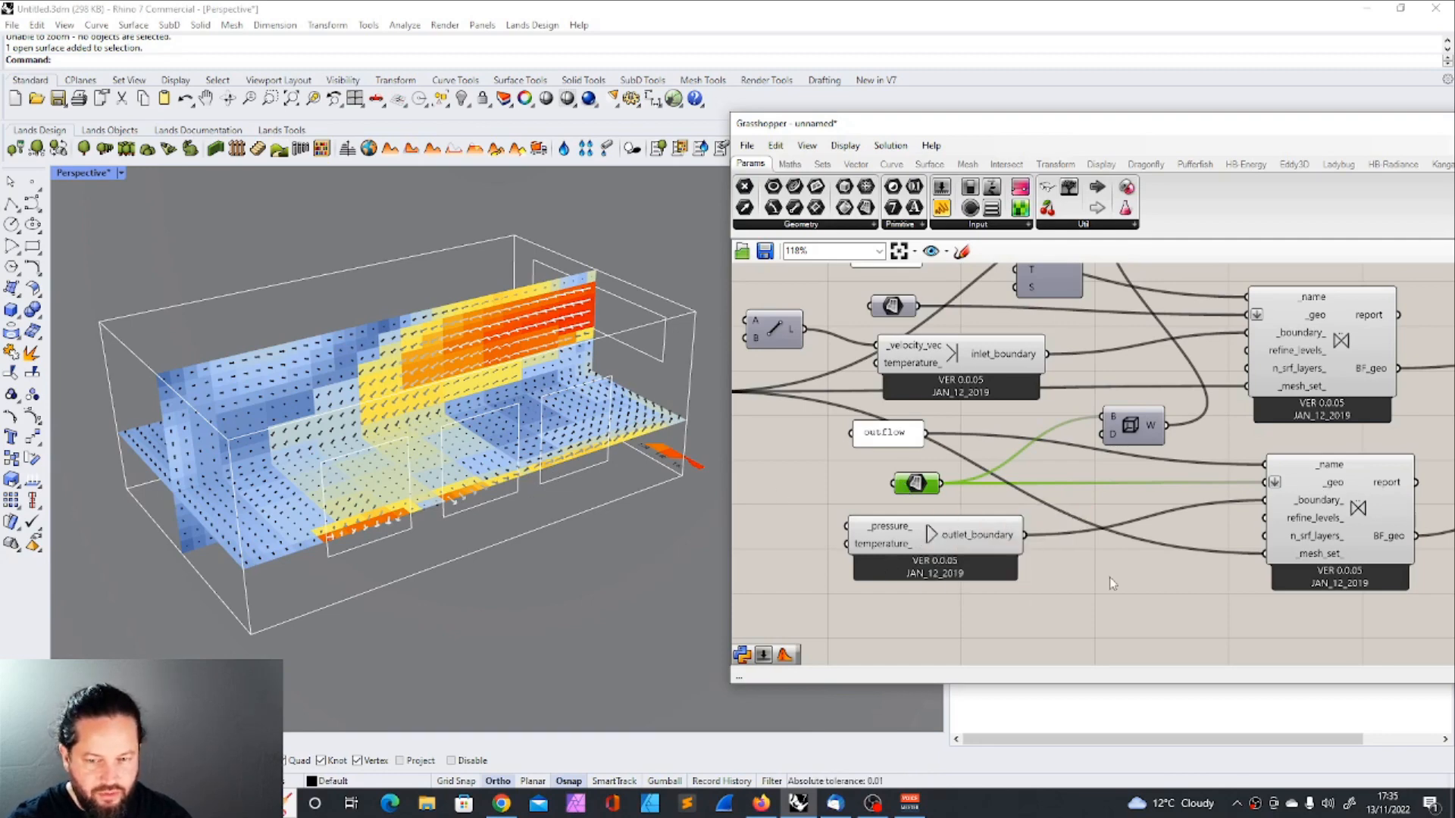
Step: Select the Butterfly heat transfer recipe component in the definition
scroll("down", 3)
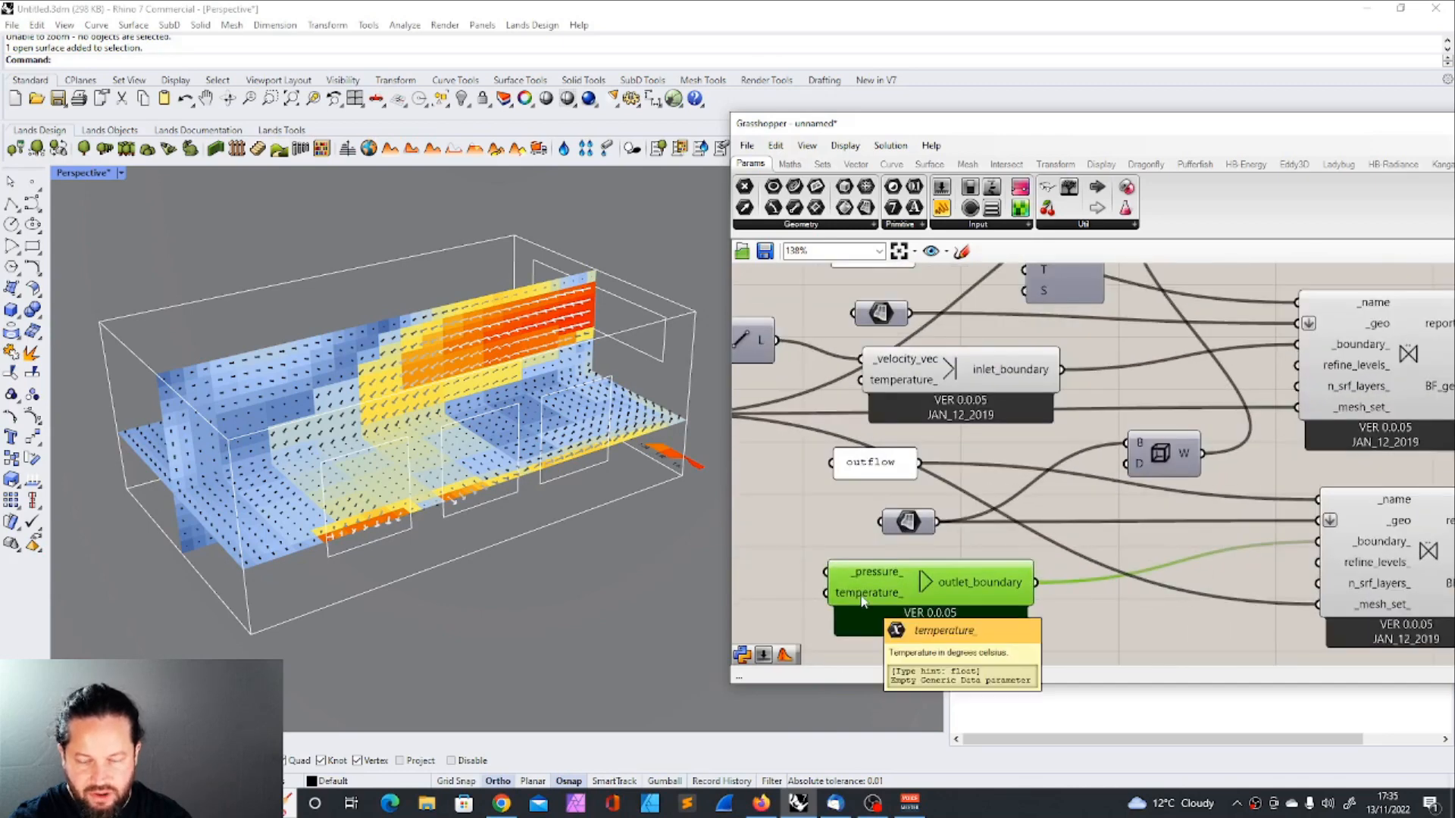
scroll("down", 3)
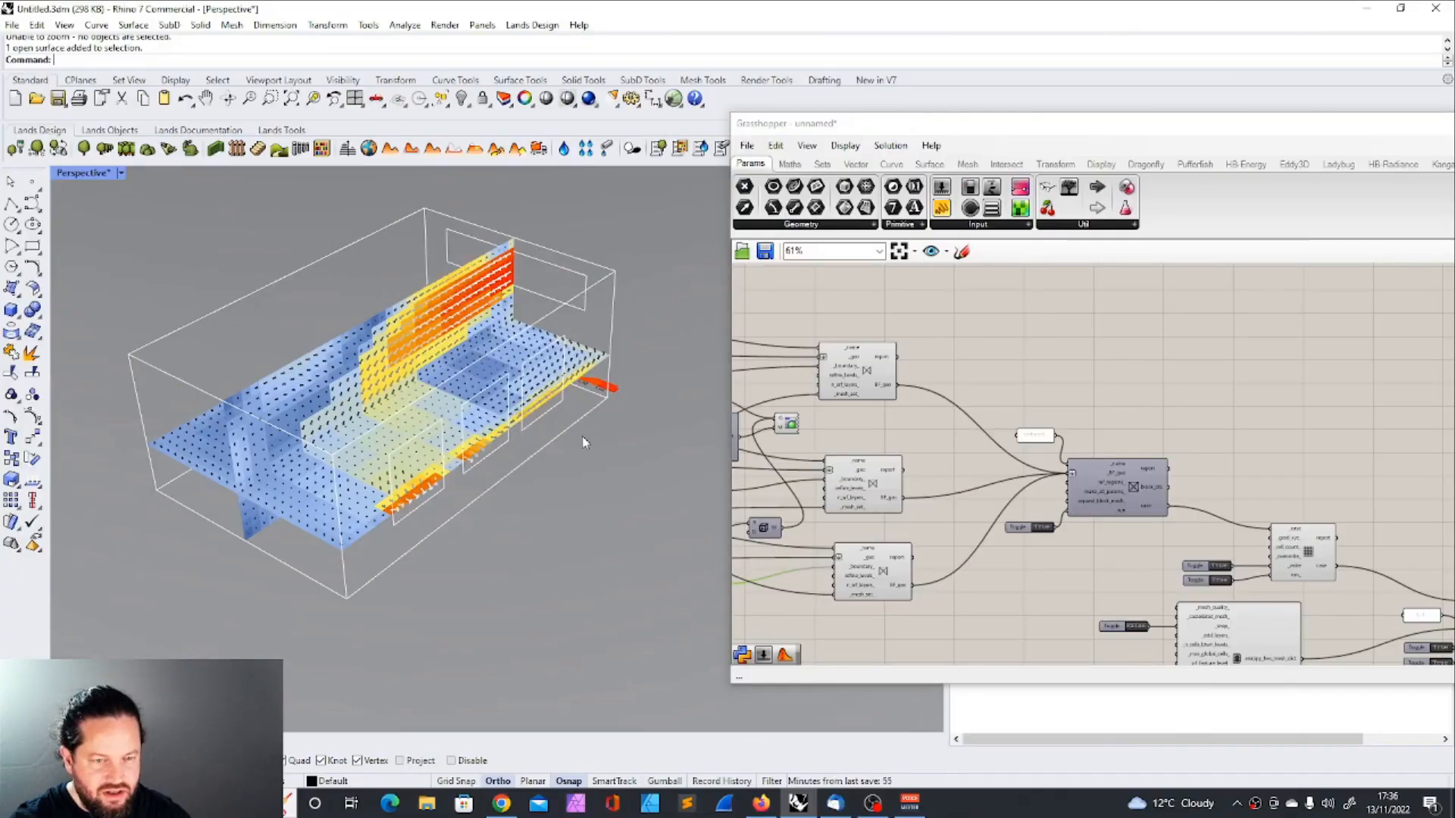
scroll("down", 3)
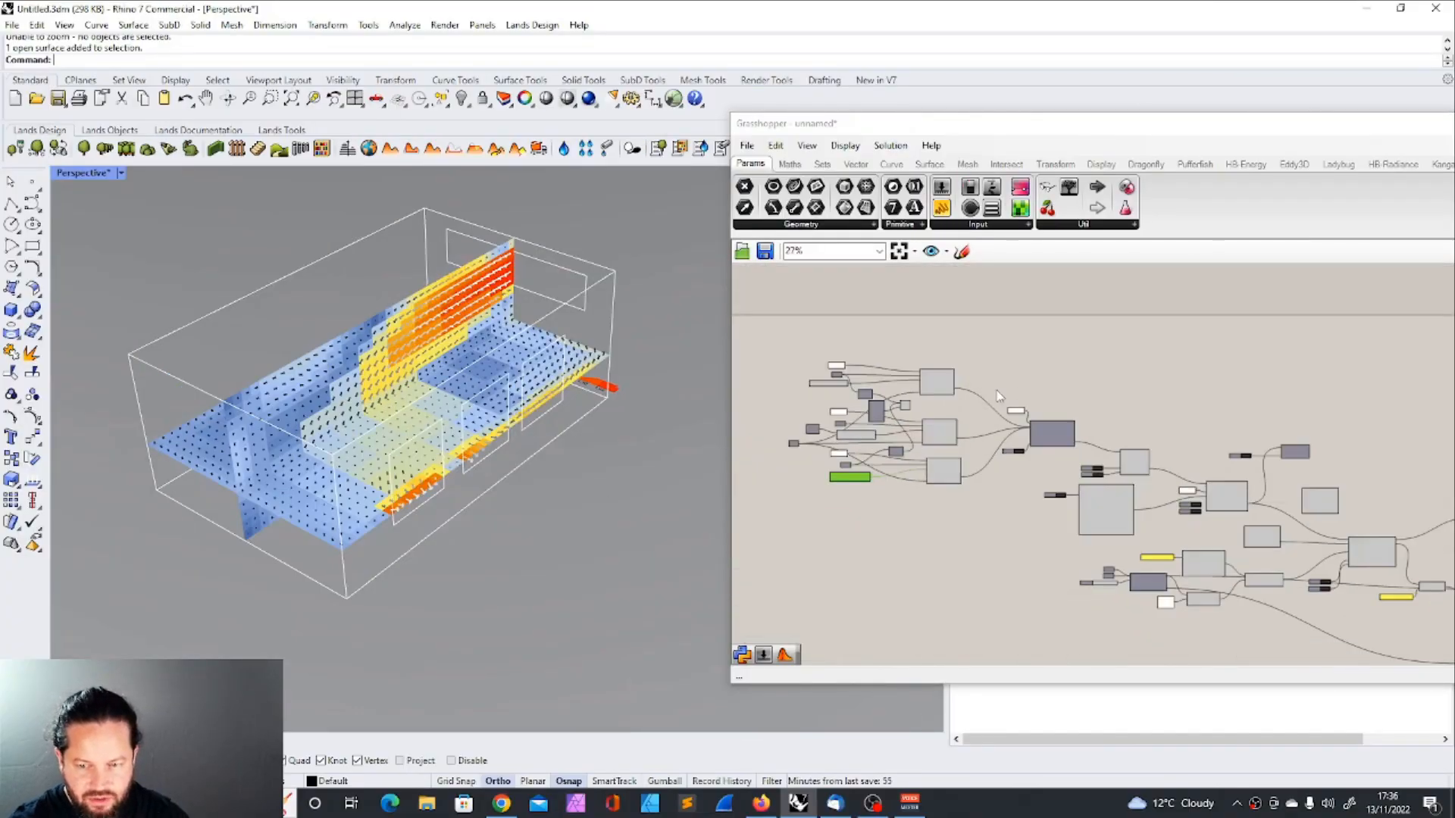
scroll("down", 3)
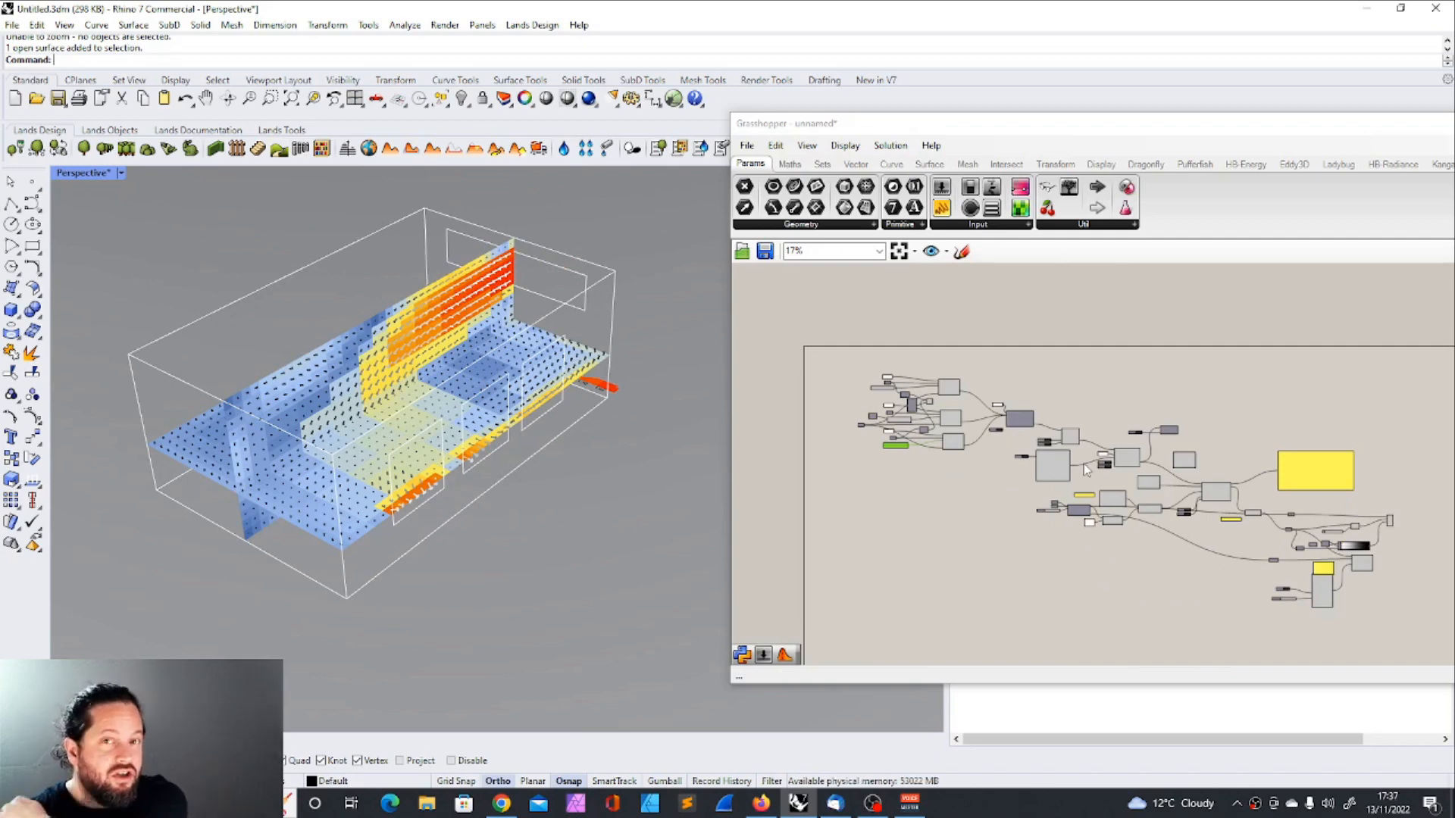
scroll("up", 3)
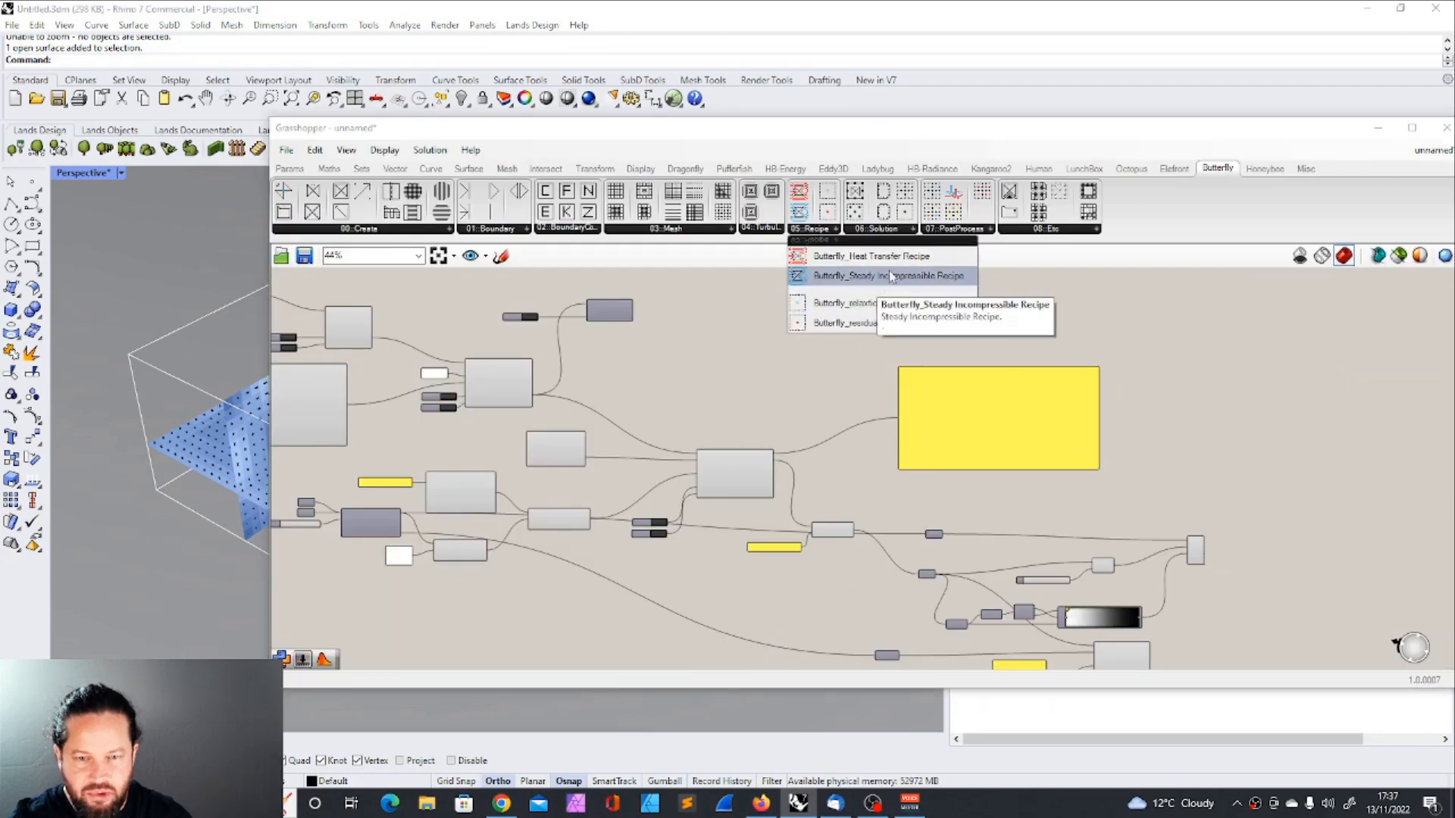
mouse_move(870, 256)
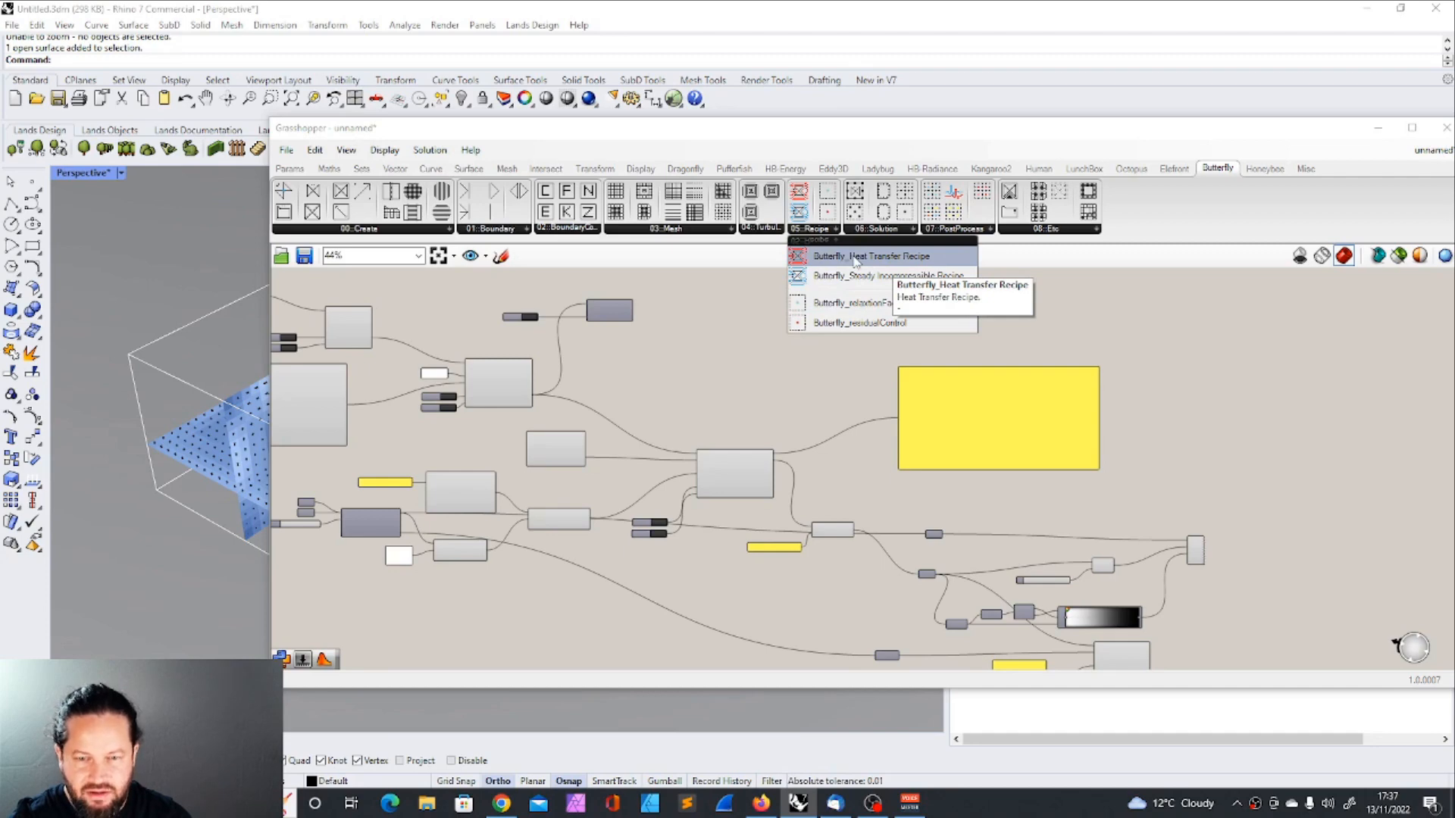
left_click(870, 255)
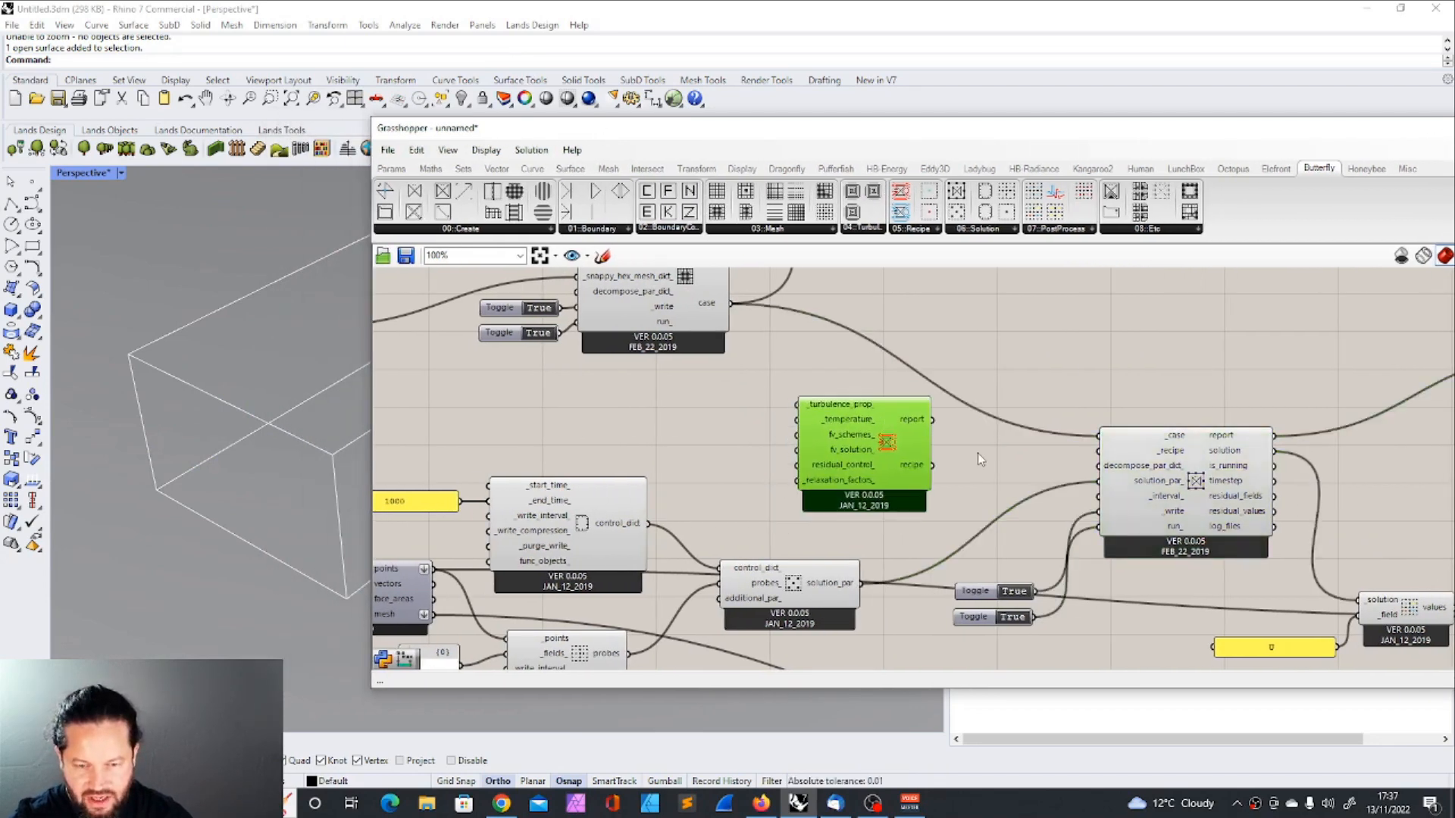
scroll("up", 3)
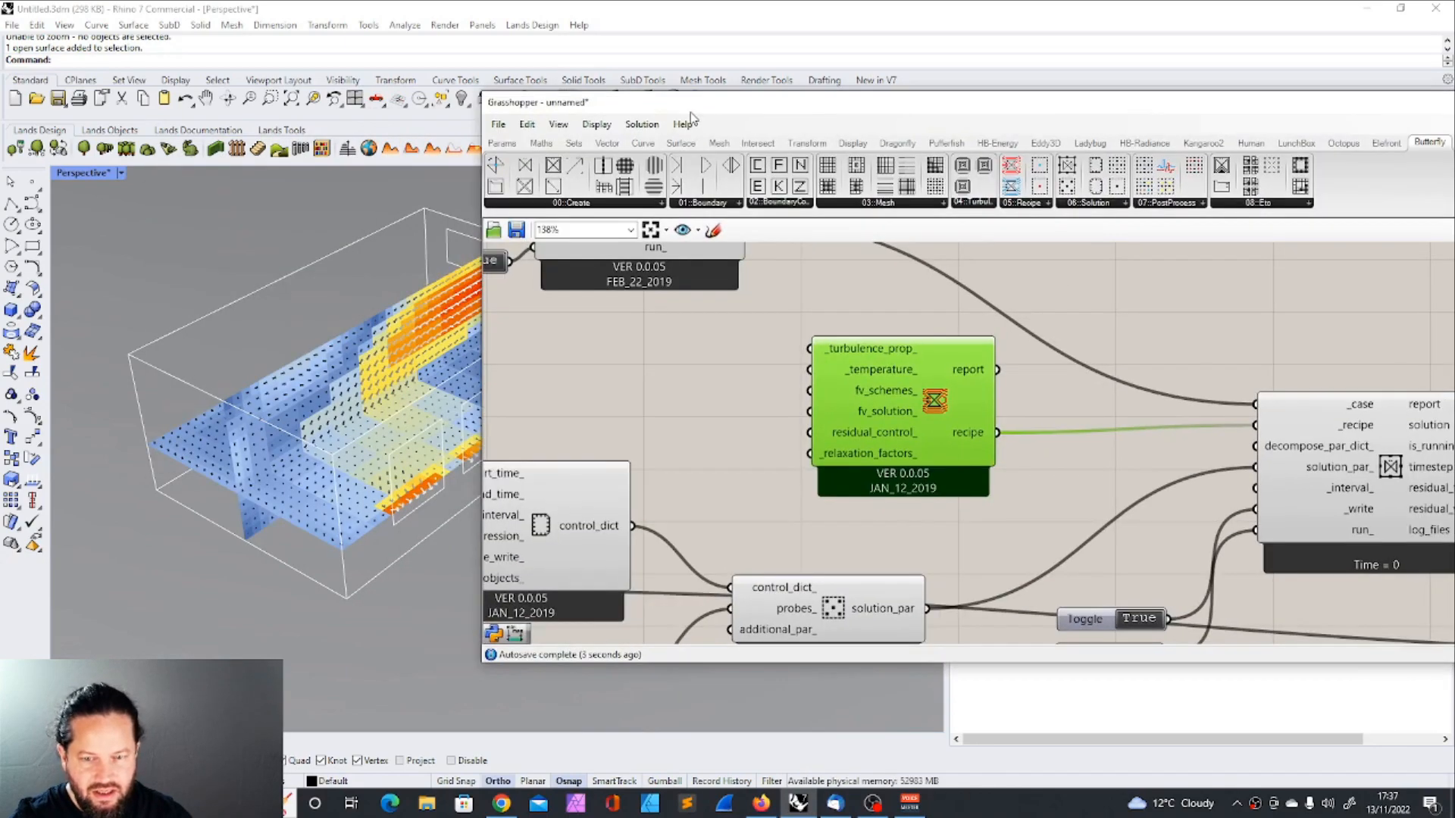
mouse_move(887, 425)
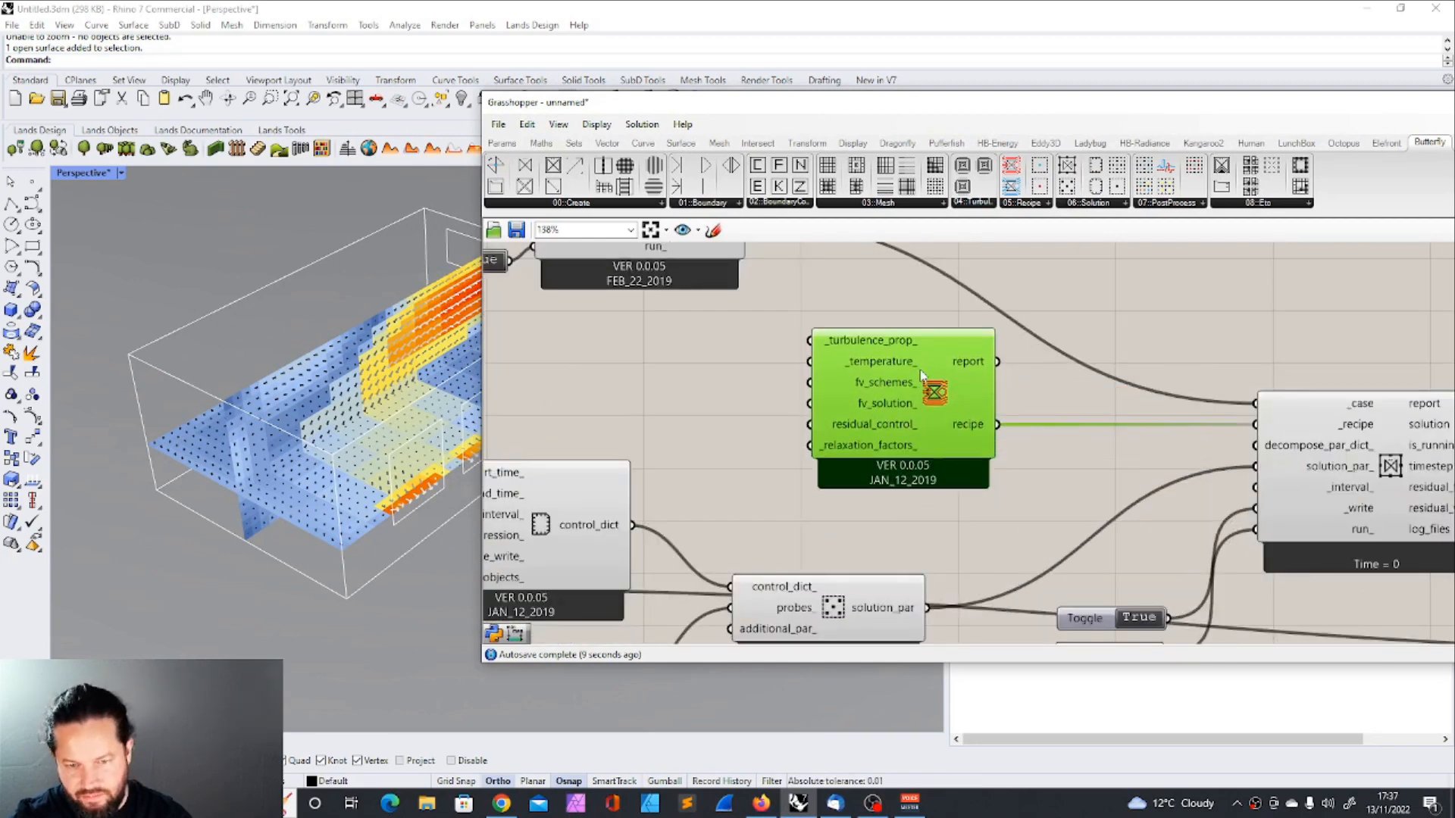
Step: Select the panel holding field name U for the first Load Solution Field reader
scroll("down", 3)
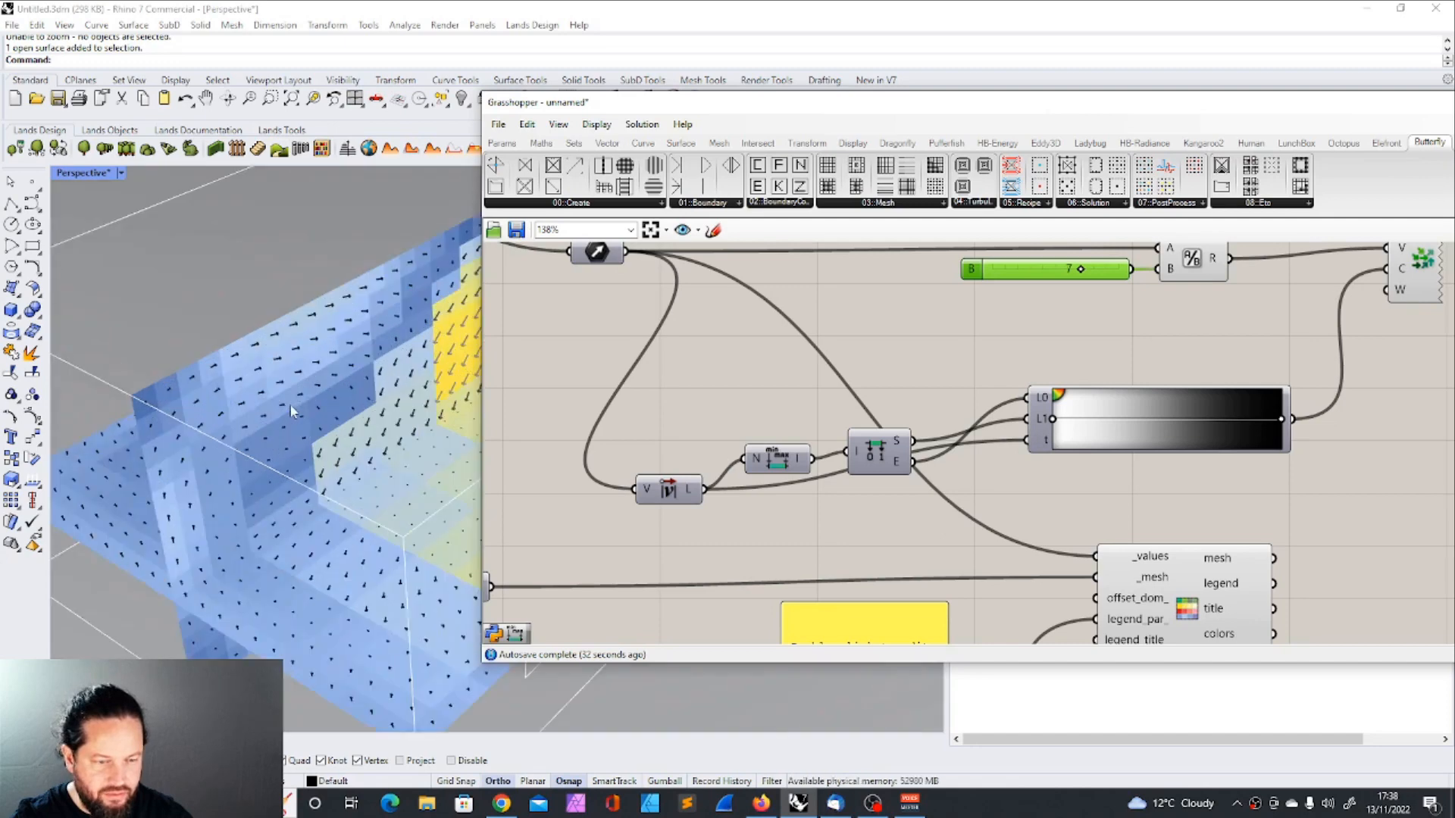
scroll("down", 3)
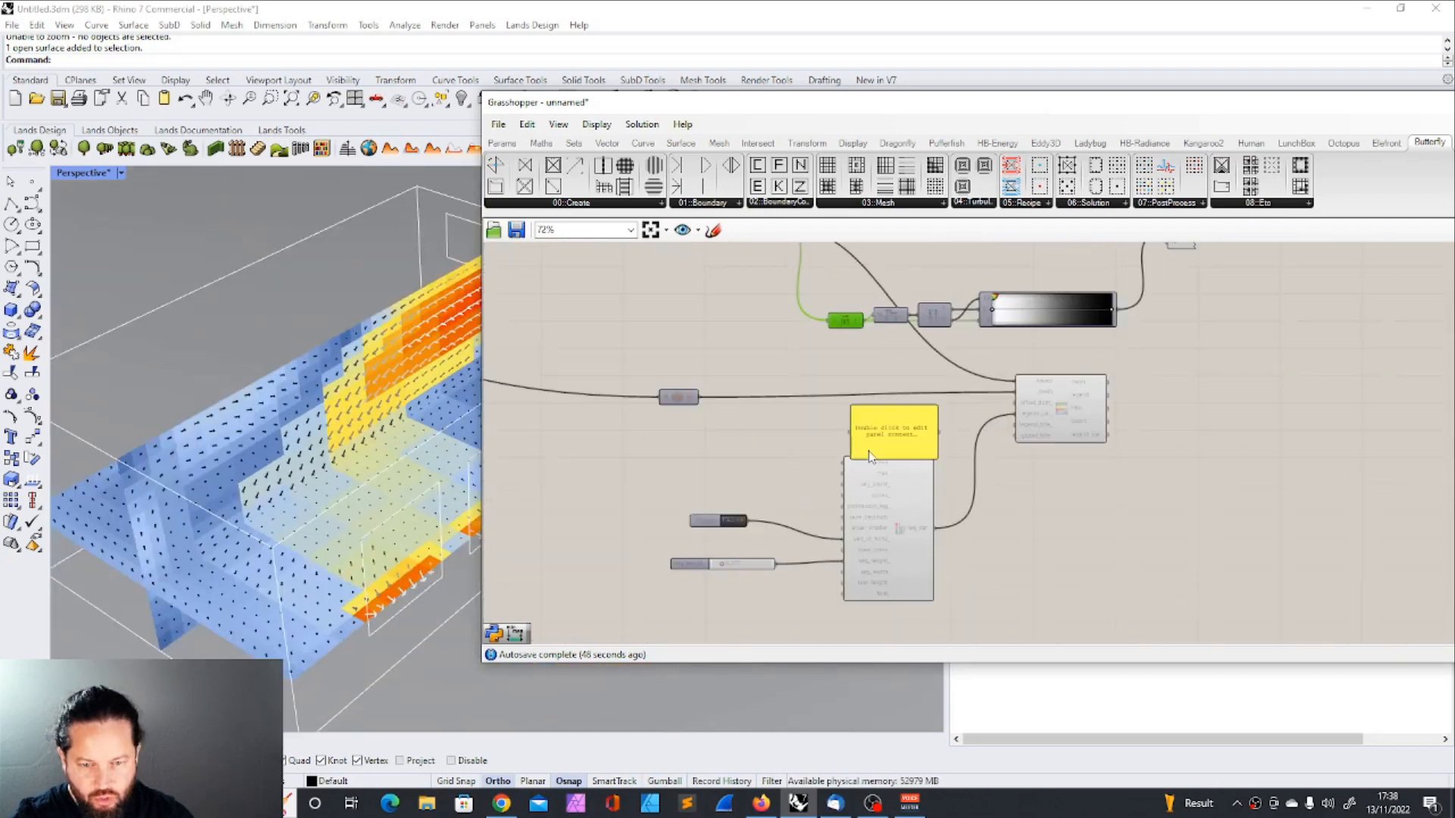
scroll("up", 3)
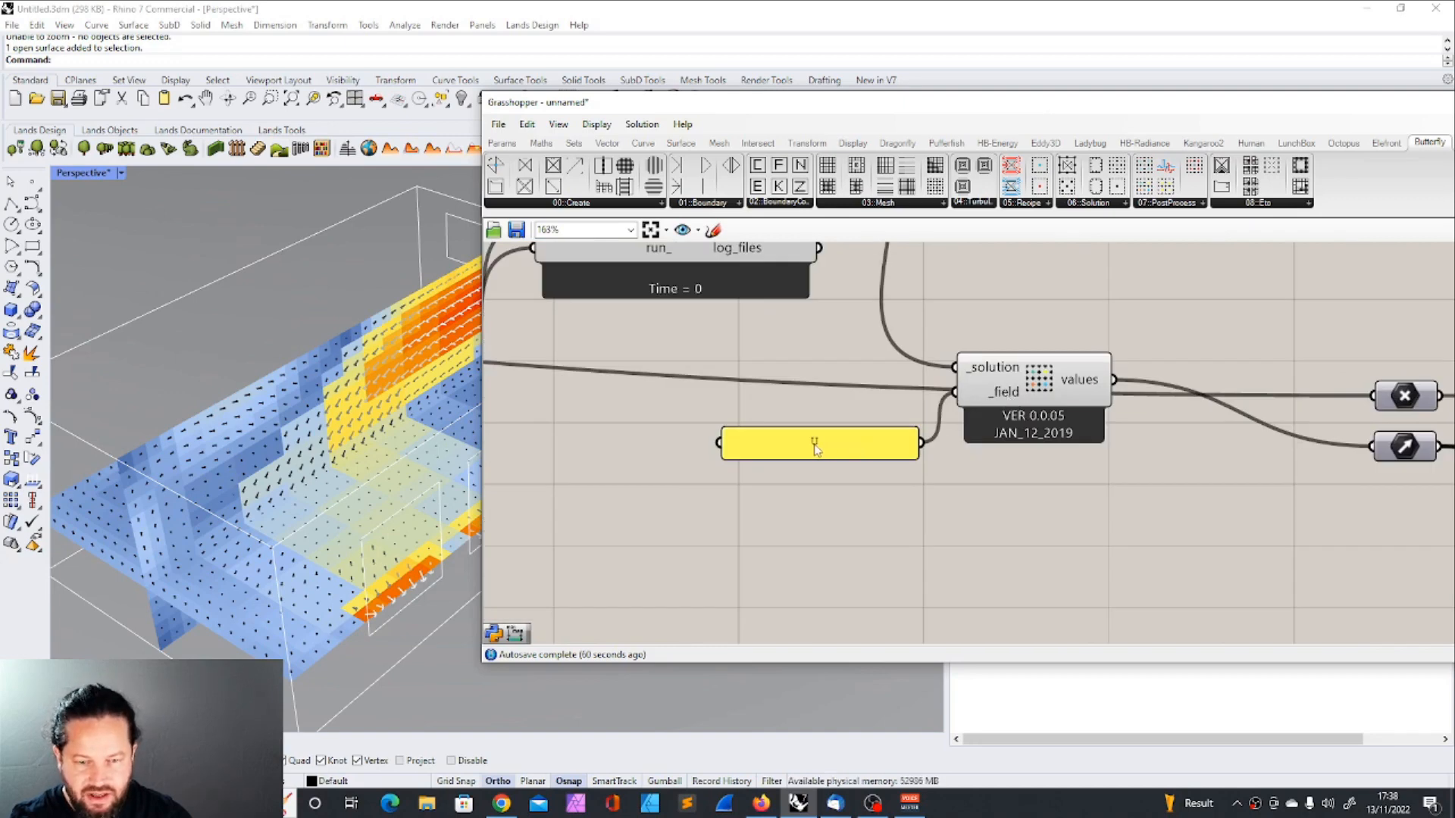
left_click(819, 443)
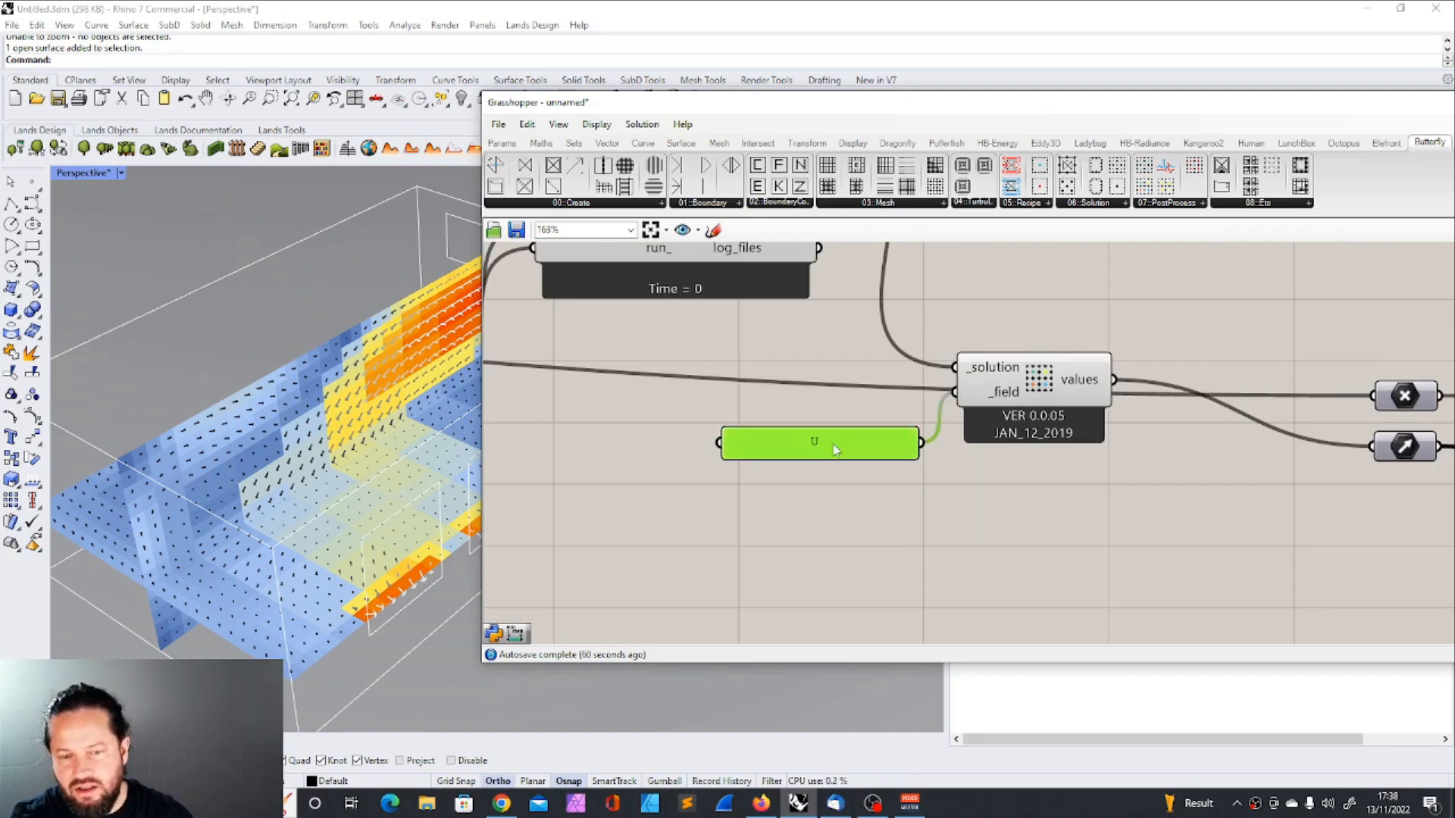
mouse_move(819, 442)
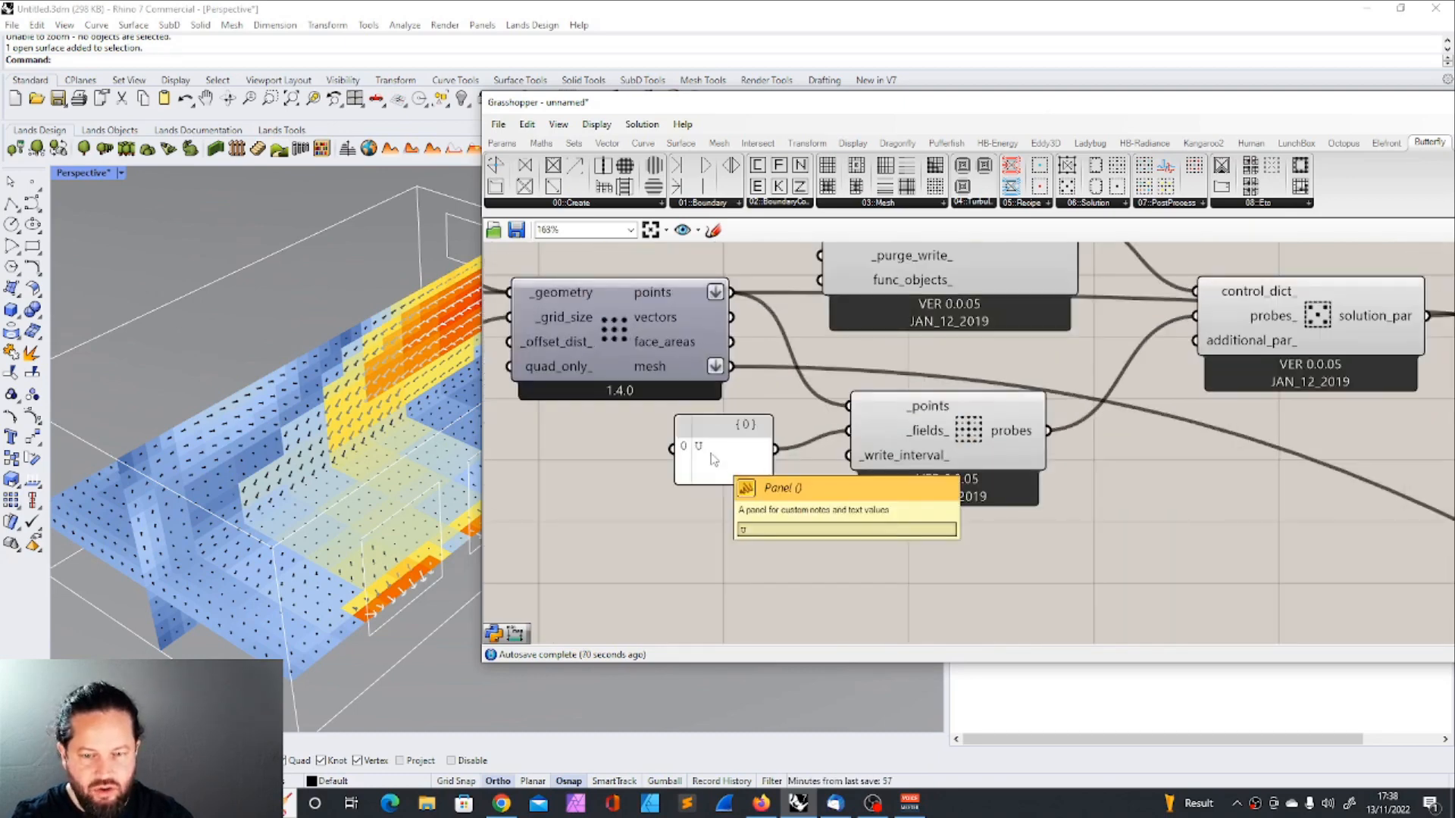
scroll("down", 3)
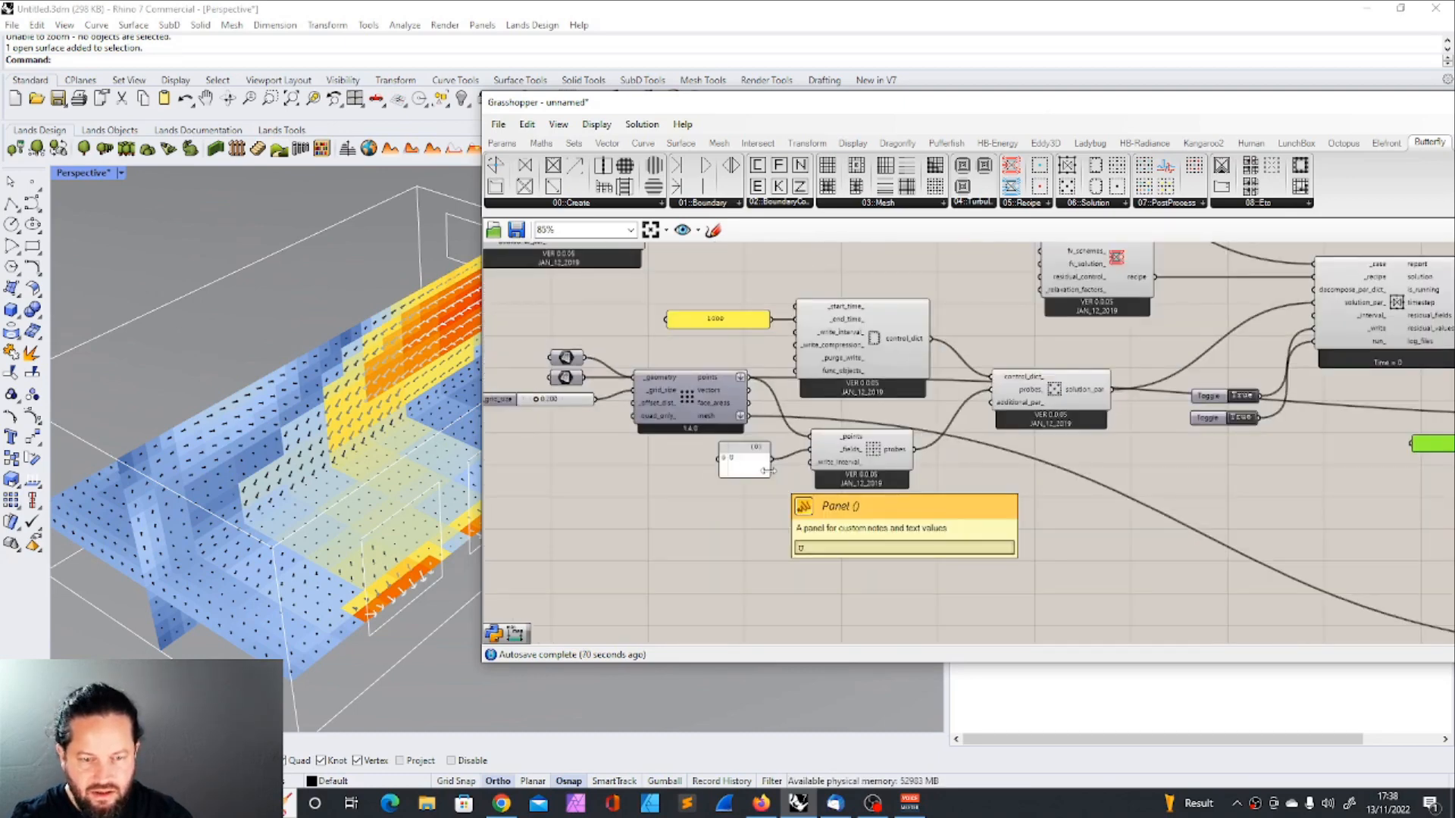
scroll("up", 3)
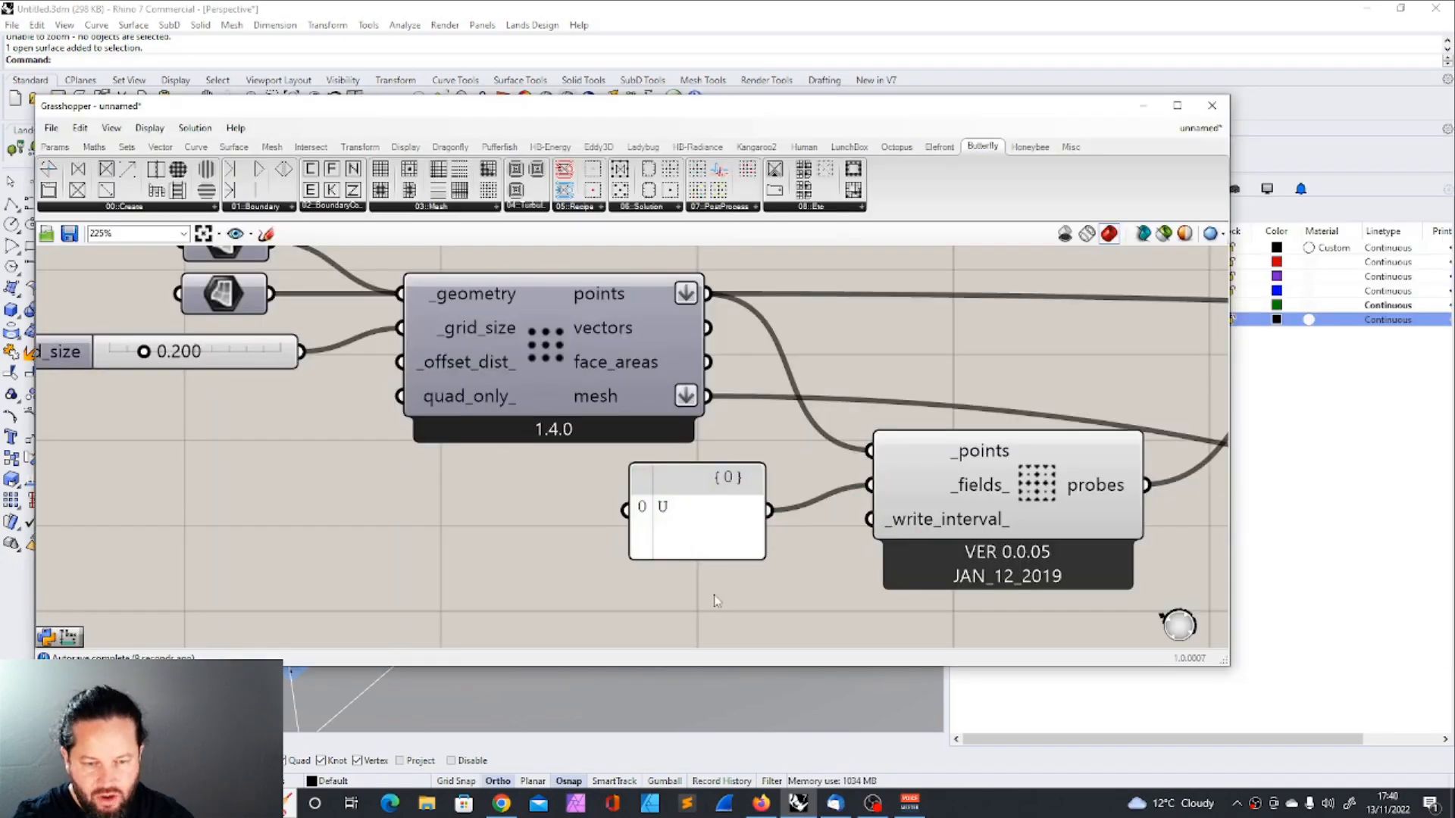
Step: Add a text panel beside the second field reader and edit it to hold field name T
right_click(695, 511)
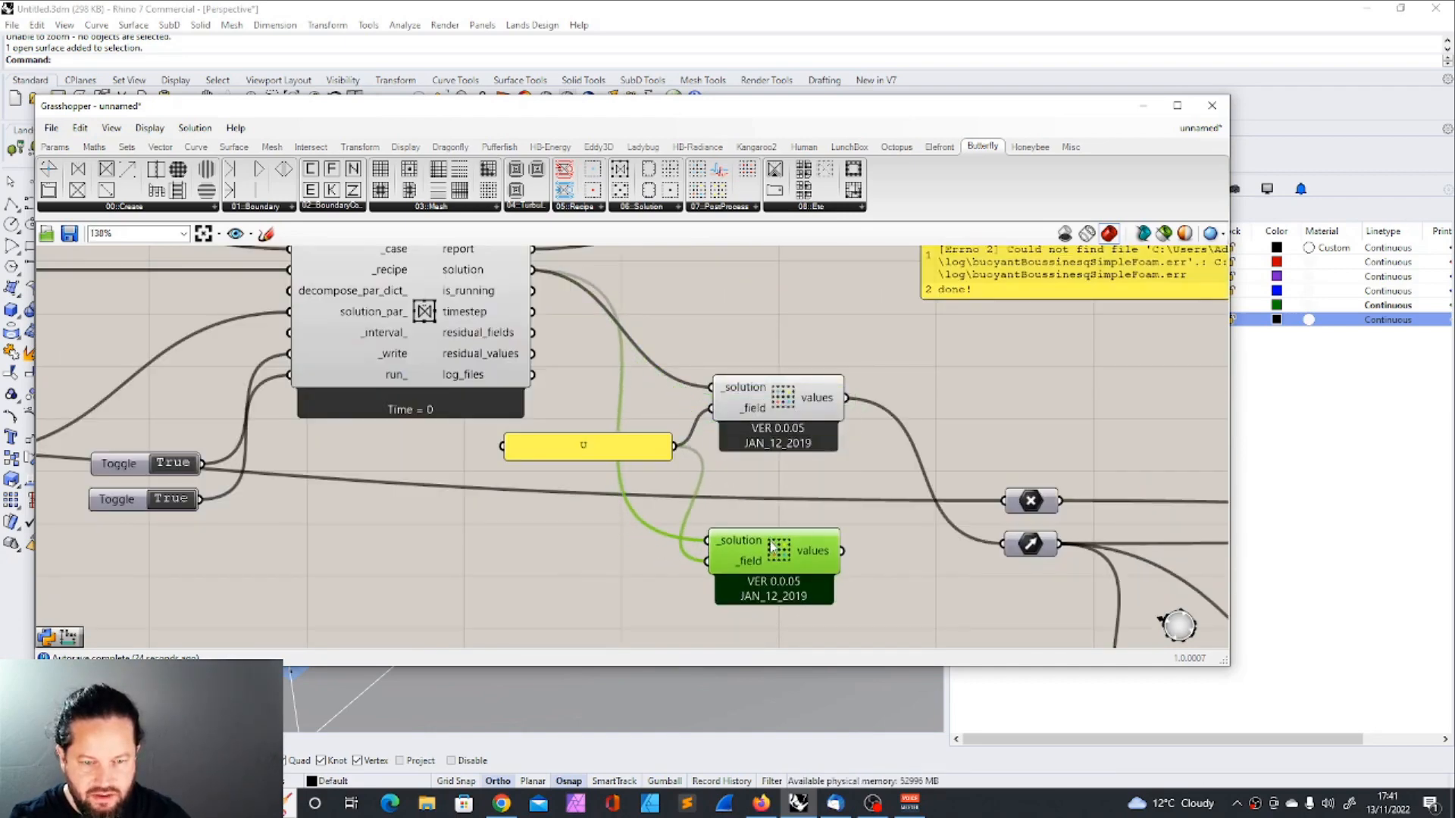
left_click(587, 446)
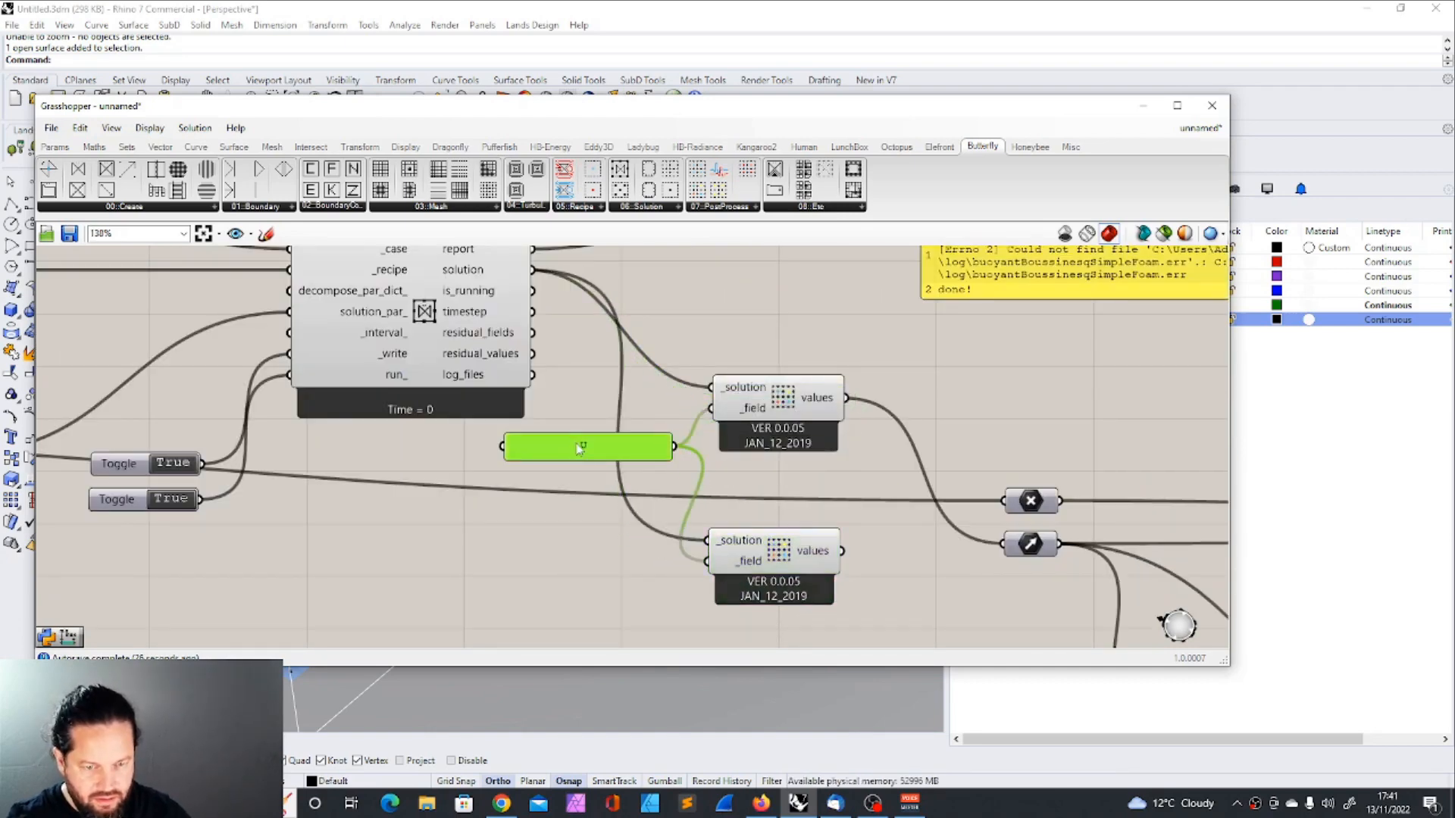
double_click(587, 447)
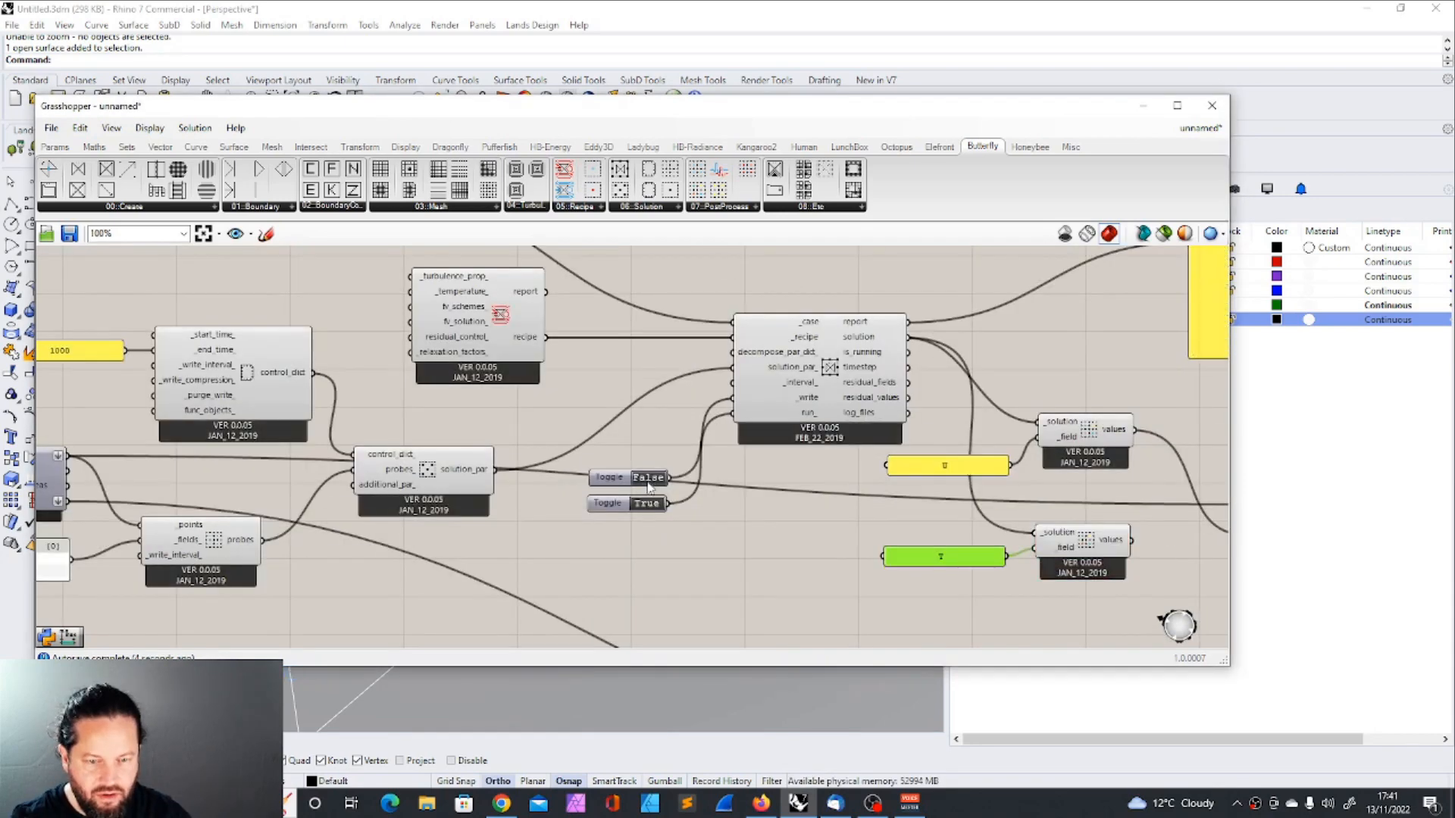
scroll("up", 3)
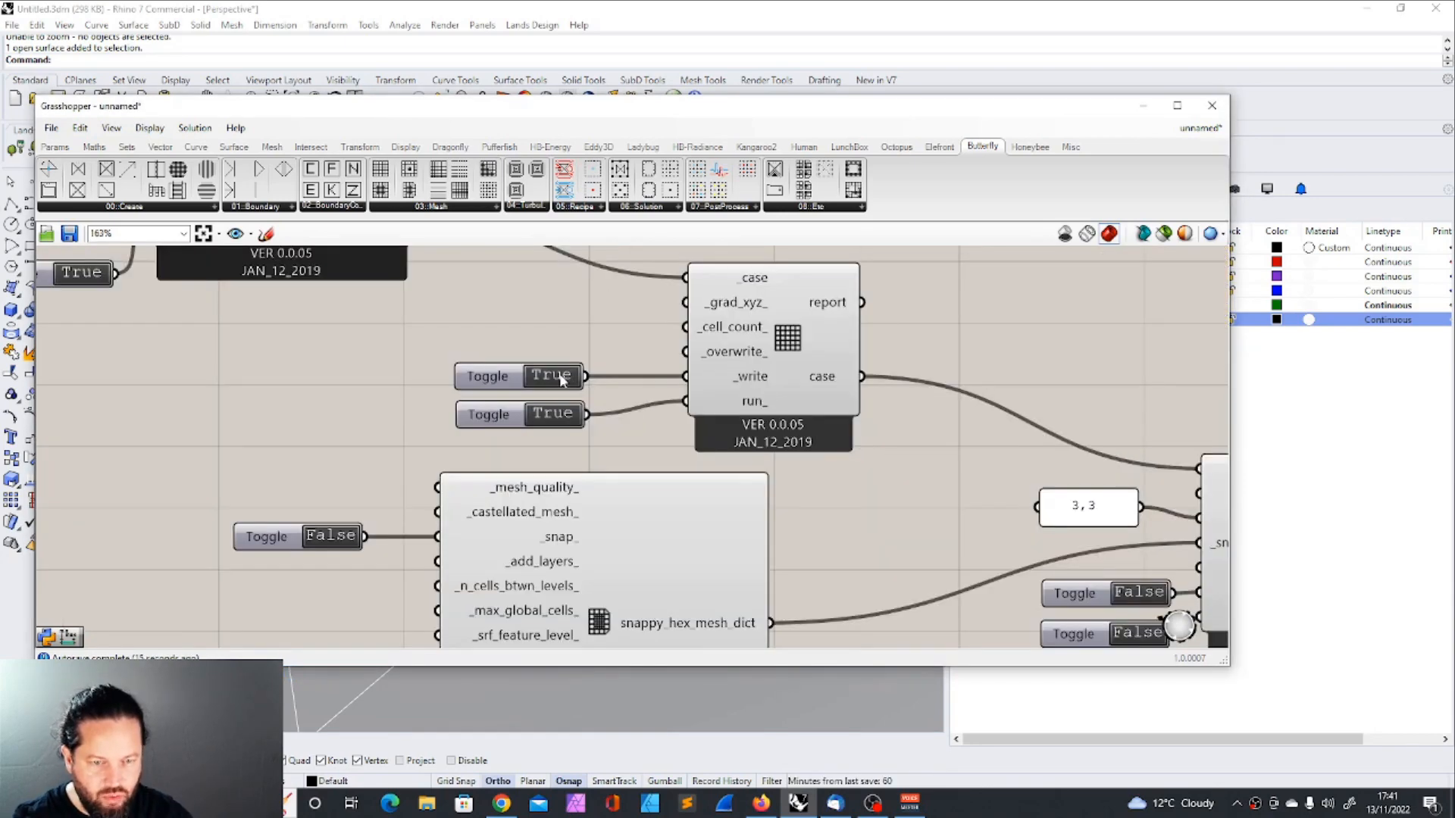
scroll("down", 3)
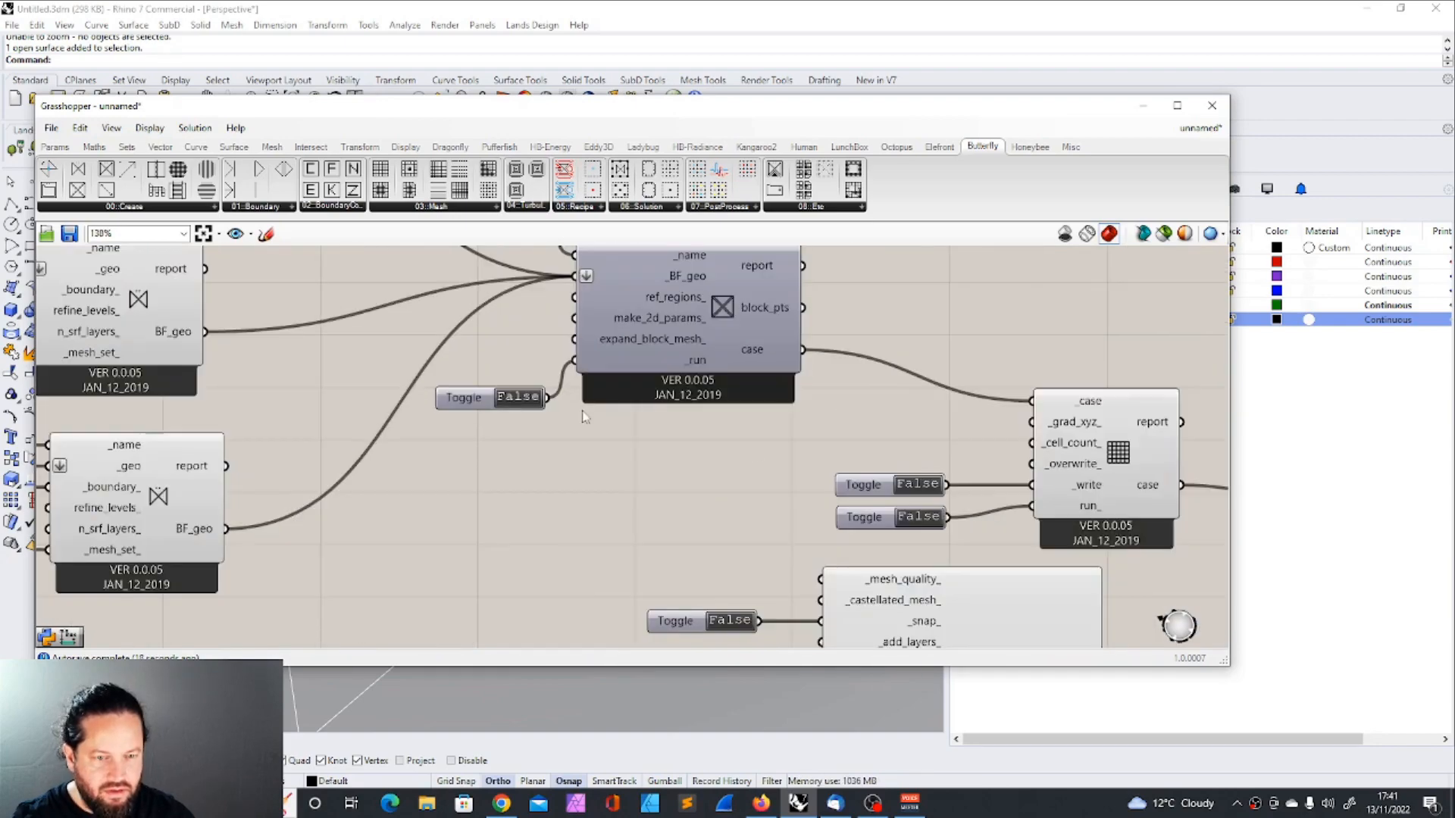
scroll("down", 3)
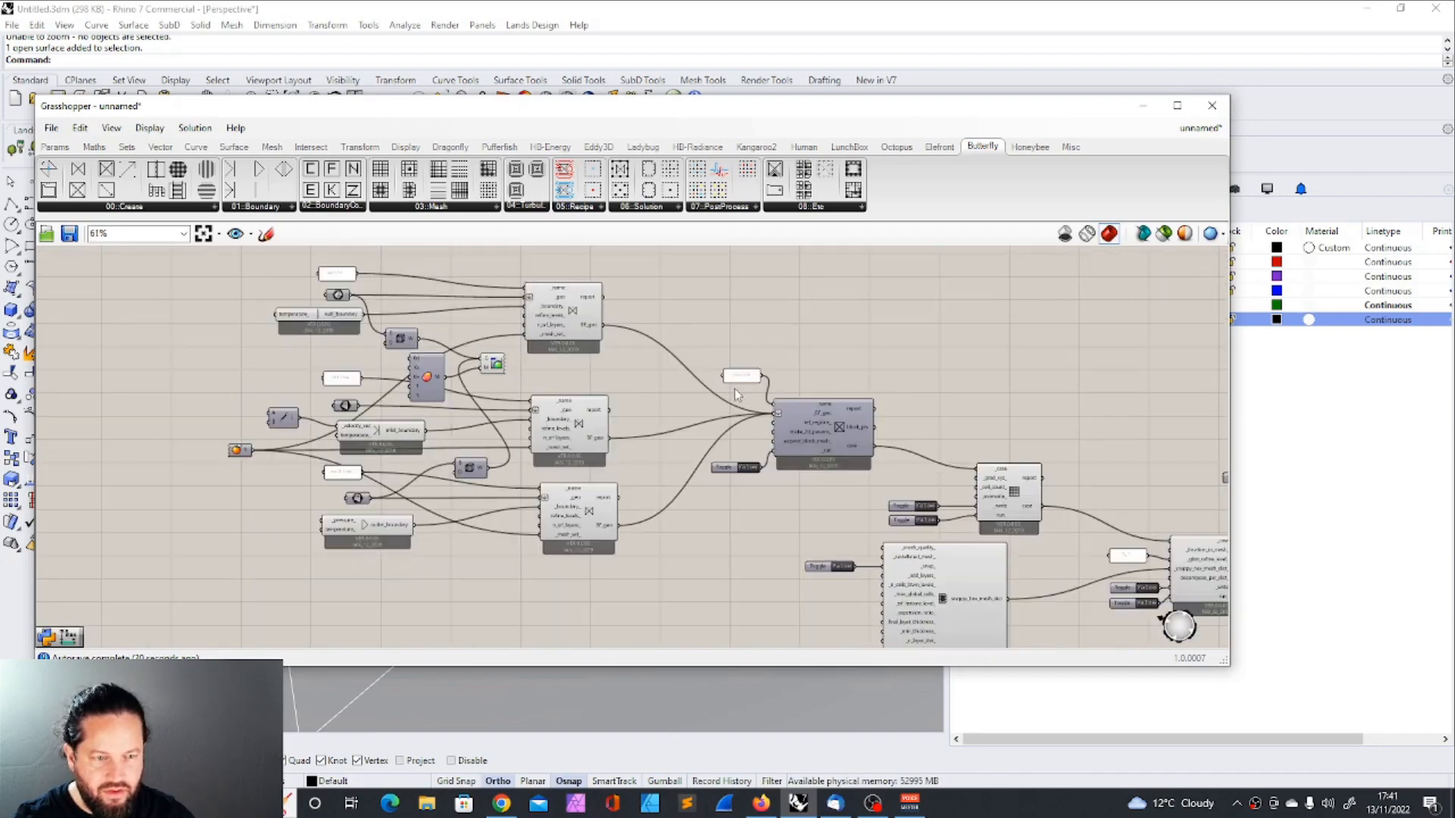
scroll("up", 3)
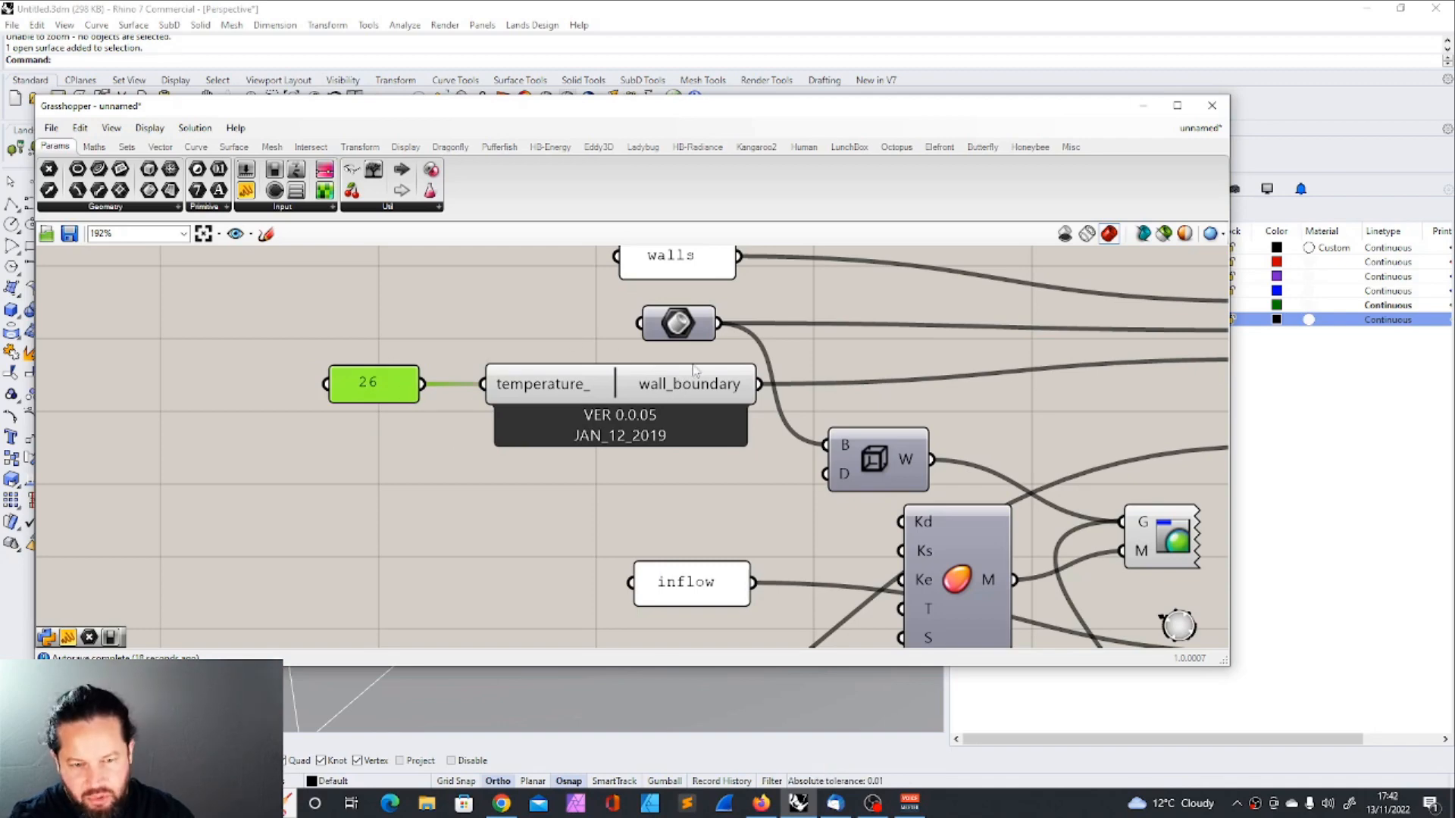
mouse_move(538, 384)
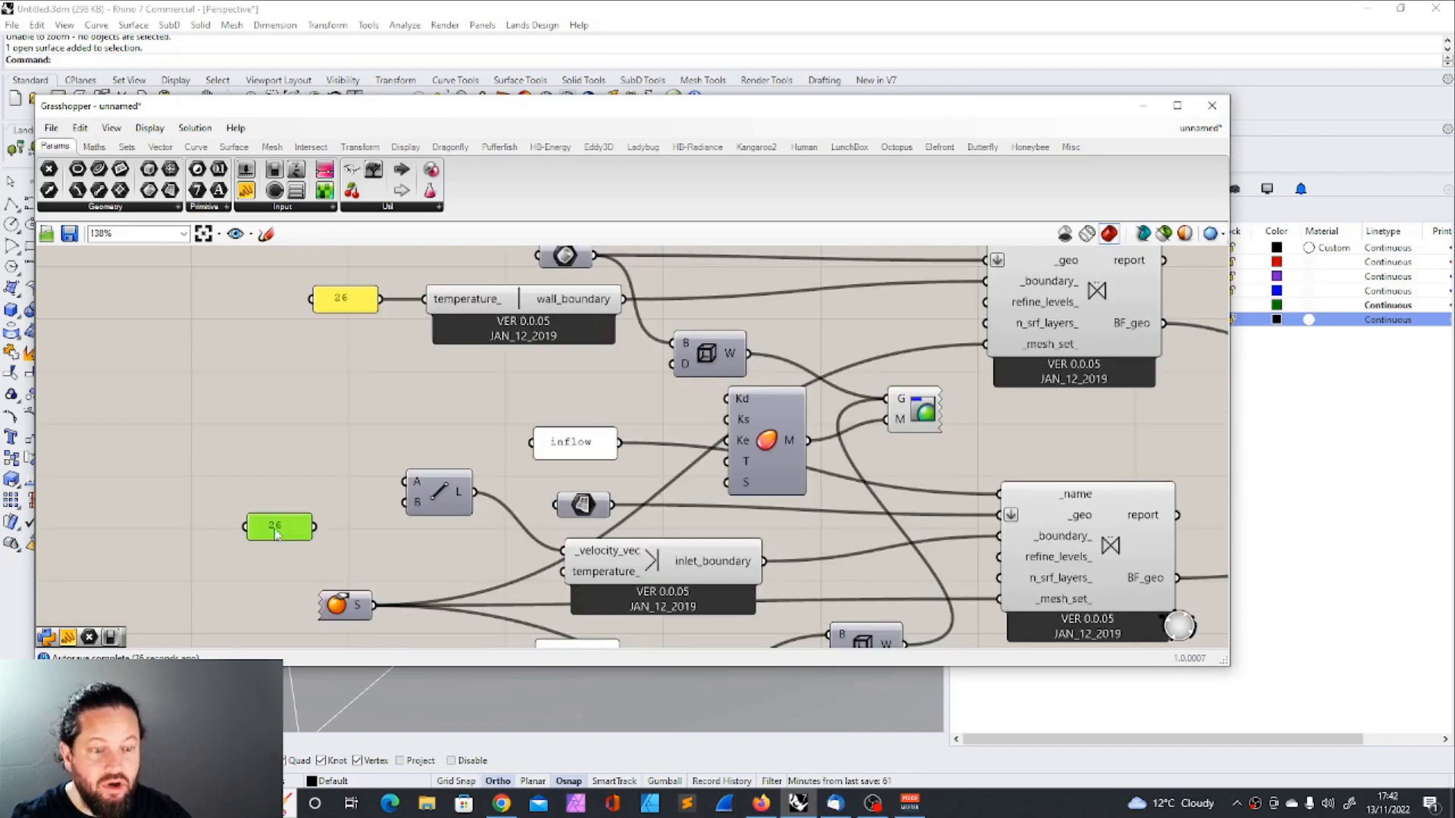
Step: Set the inlet boundary temperature to 45 and the outlet boundary temperature to 25
double_click(279, 528)
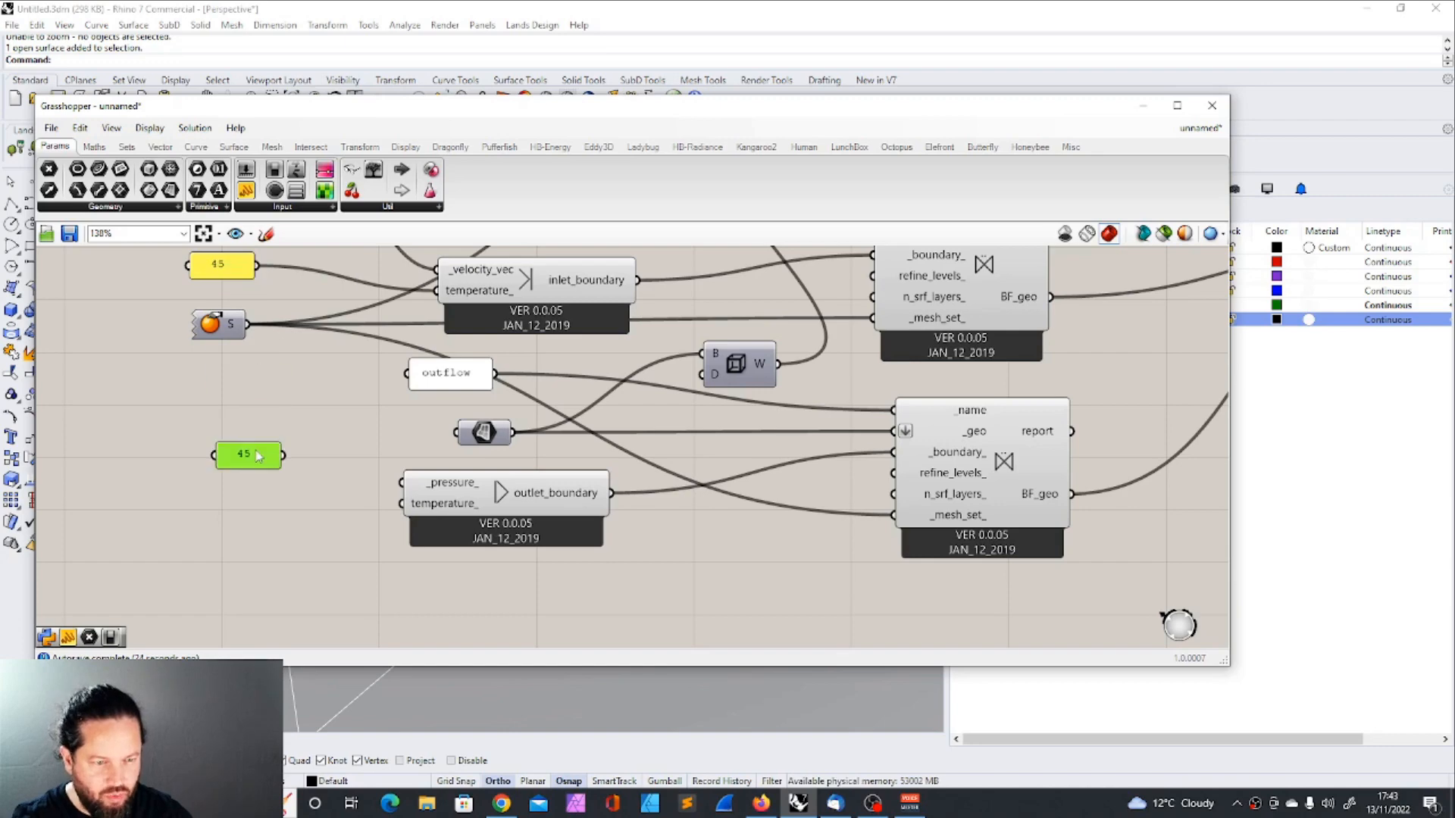
double_click(247, 454)
type("25")
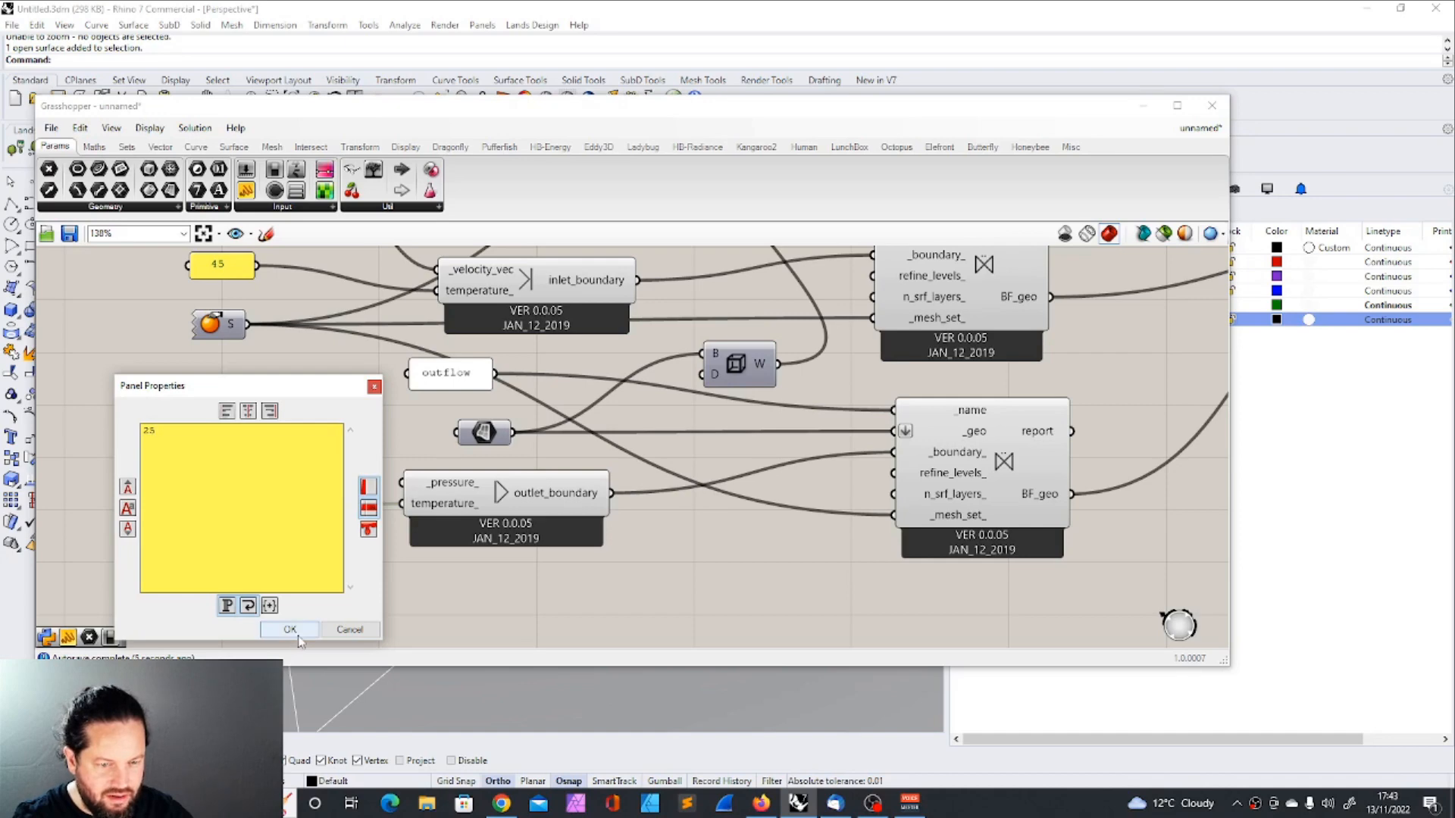
left_click(290, 630)
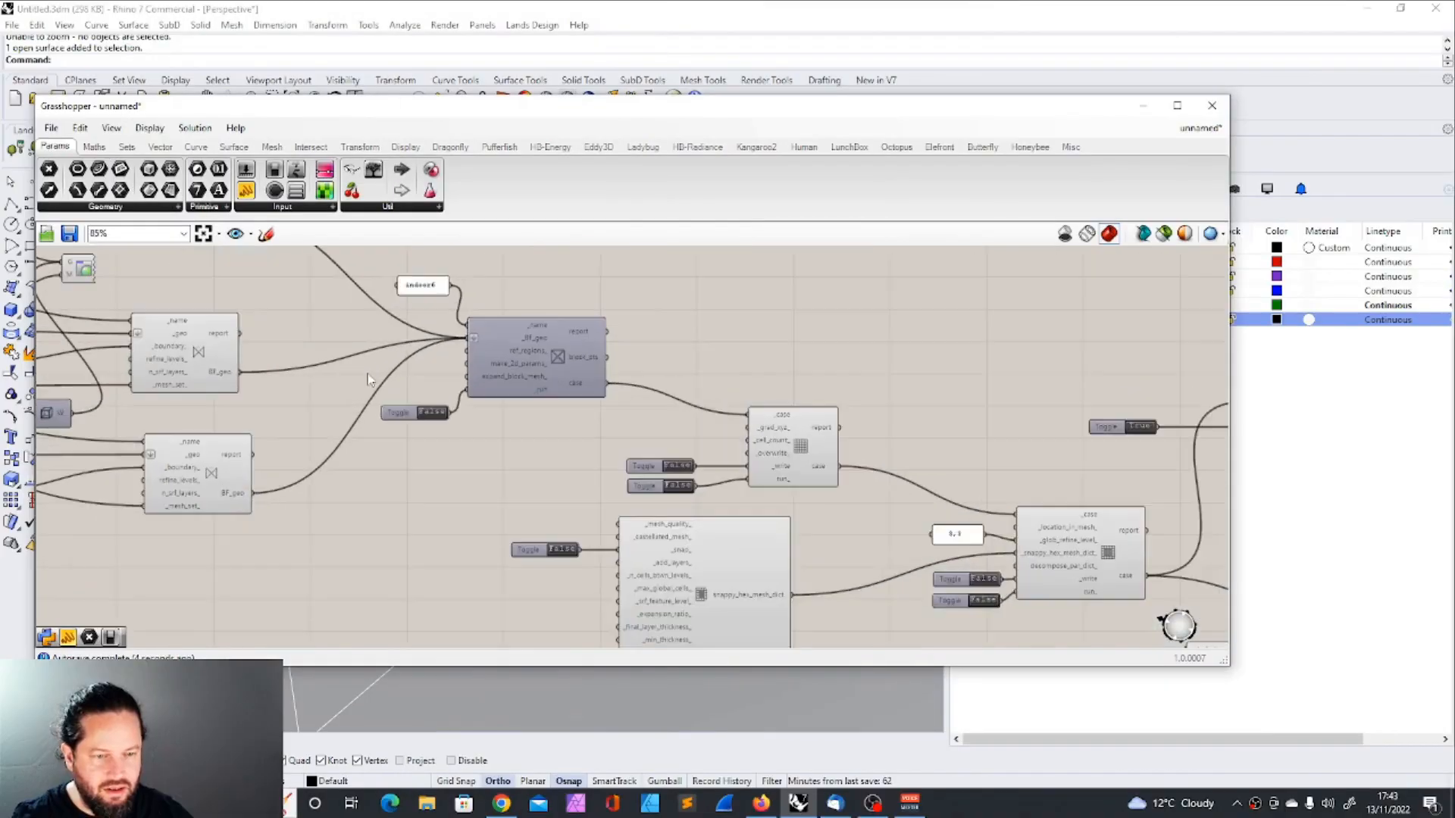
Step: Confirm the case name and review the blockMesh and snappyHexMesh write and run toggles
left_click(432, 412)
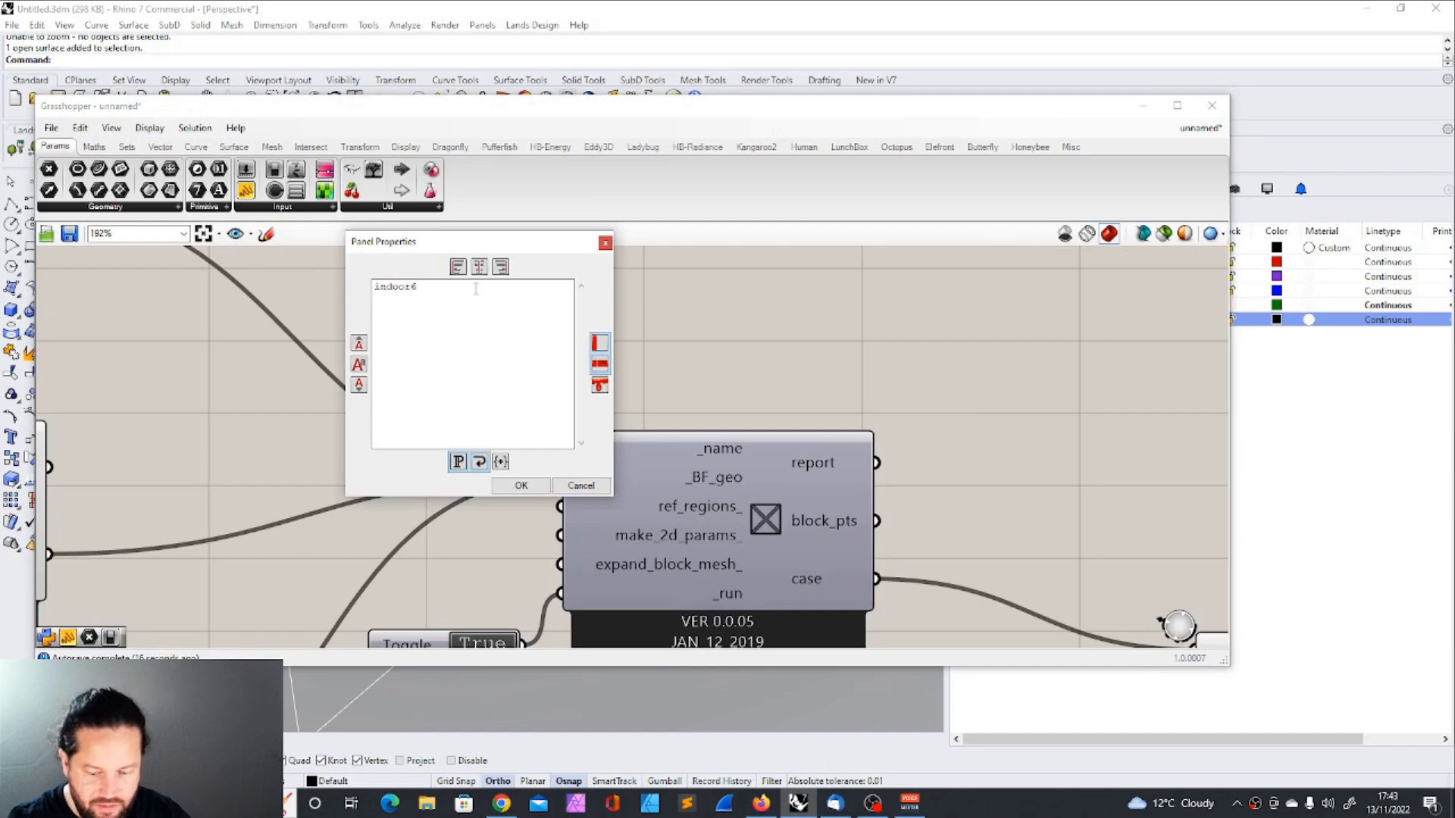
left_click(519, 485)
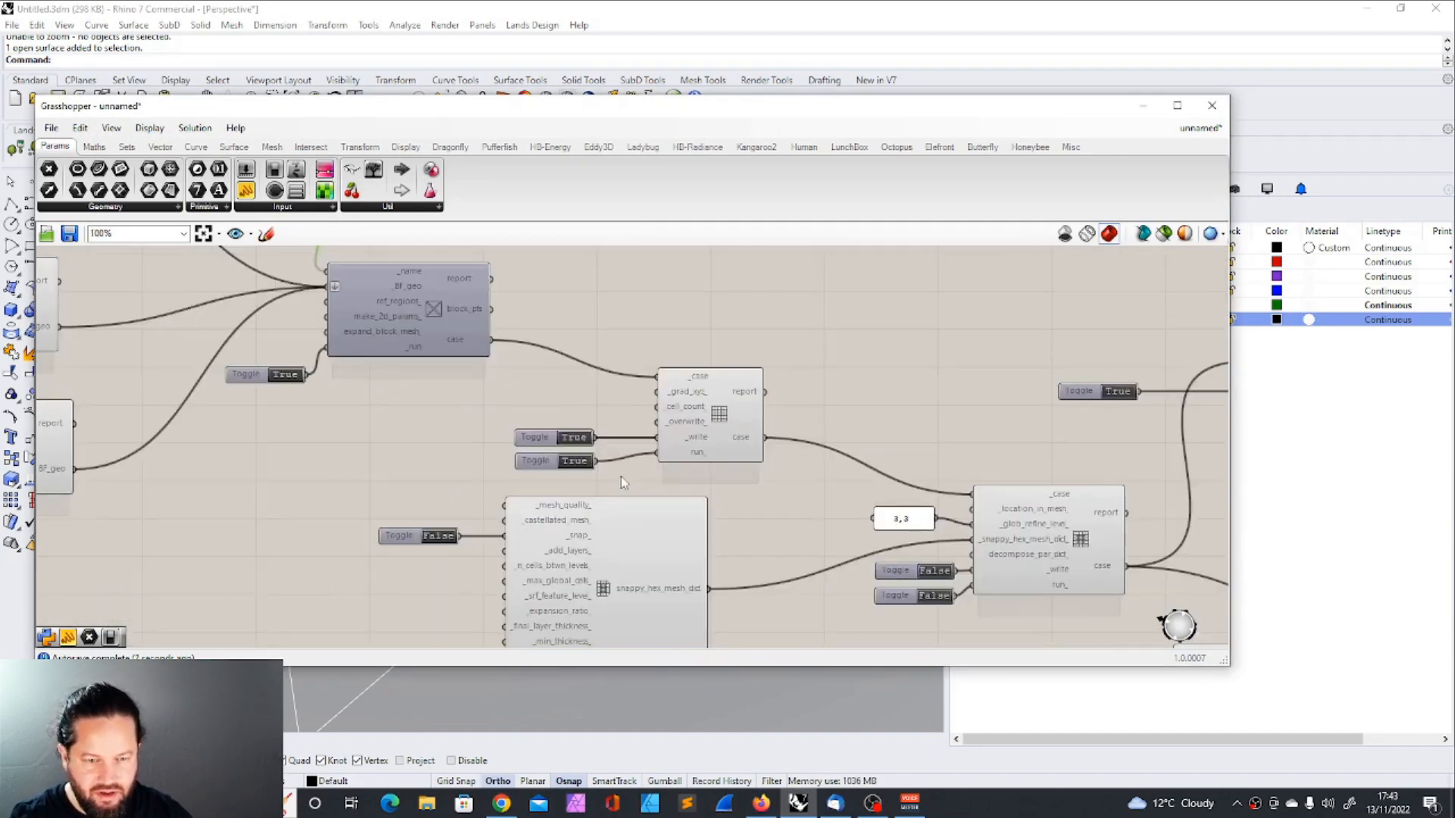
scroll("up", 3)
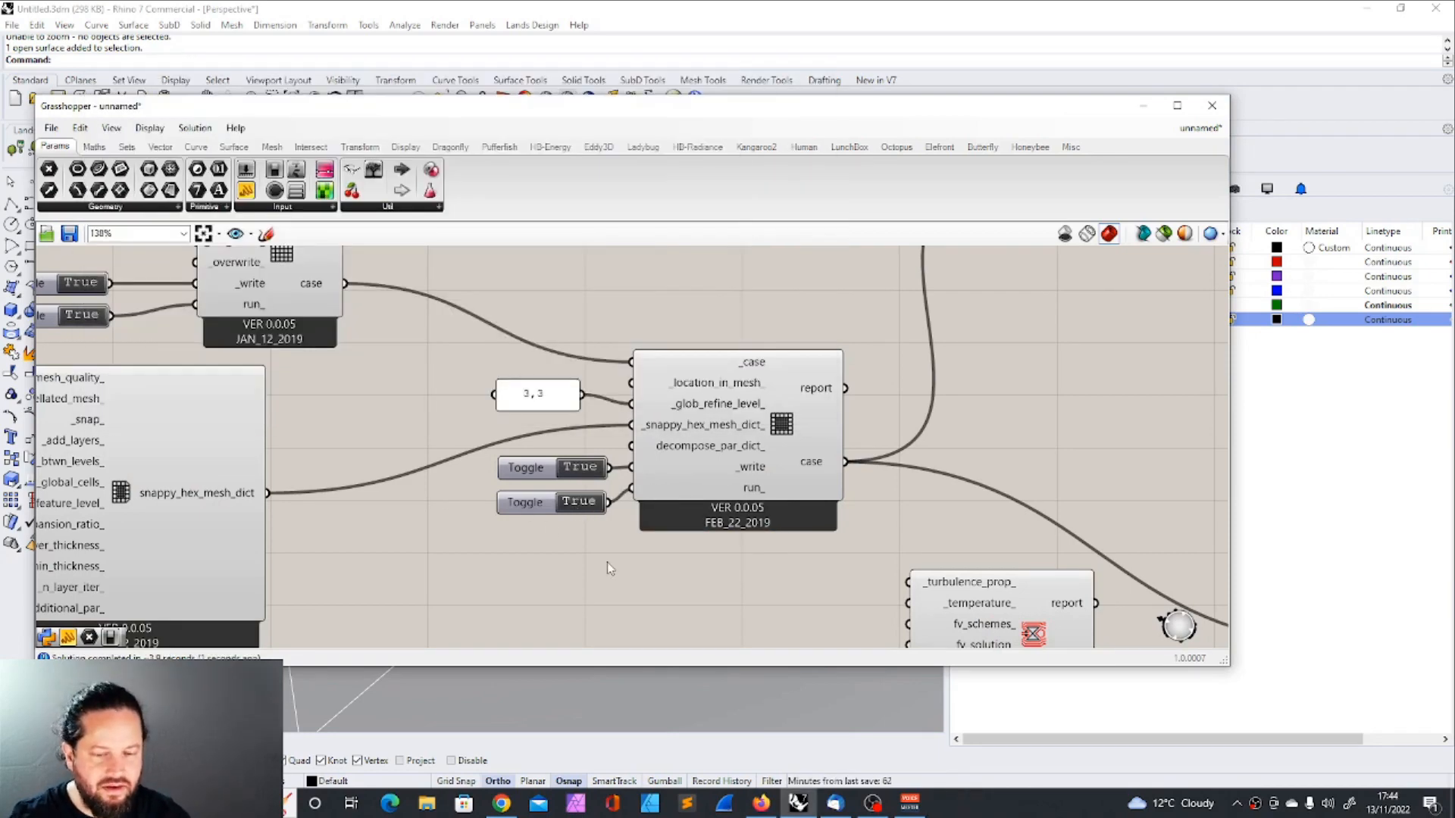
scroll("down", 3)
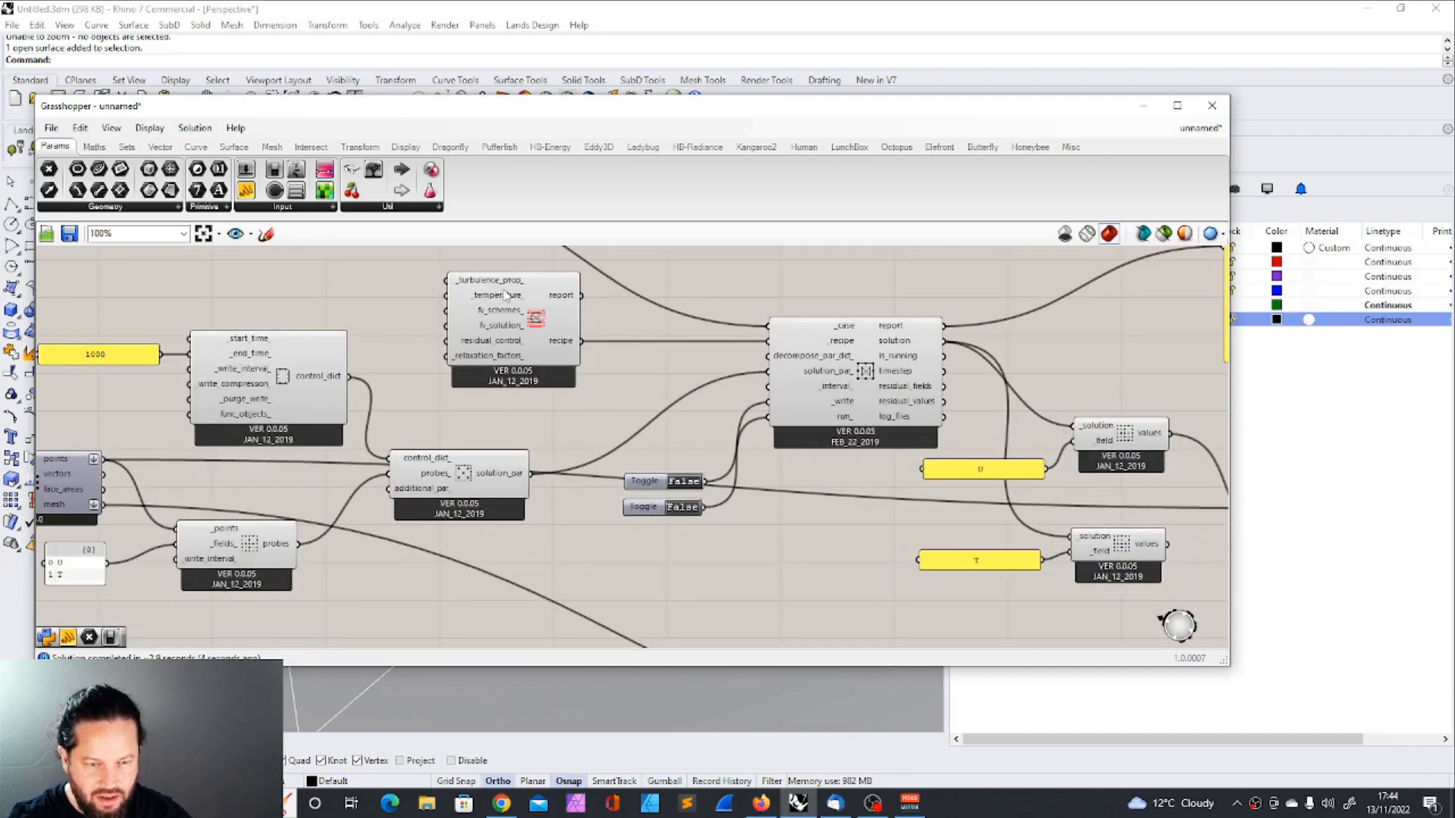
scroll("up", 3)
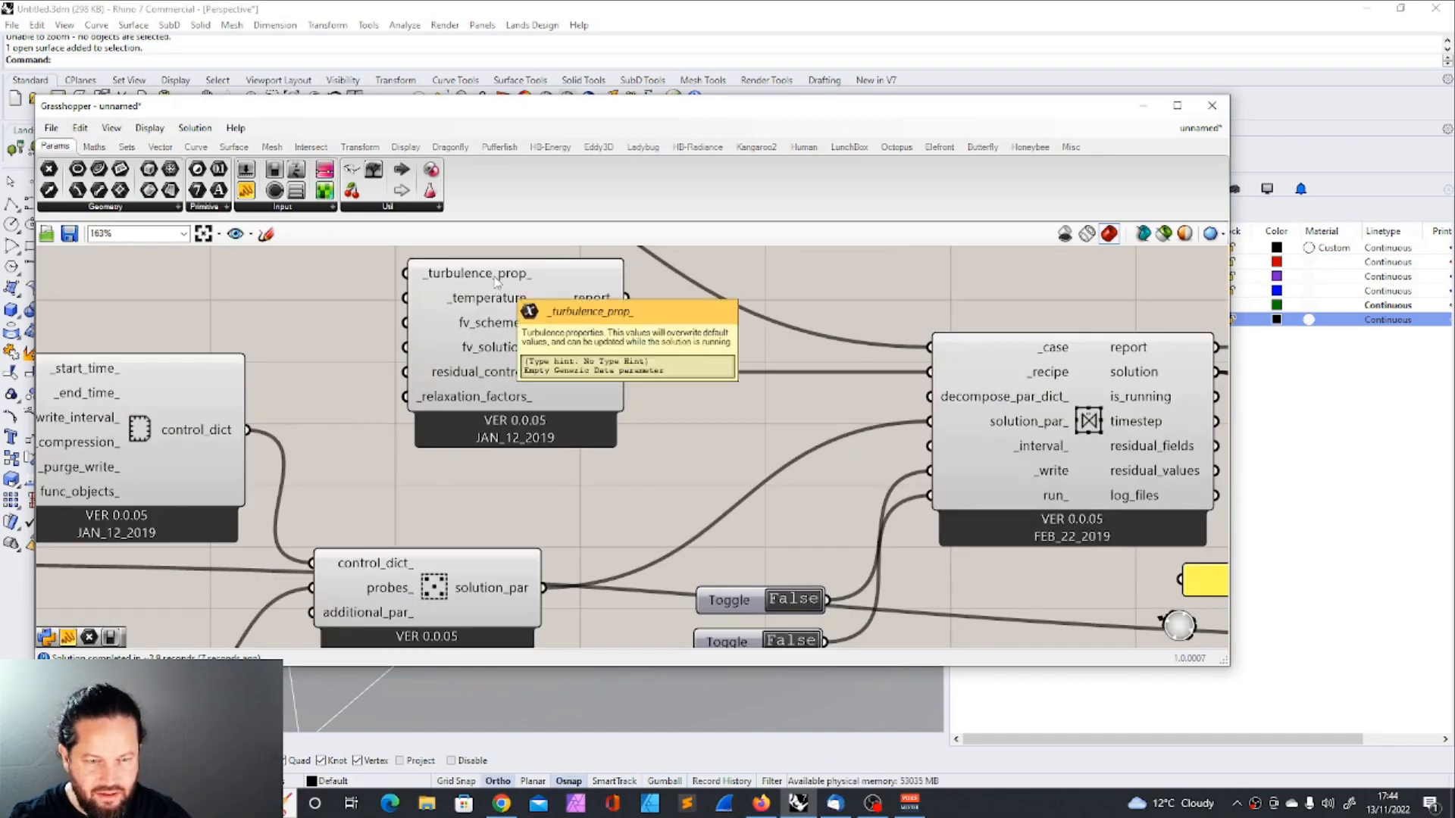
mouse_move(490, 298)
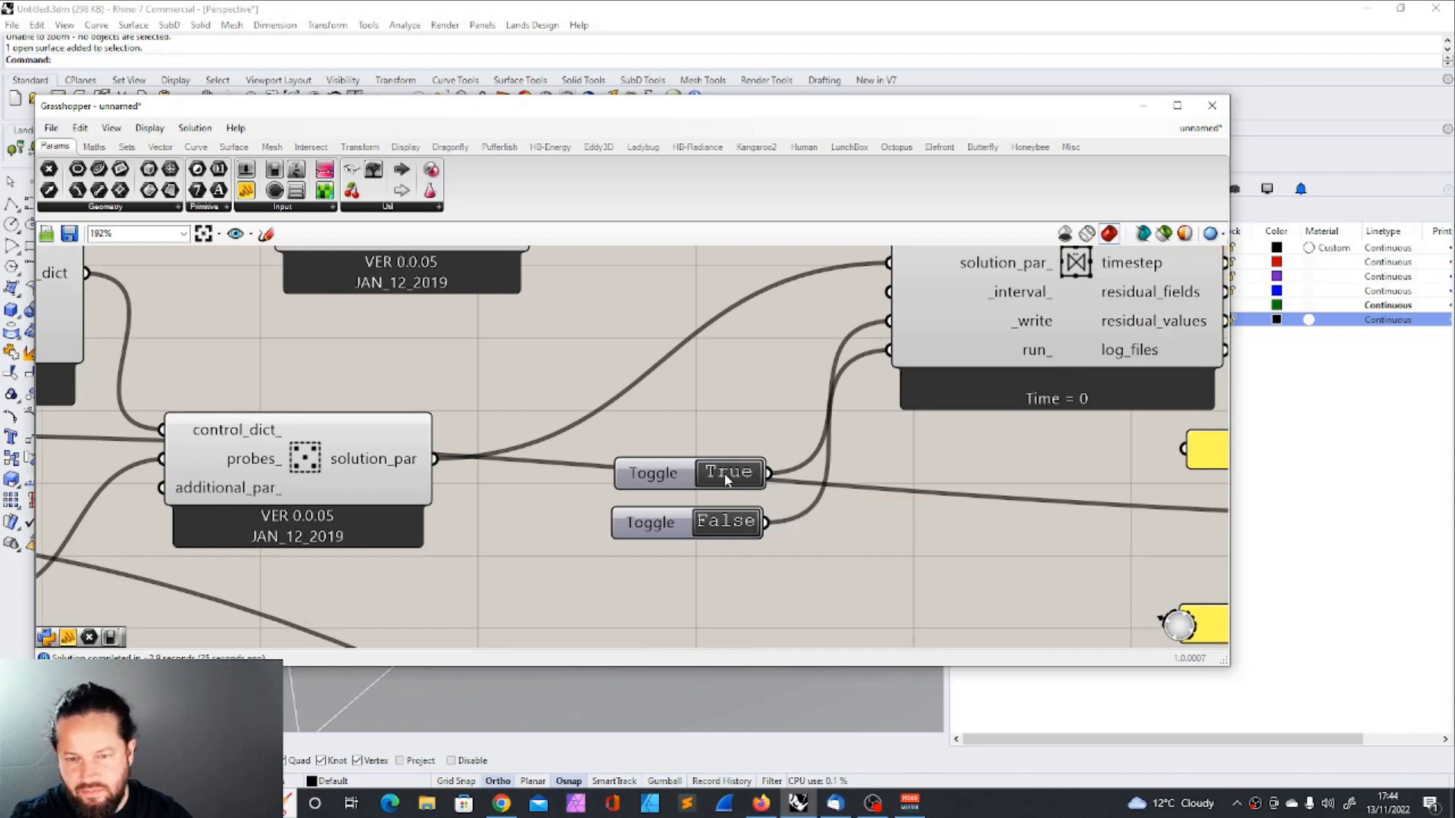
Step: Set the solution run_ toggle to True and move the solver console aside
double_click(686, 522)
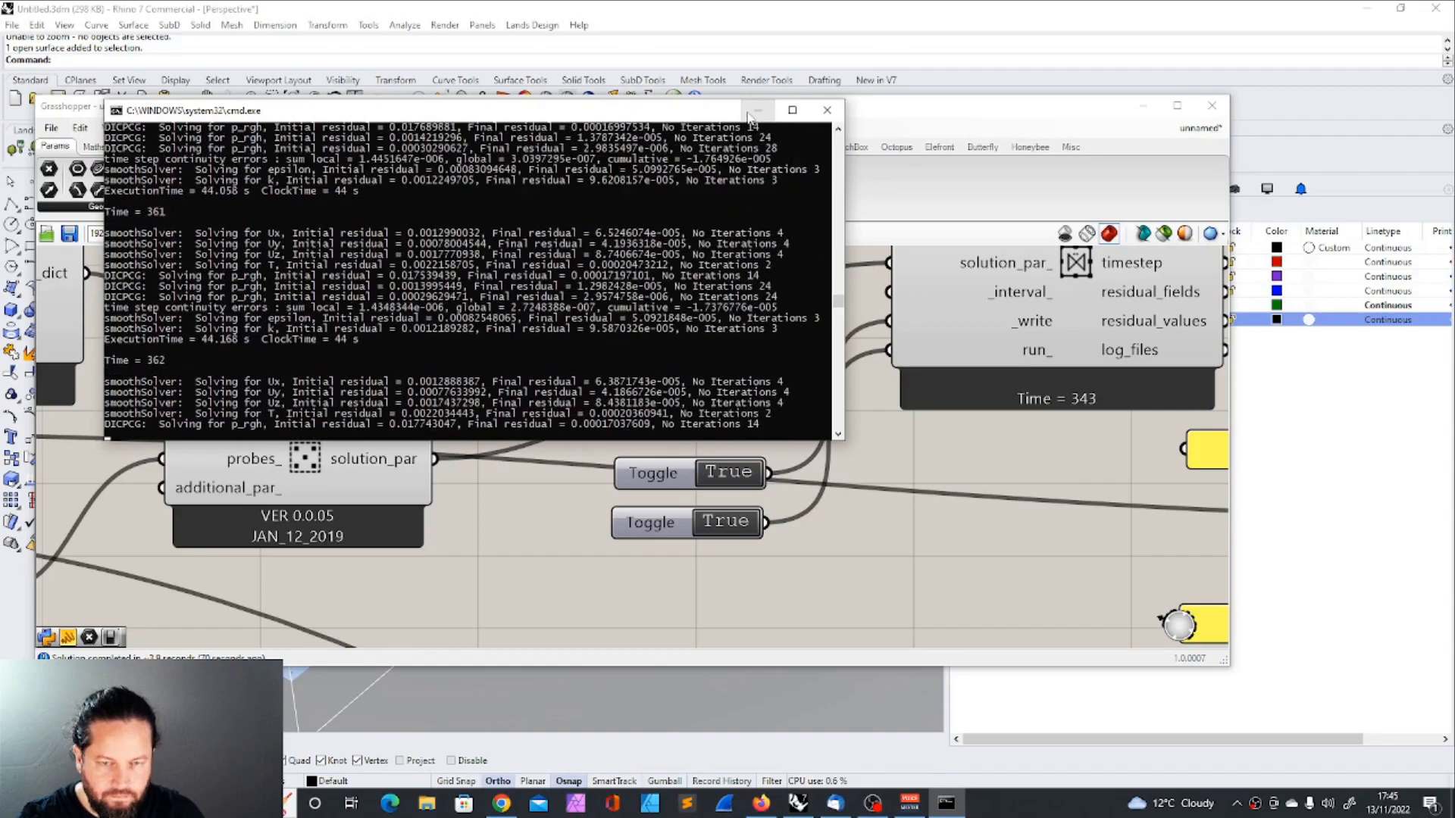
left_click(826, 109)
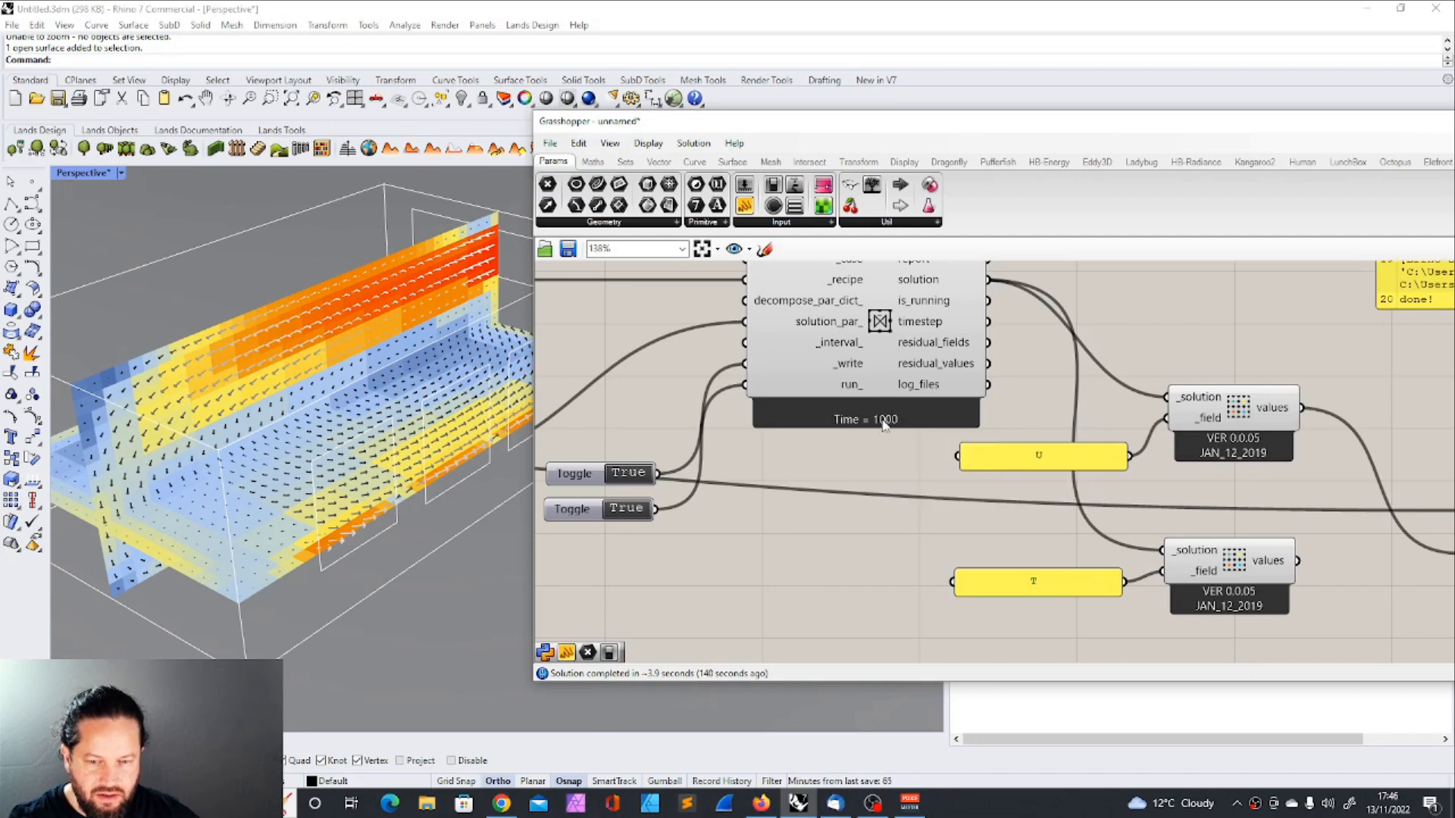
mouse_move(858, 578)
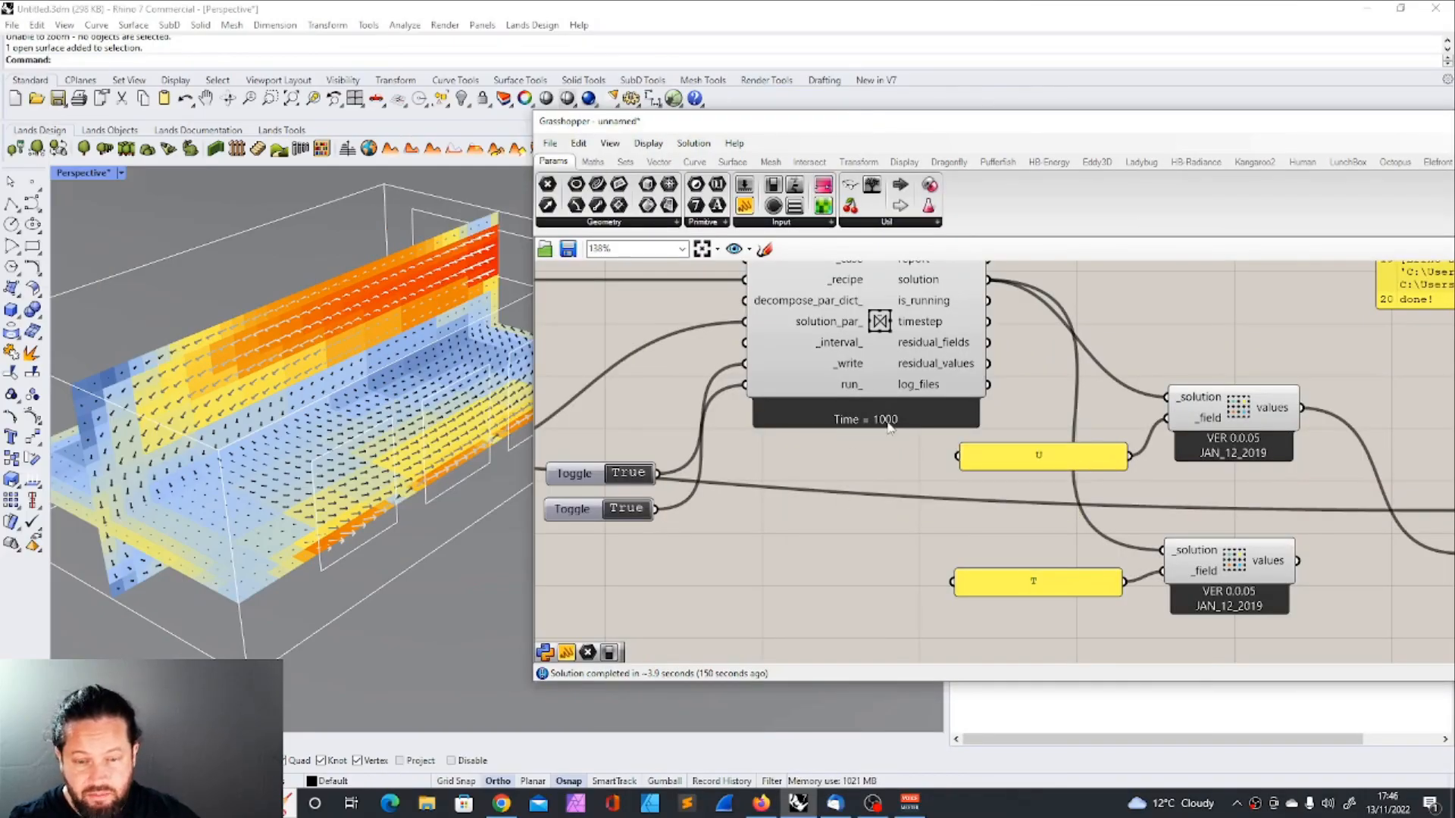
mouse_move(1039, 456)
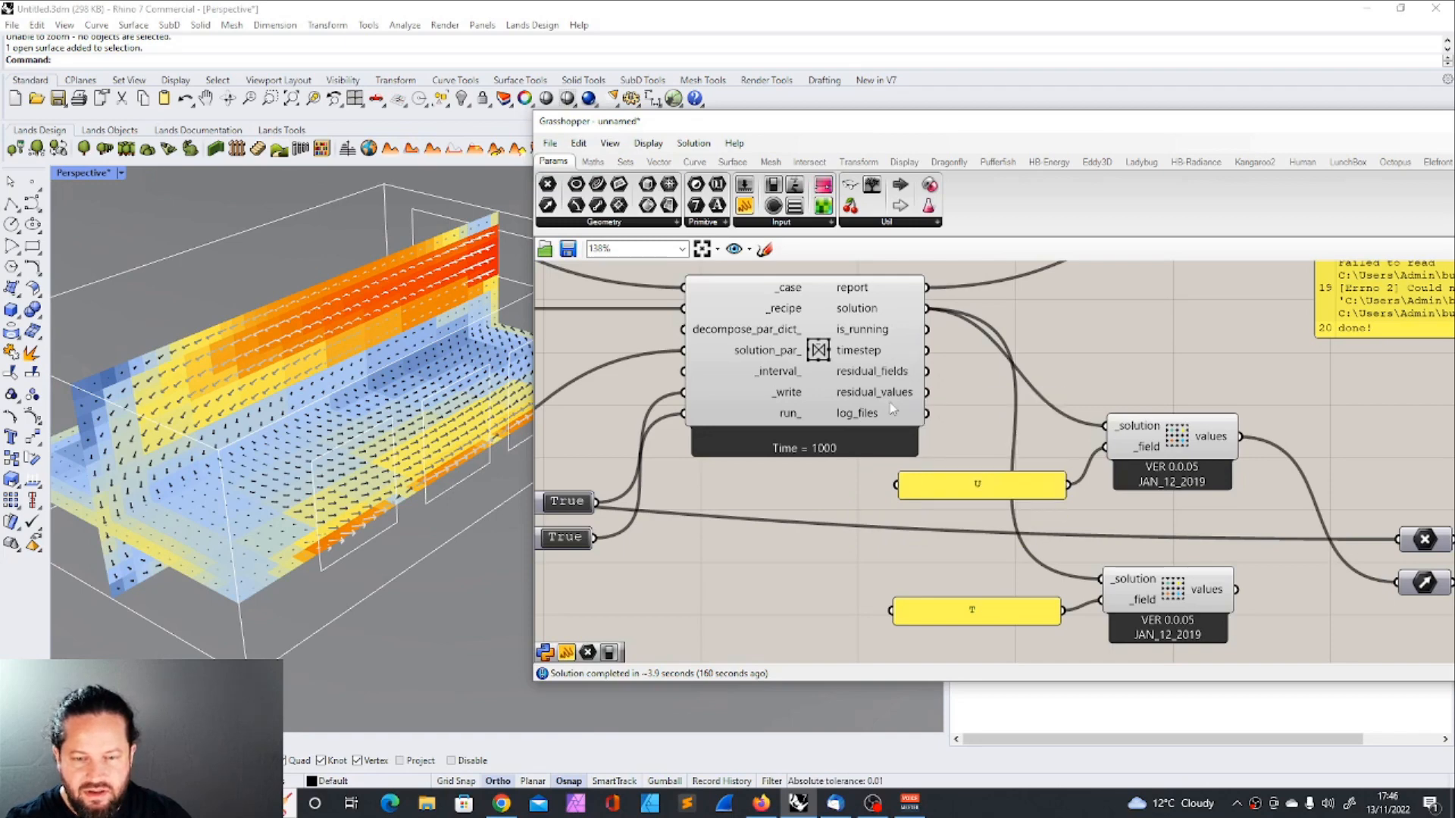
mouse_move(873, 391)
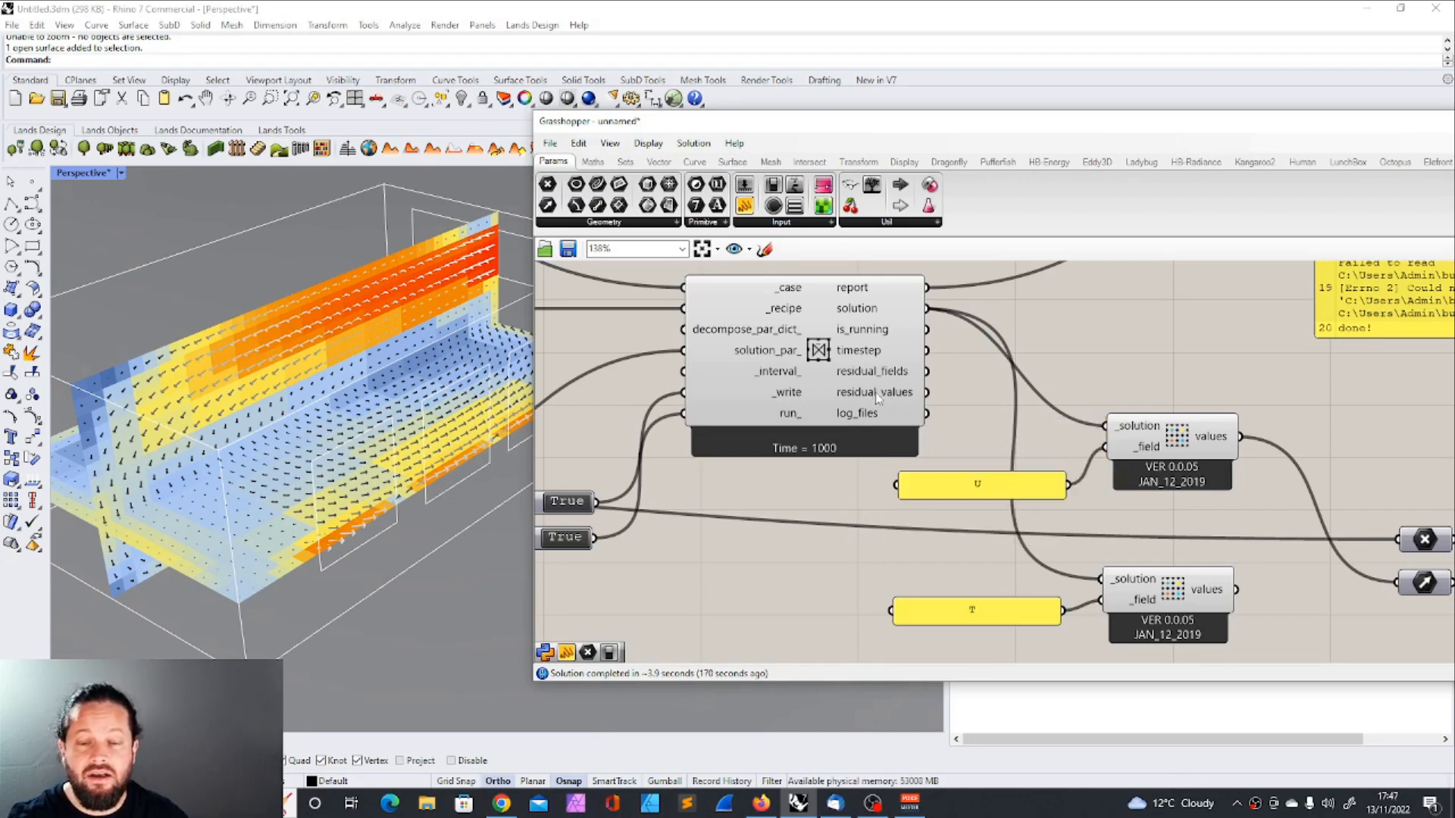
mouse_move(844, 491)
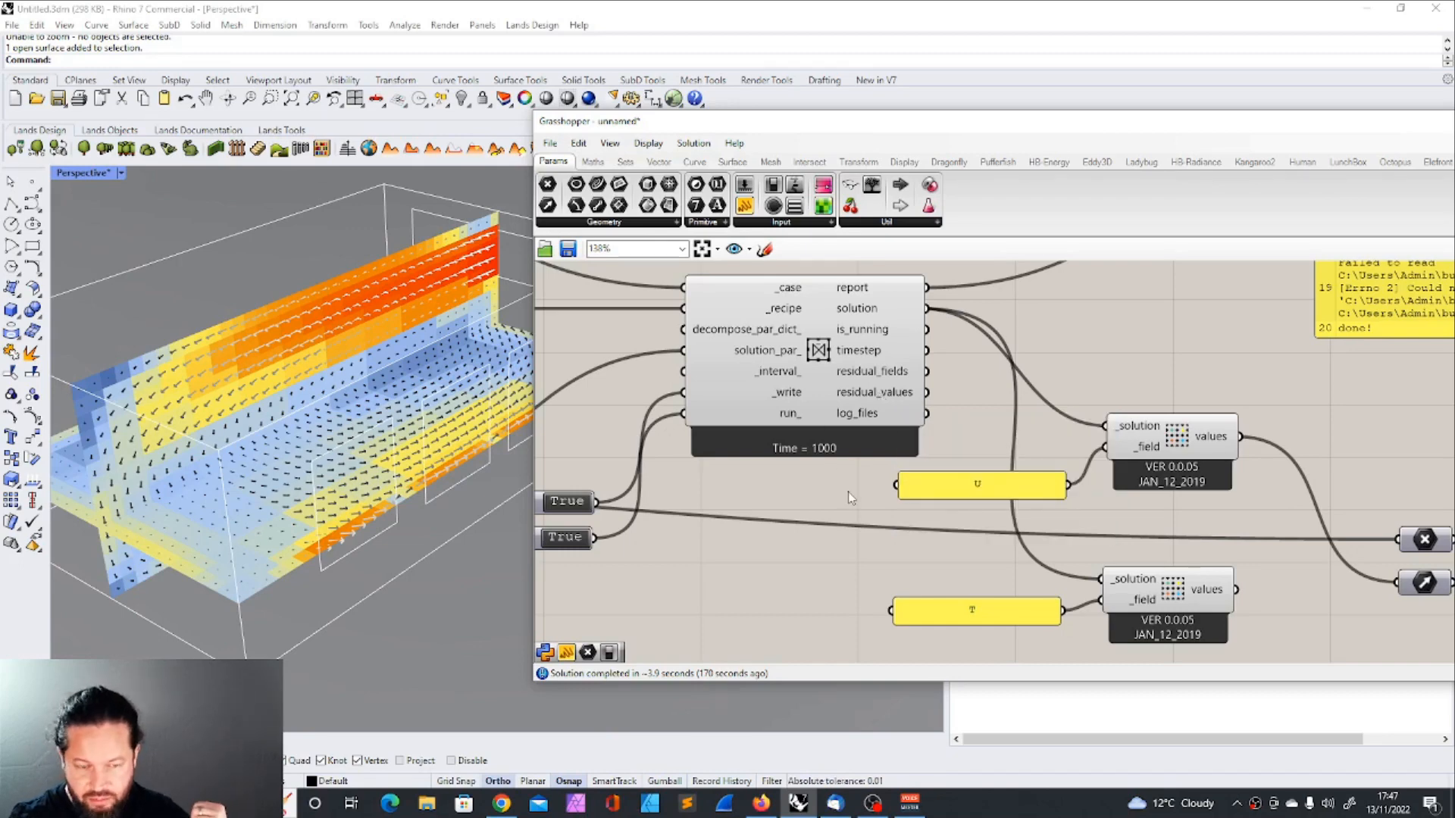
mouse_move(873, 369)
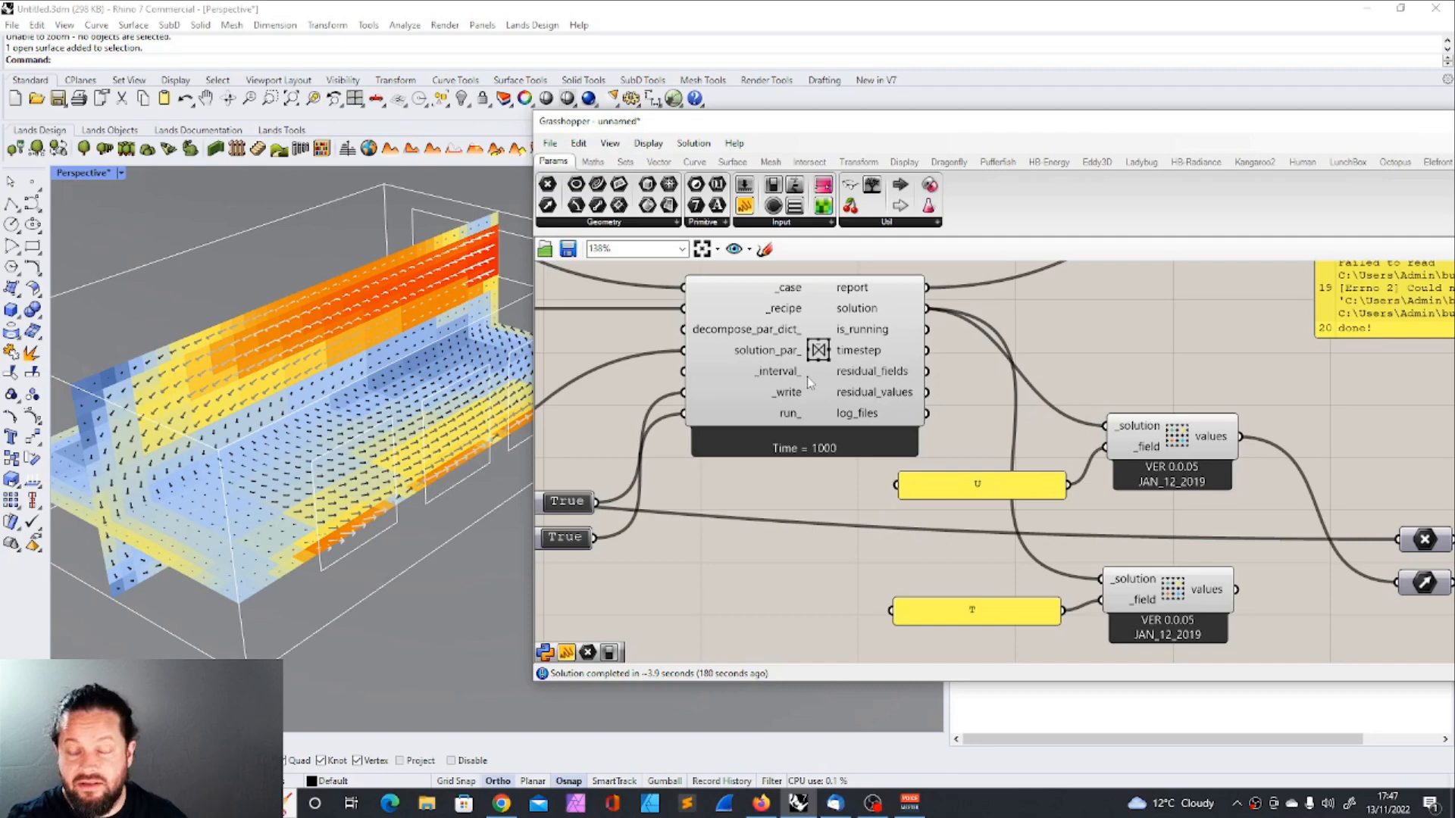
mouse_move(808, 382)
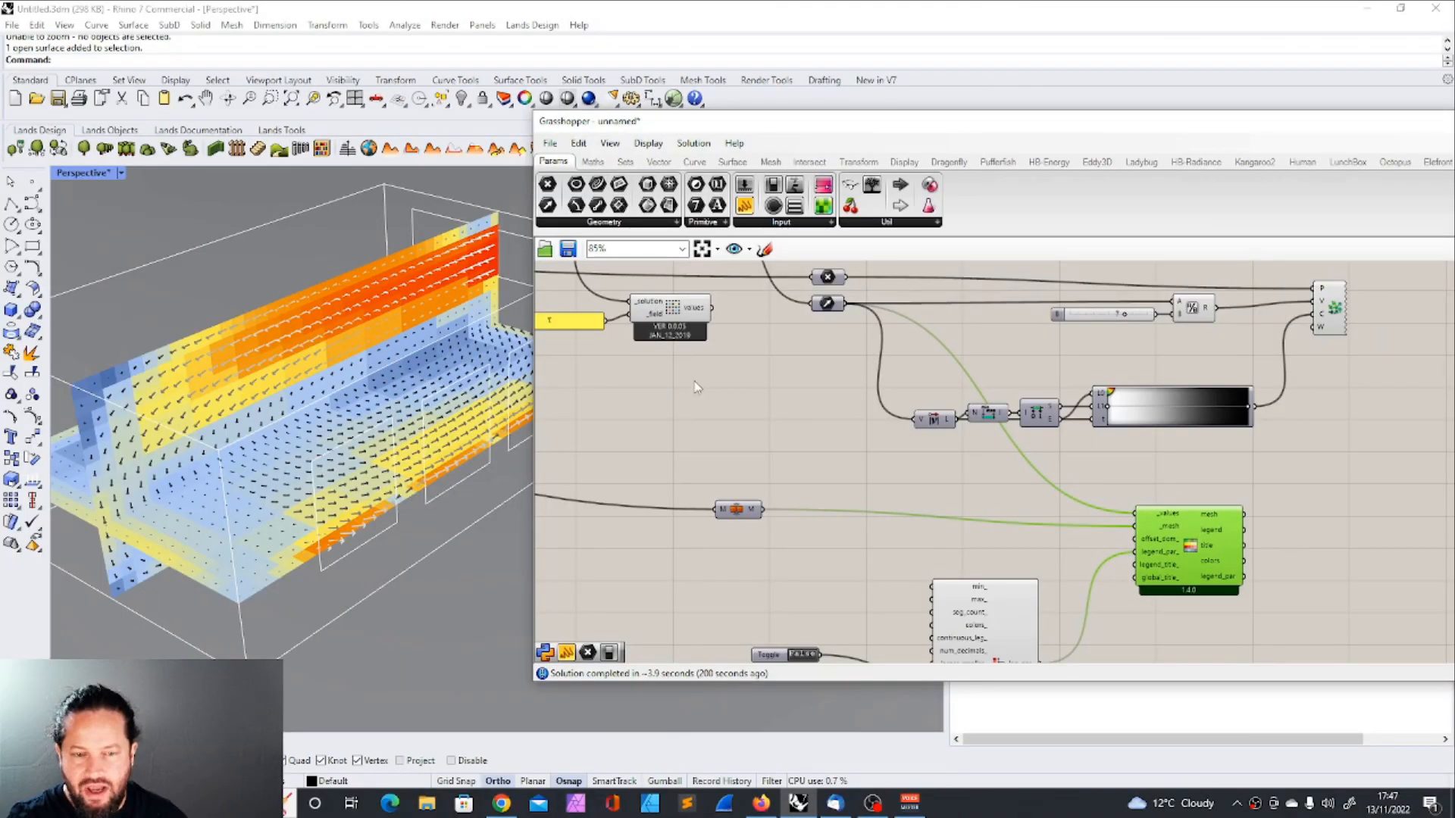
mouse_move(691, 308)
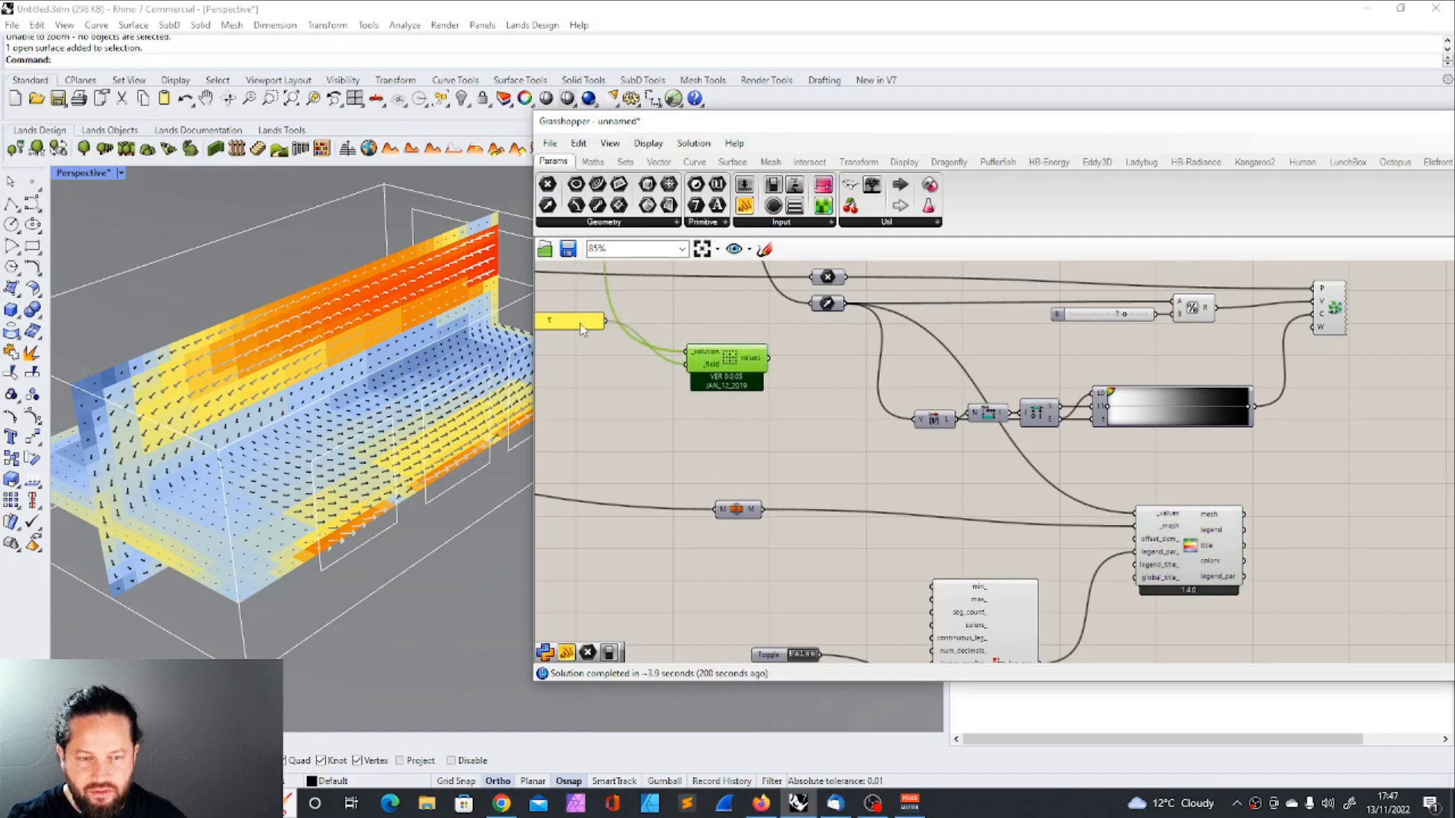
Step: Scroll the canvas to the T field reader feeding the Celsius conversion
scroll("up", 3)
type("273.15")
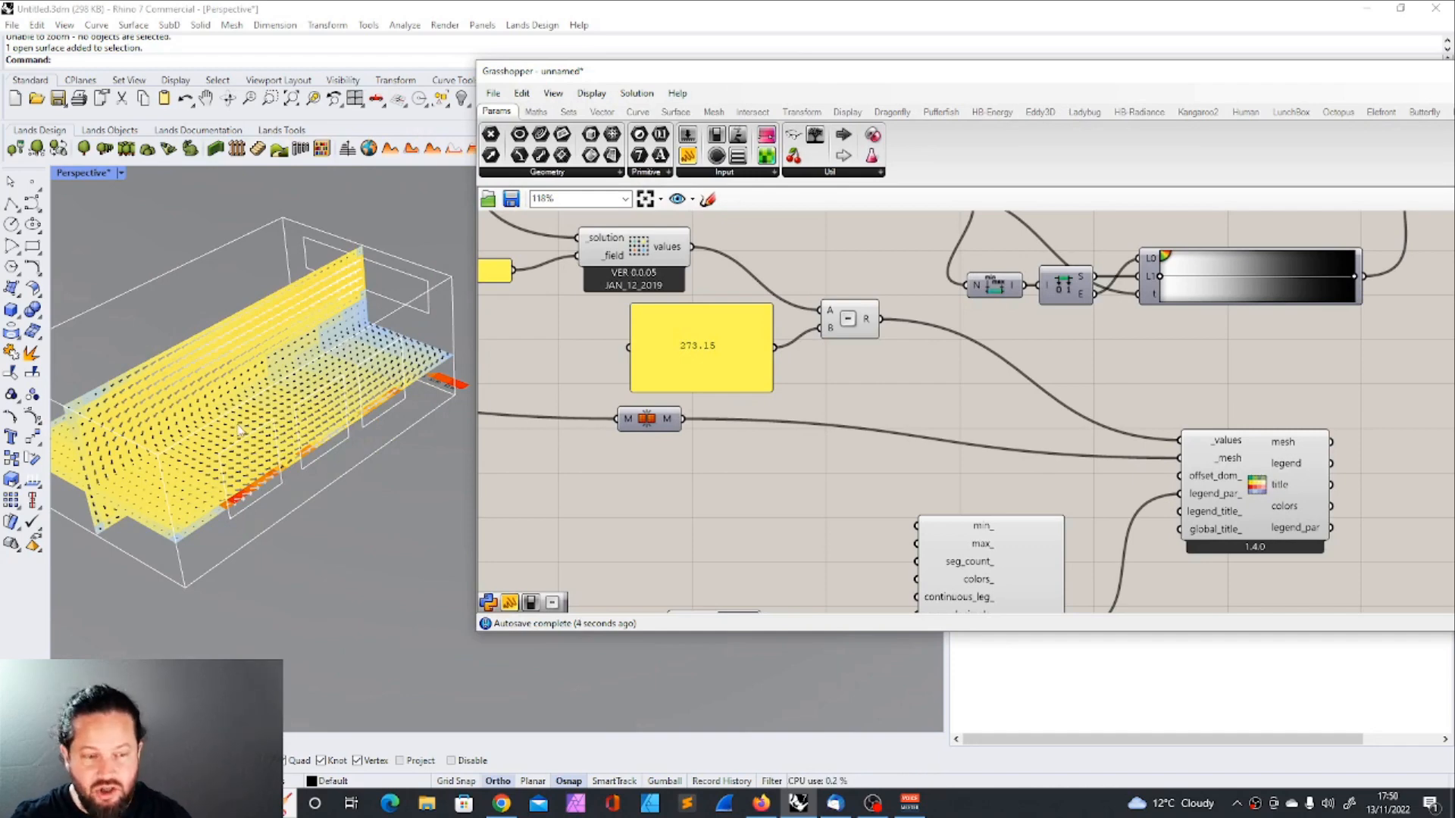
mouse_move(338, 264)
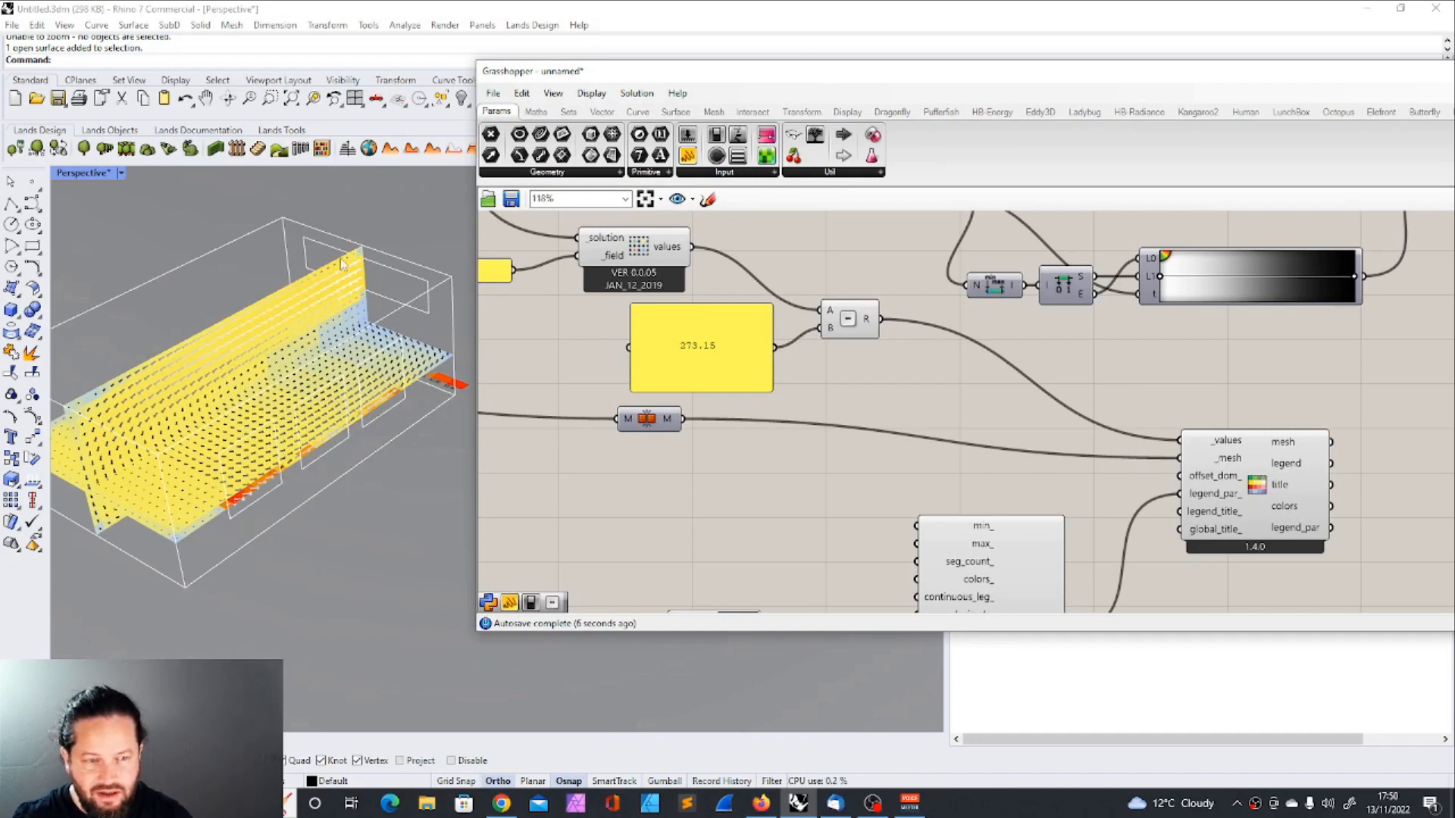
mouse_move(215, 540)
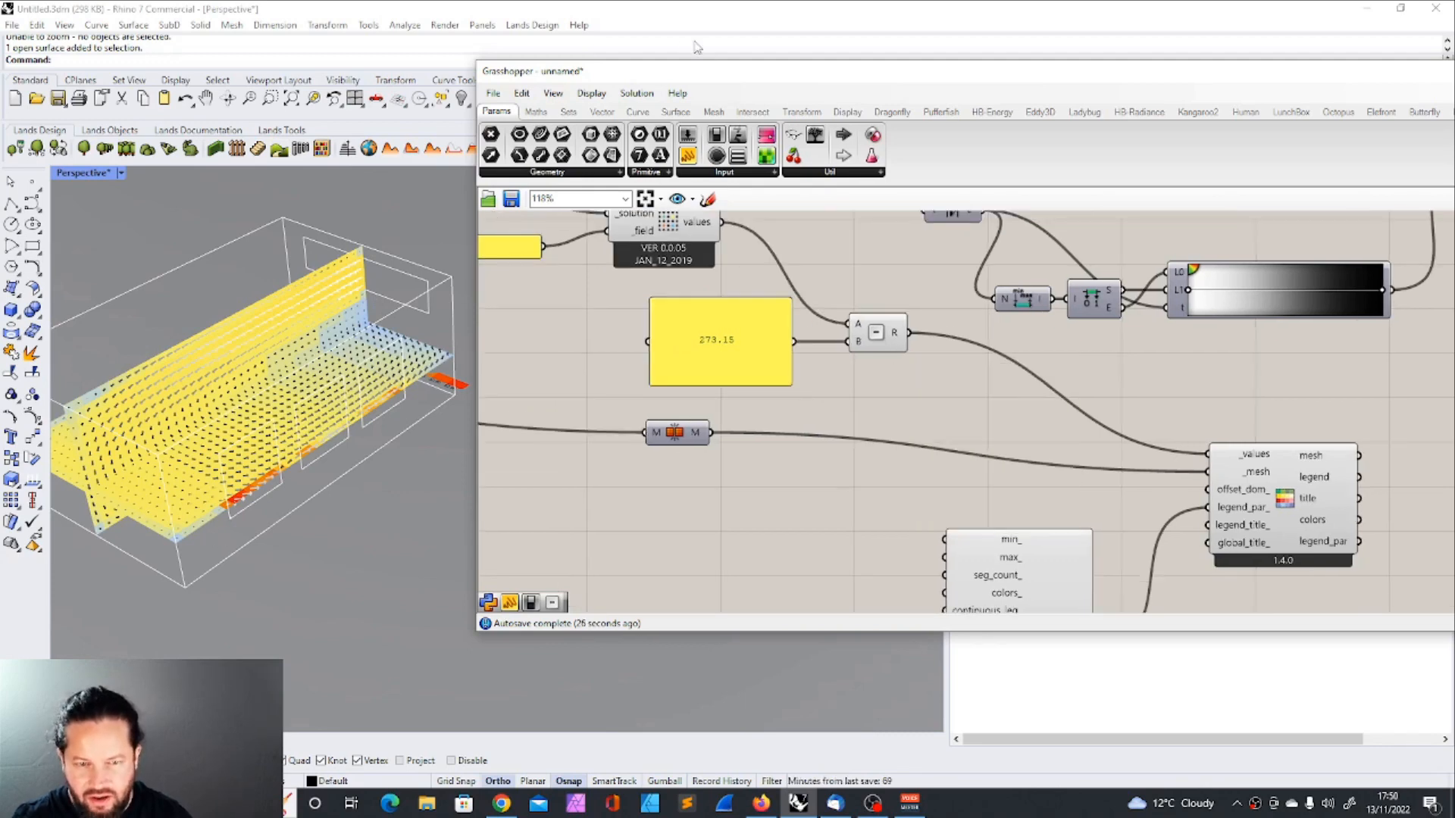
Step: Set the legend maximum slider's rounding to Floating Point so it accepts decimals
double_click(897, 264)
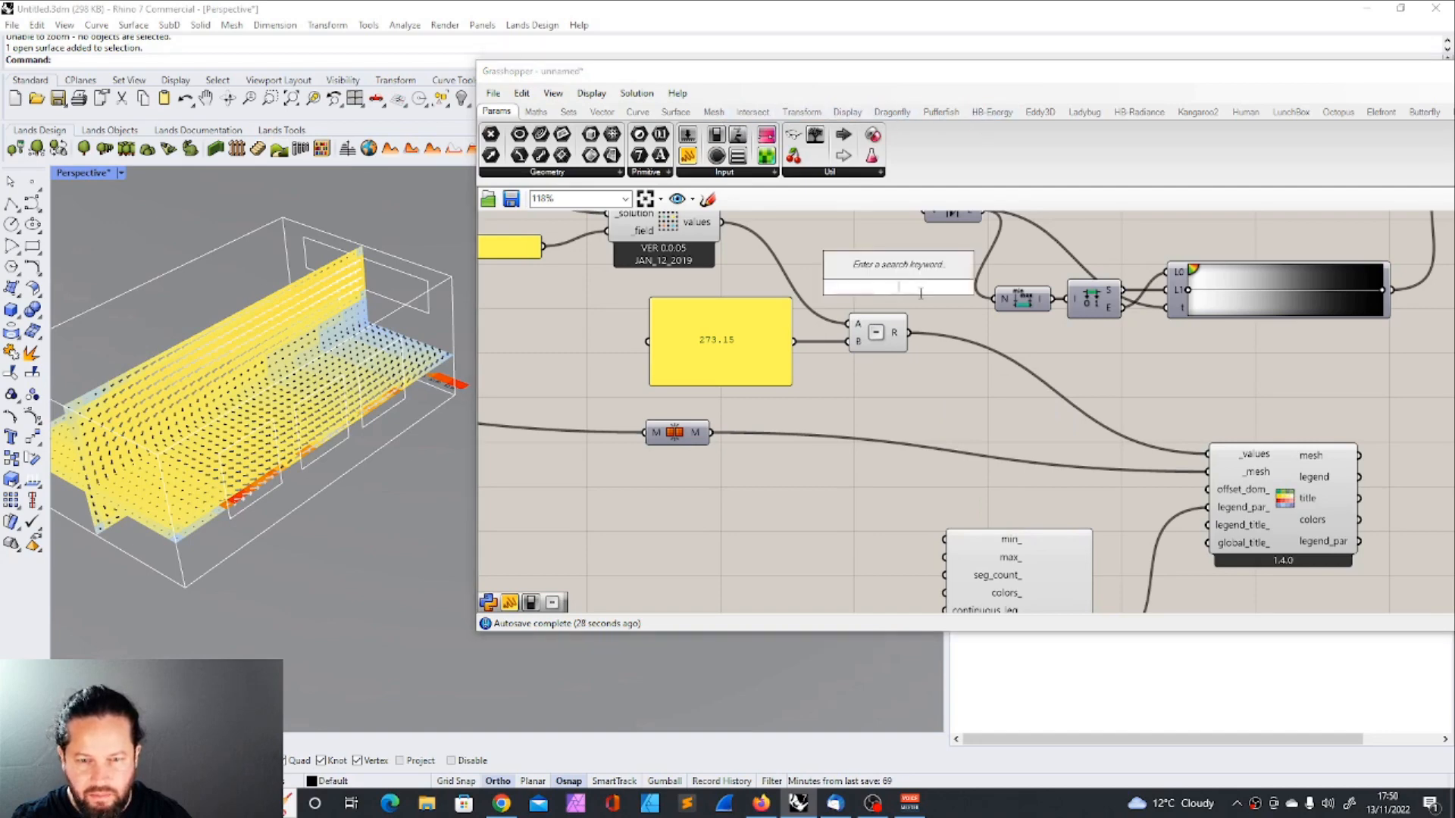
mouse_move(1020, 299)
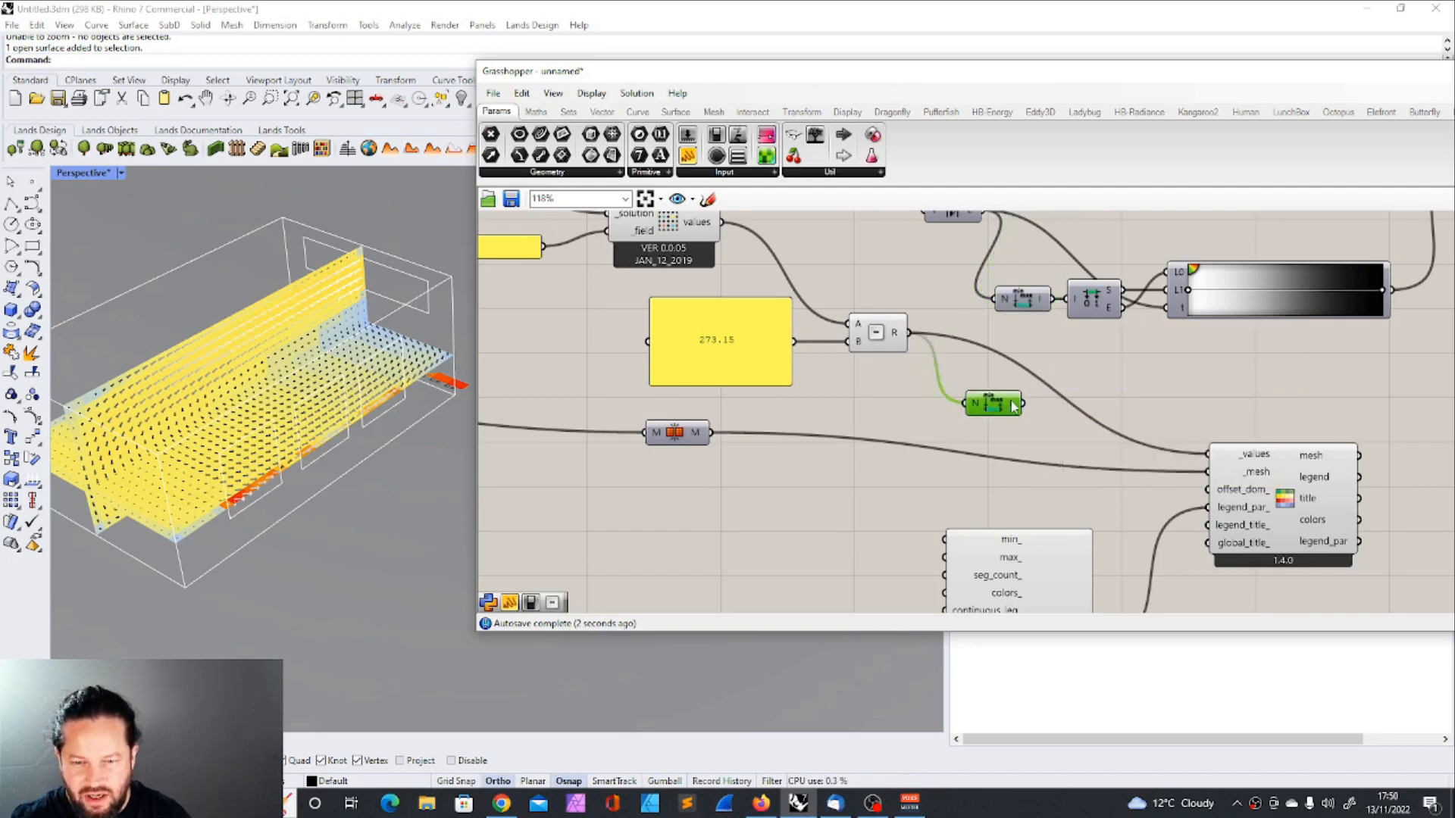
mouse_move(993, 403)
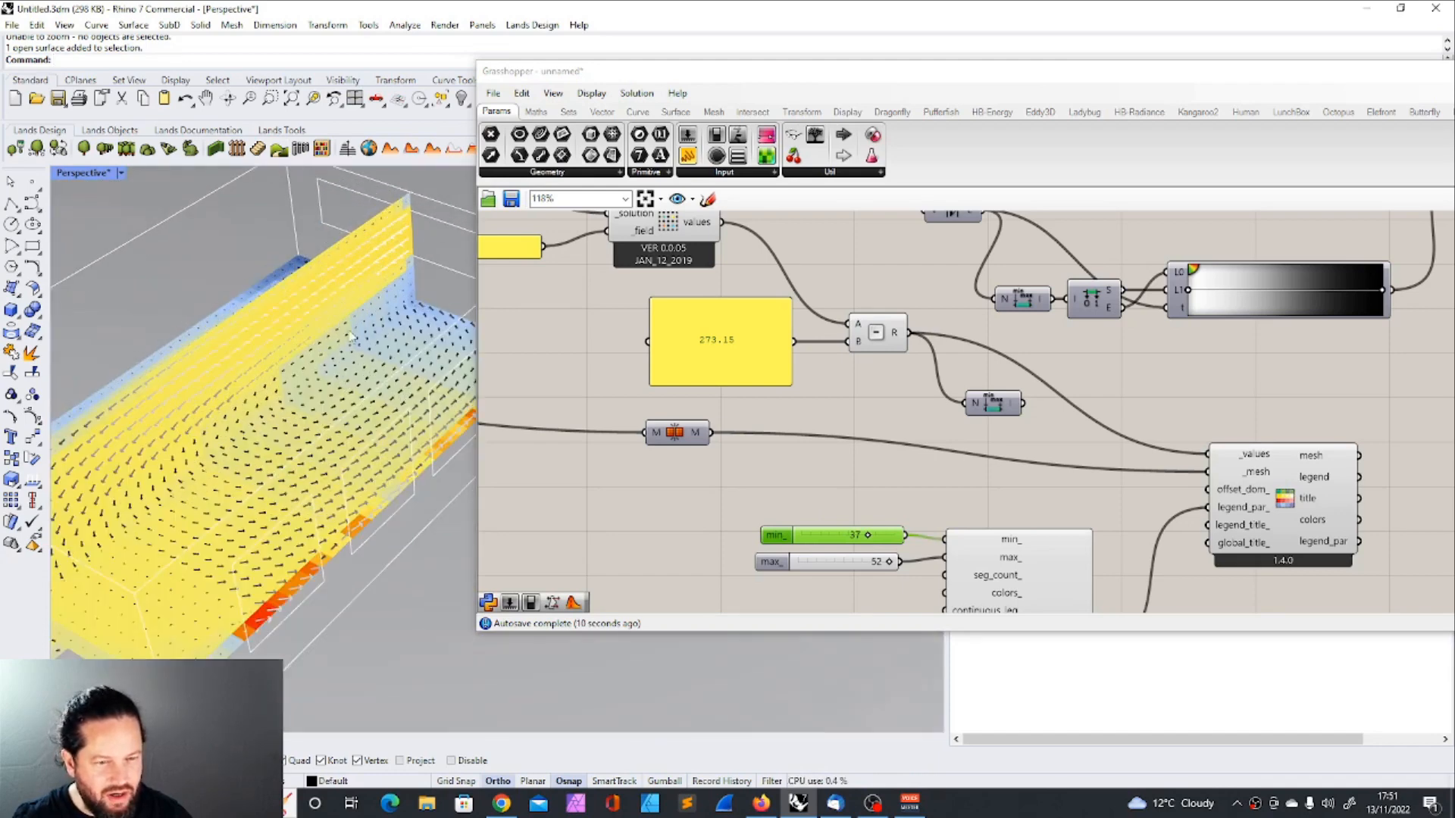
scroll("down", 3)
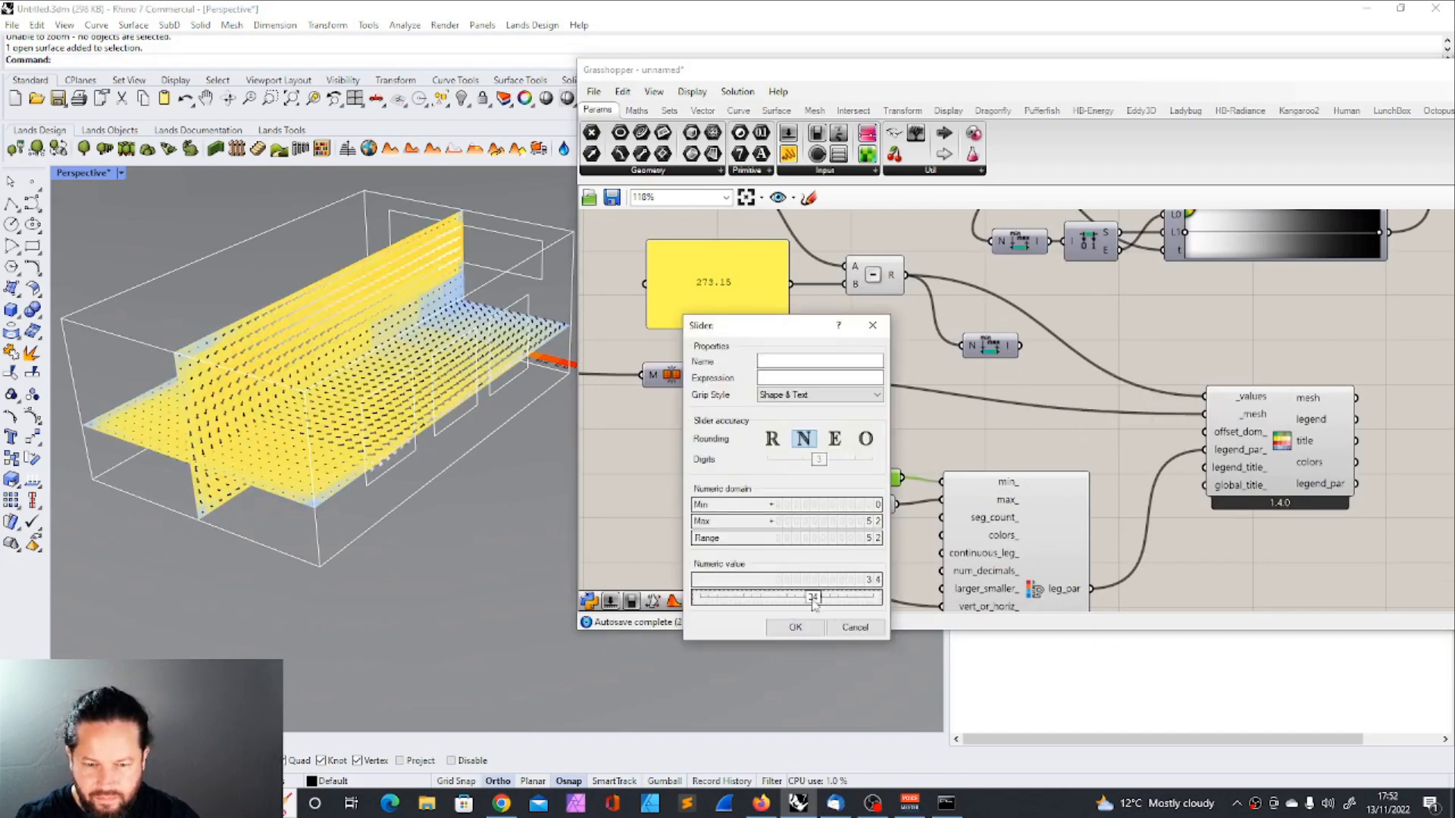
left_click(792, 627)
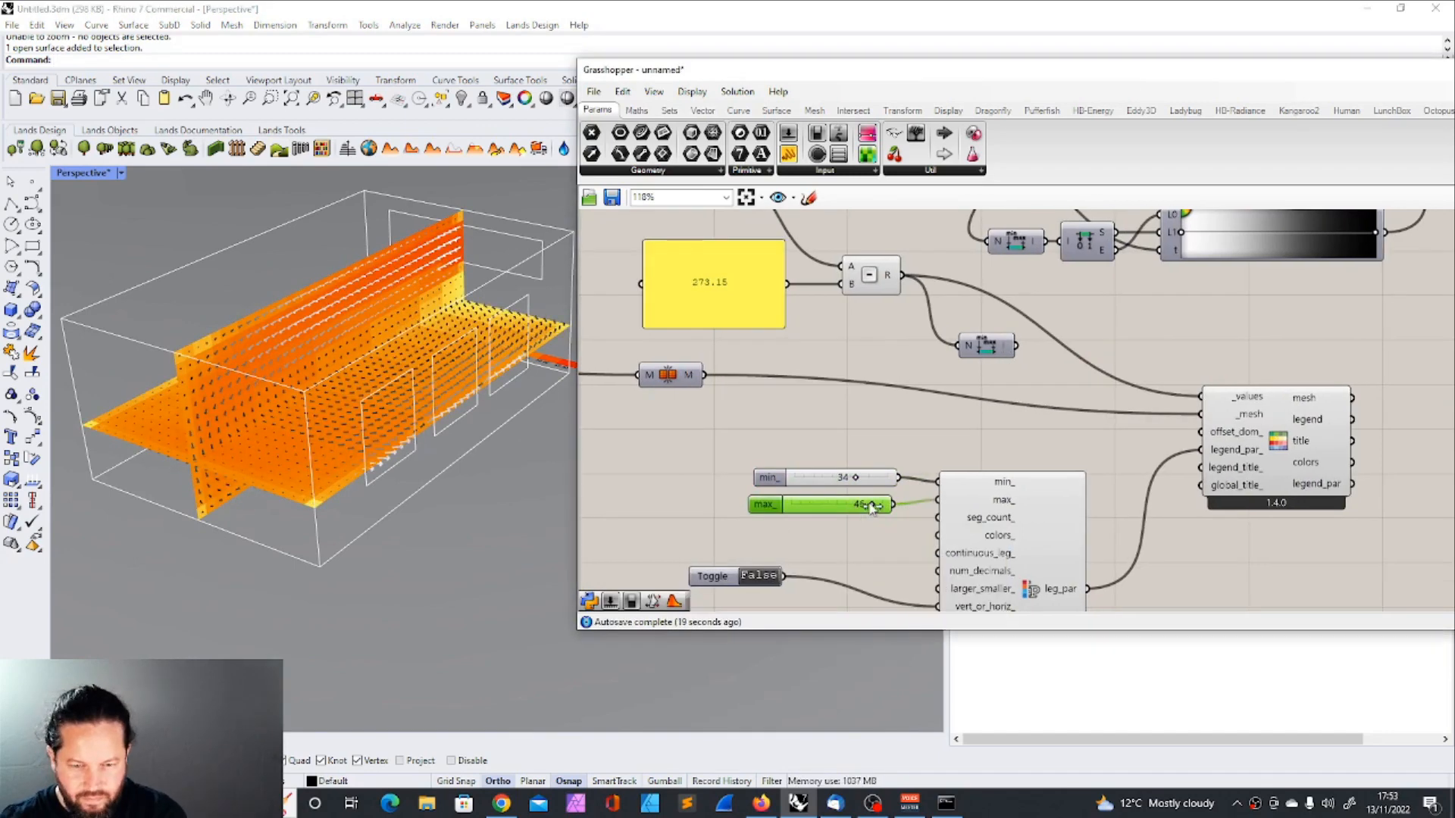
double_click(816, 503)
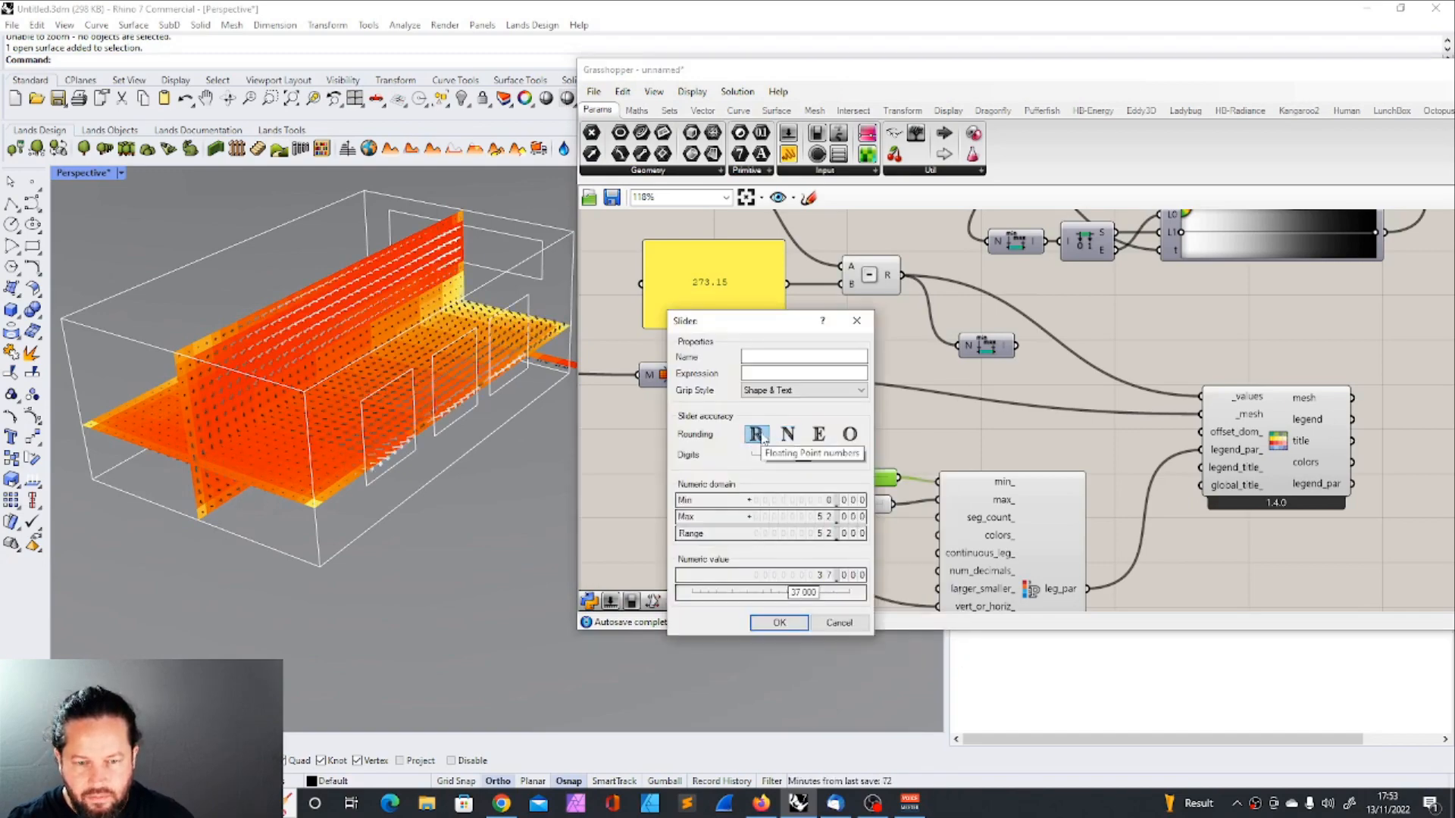
left_click(779, 623)
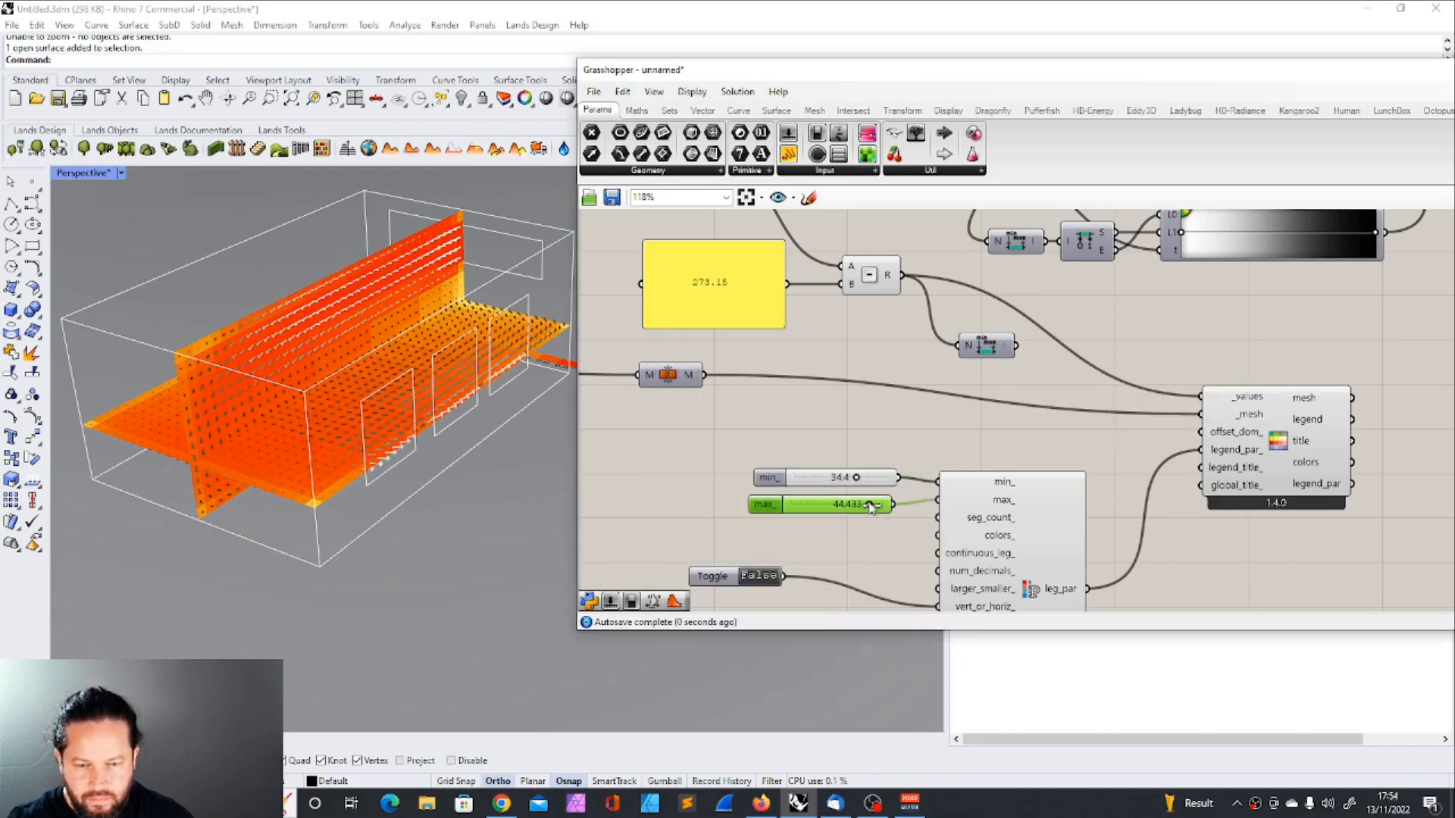
scroll("down", 3)
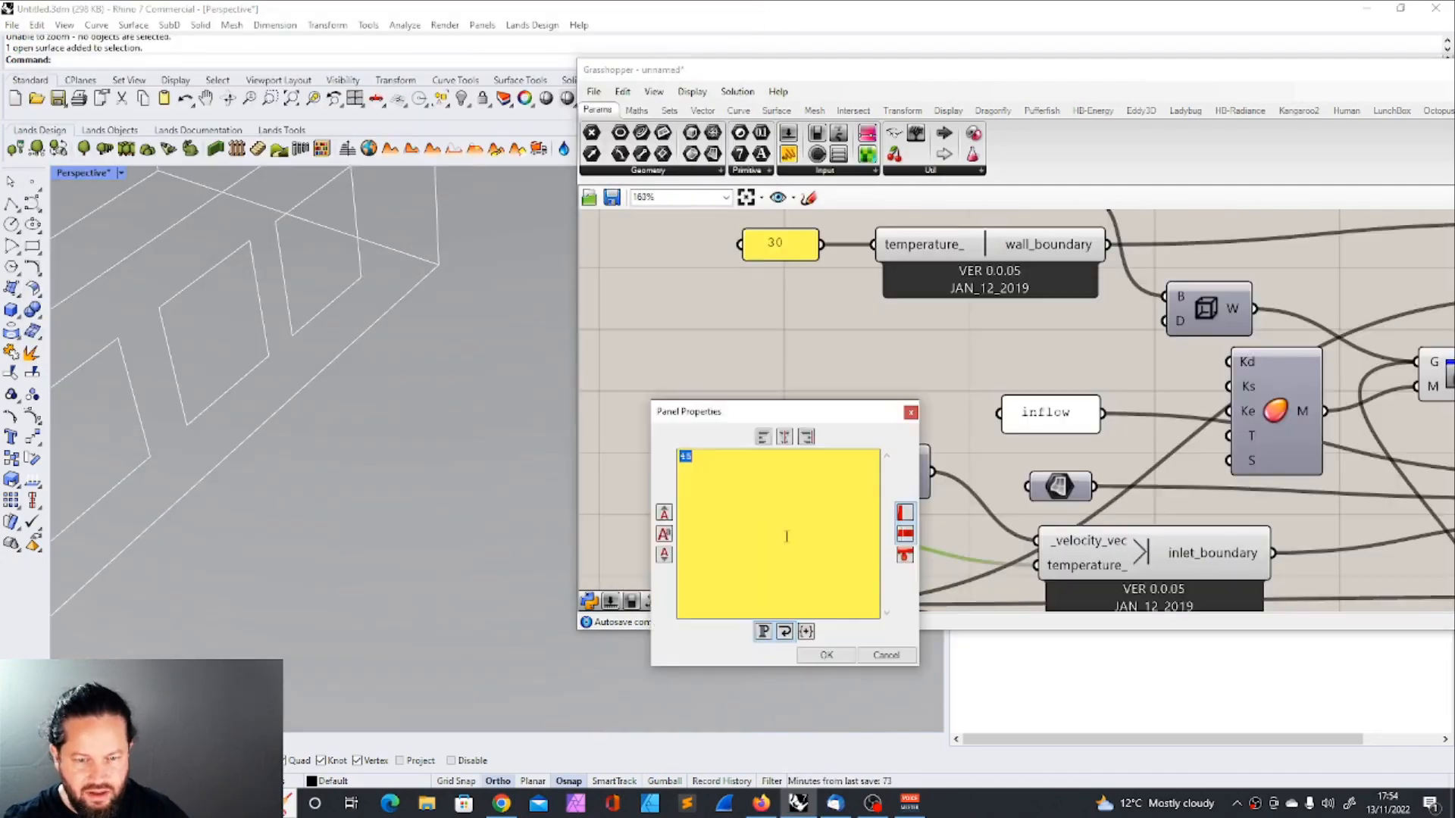
Step: Confirm the case name indoortemp2 and let the solution recompute
left_click(824, 655)
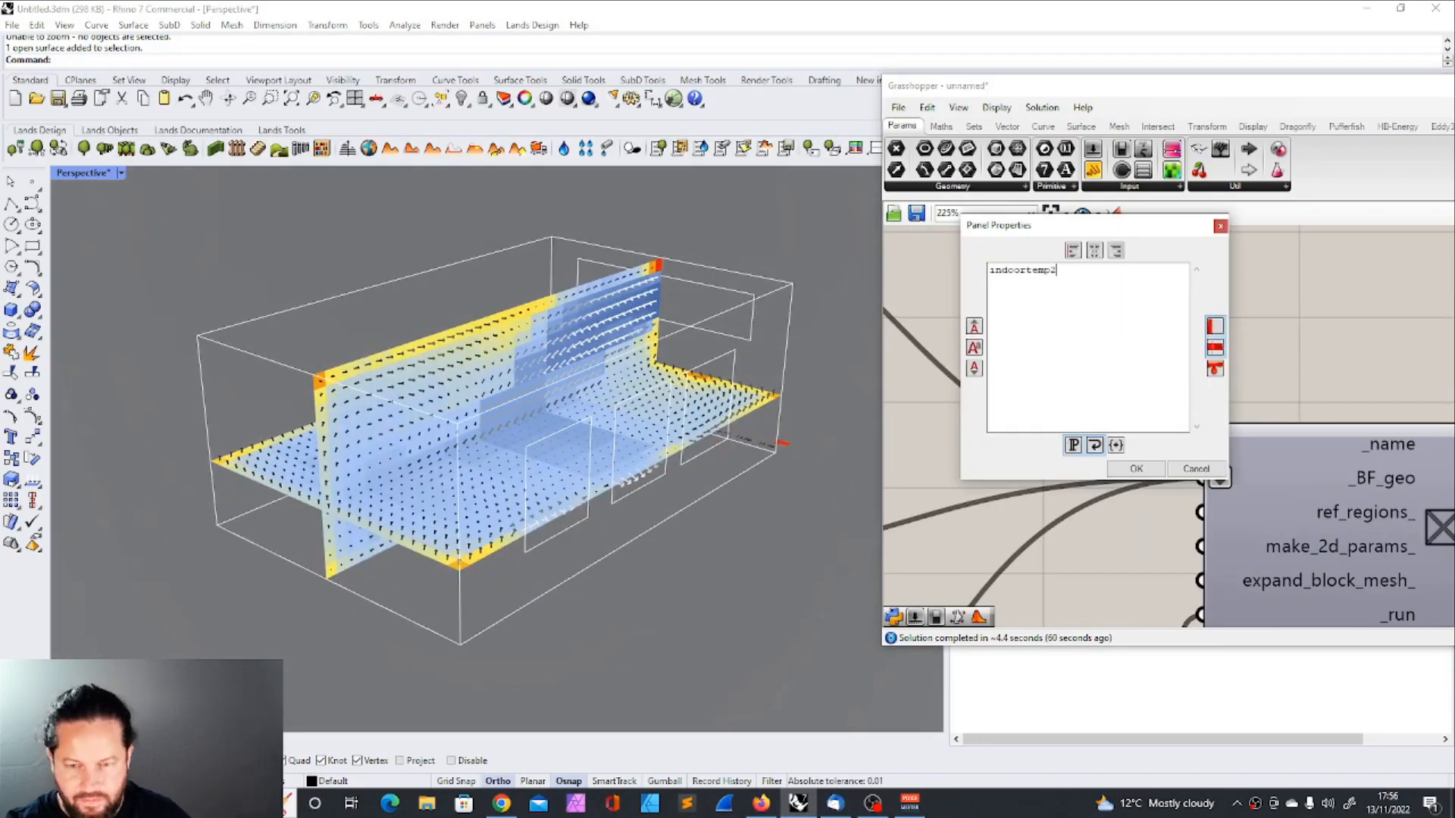
left_click(1136, 469)
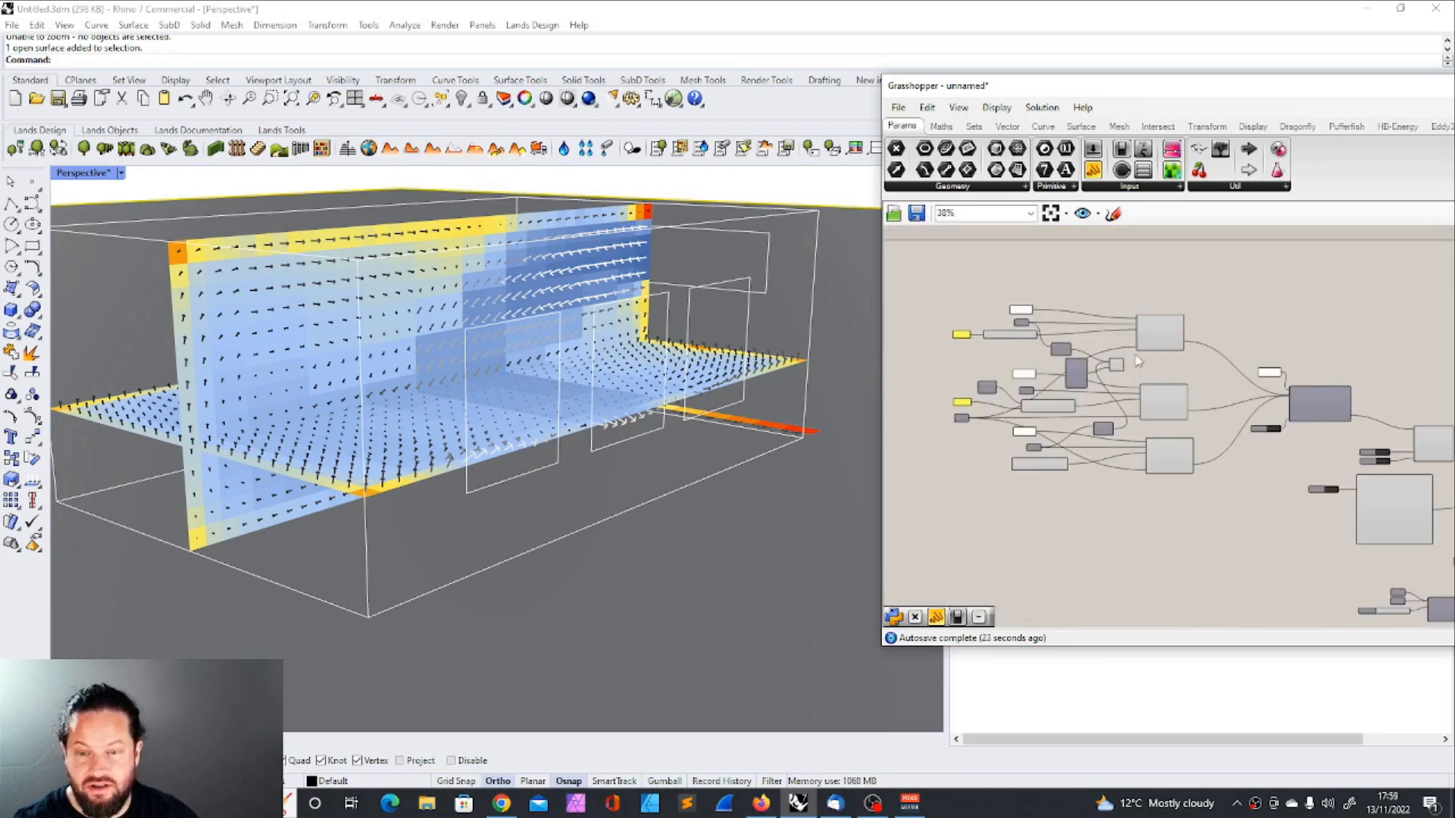
scroll("down", 3)
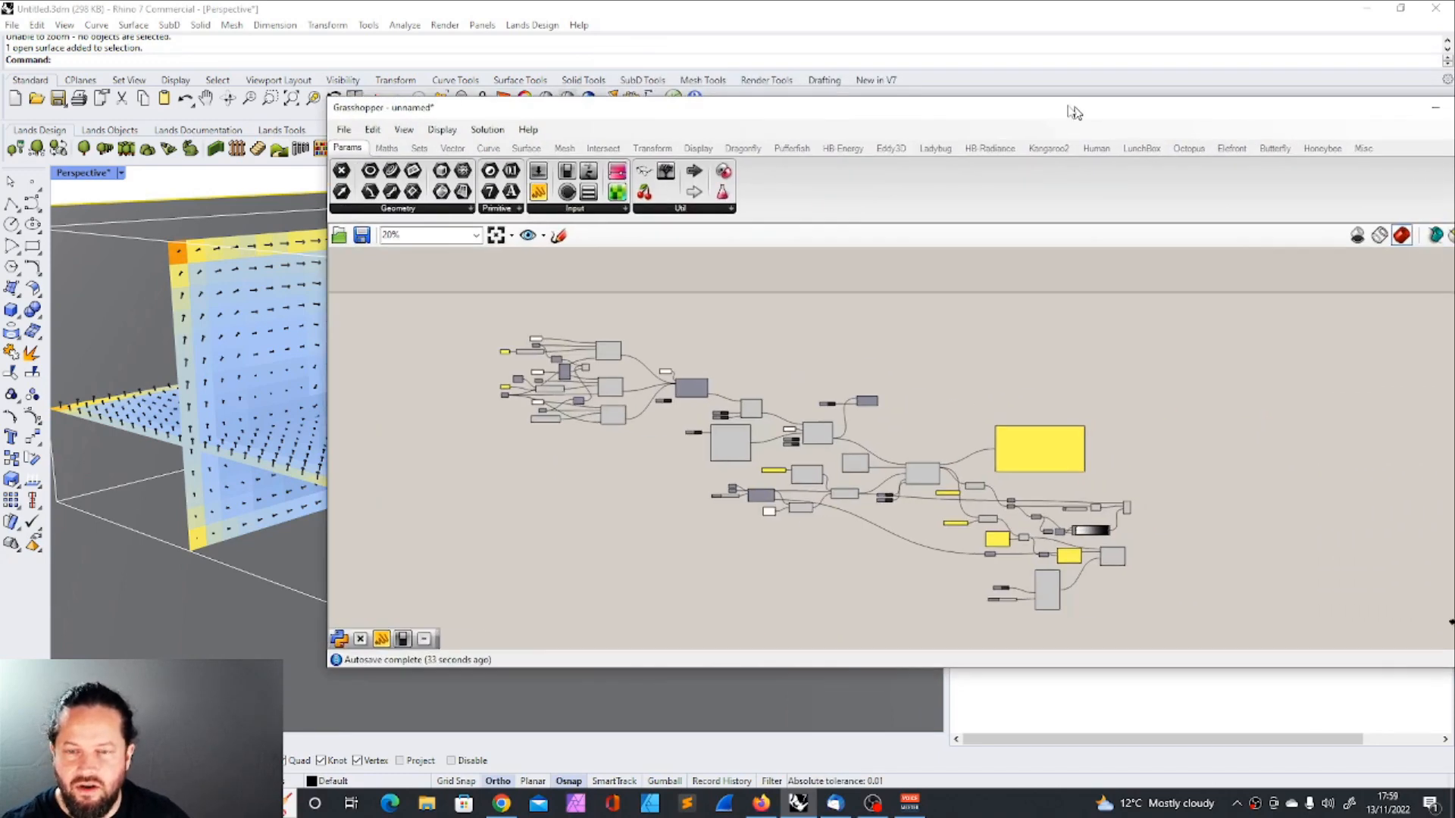
Step: Bring up the Ladybug component tab to place the weather-file components
left_click(914, 144)
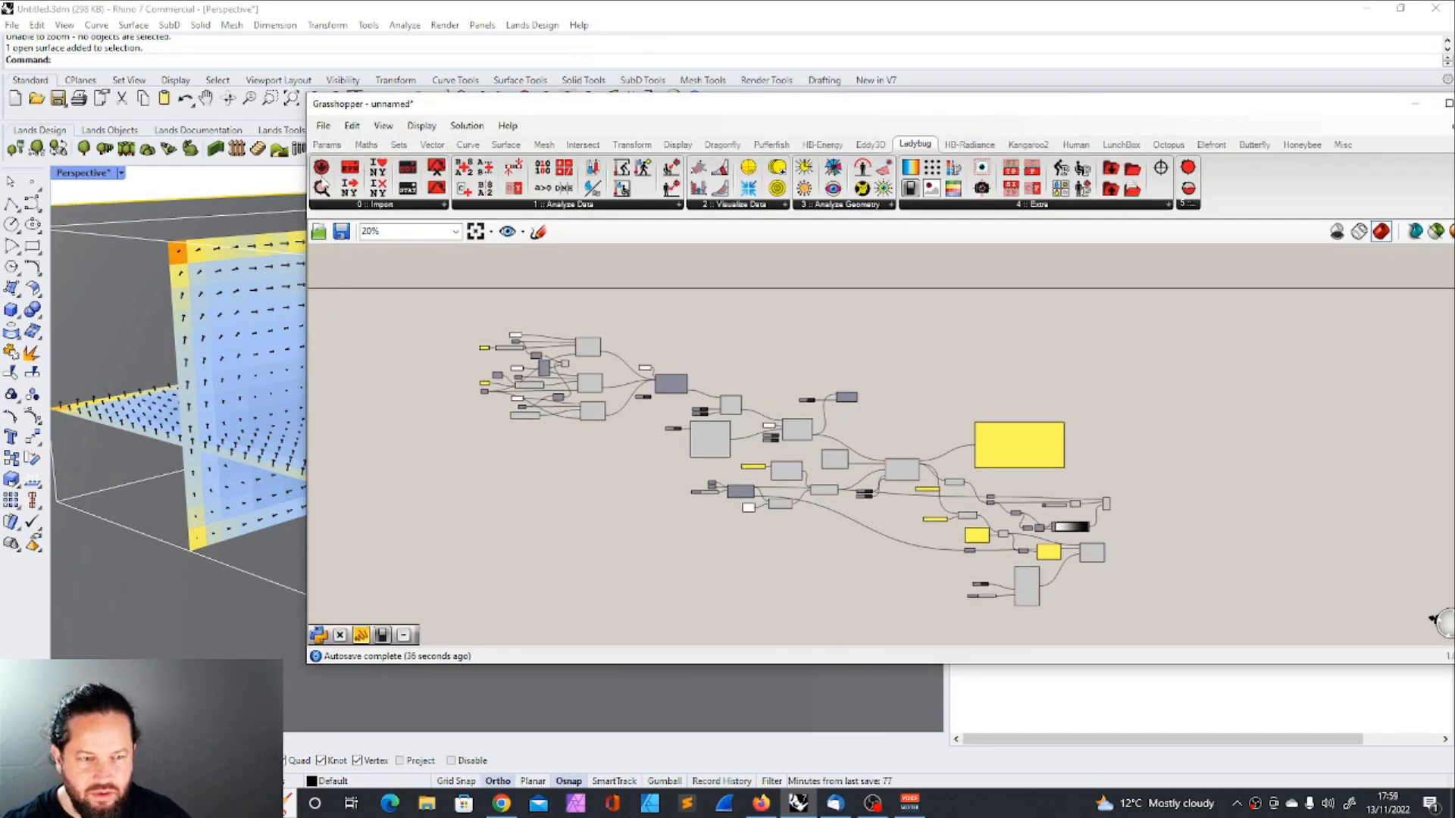
mouse_move(398, 380)
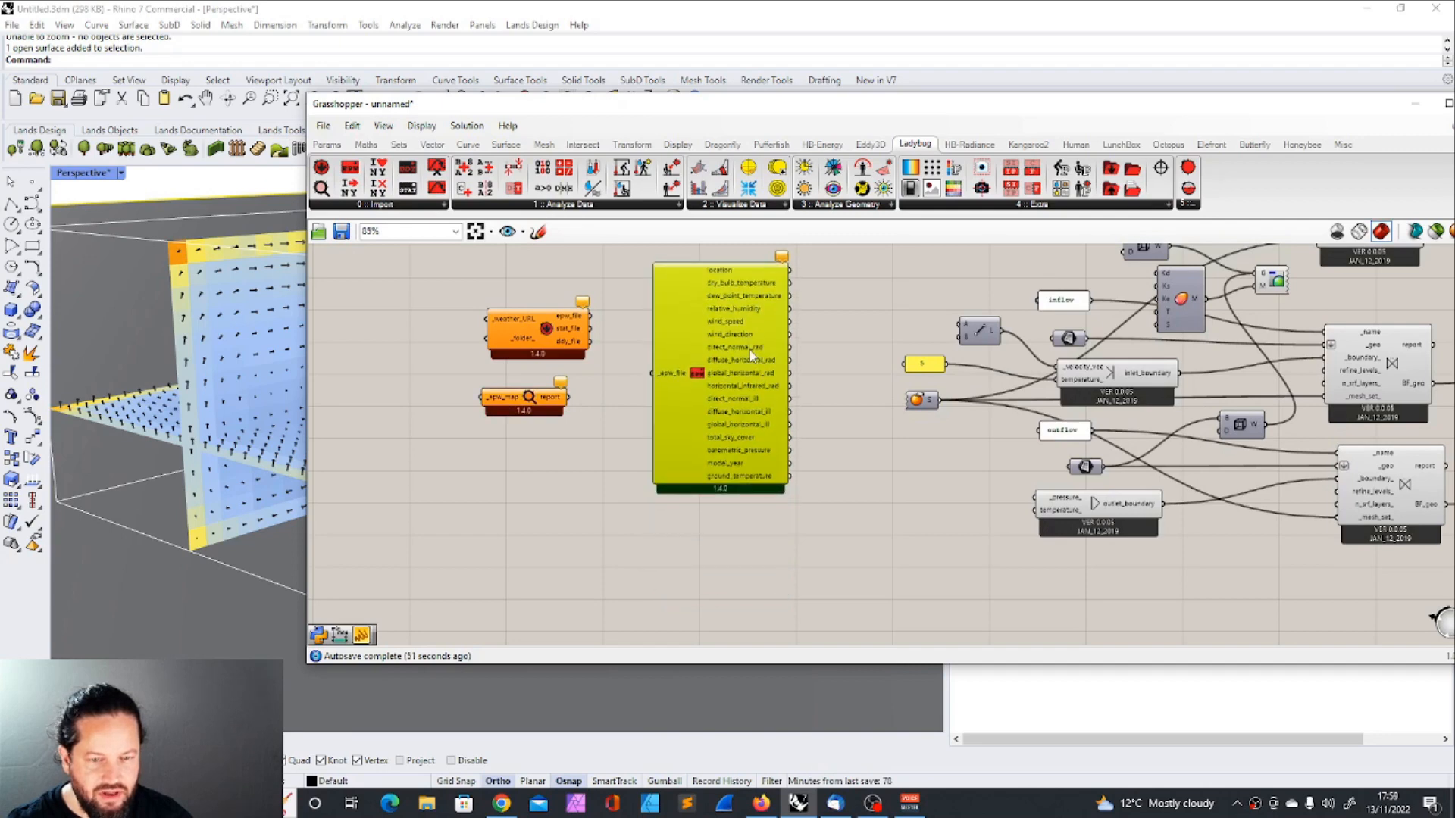
scroll("down", 3)
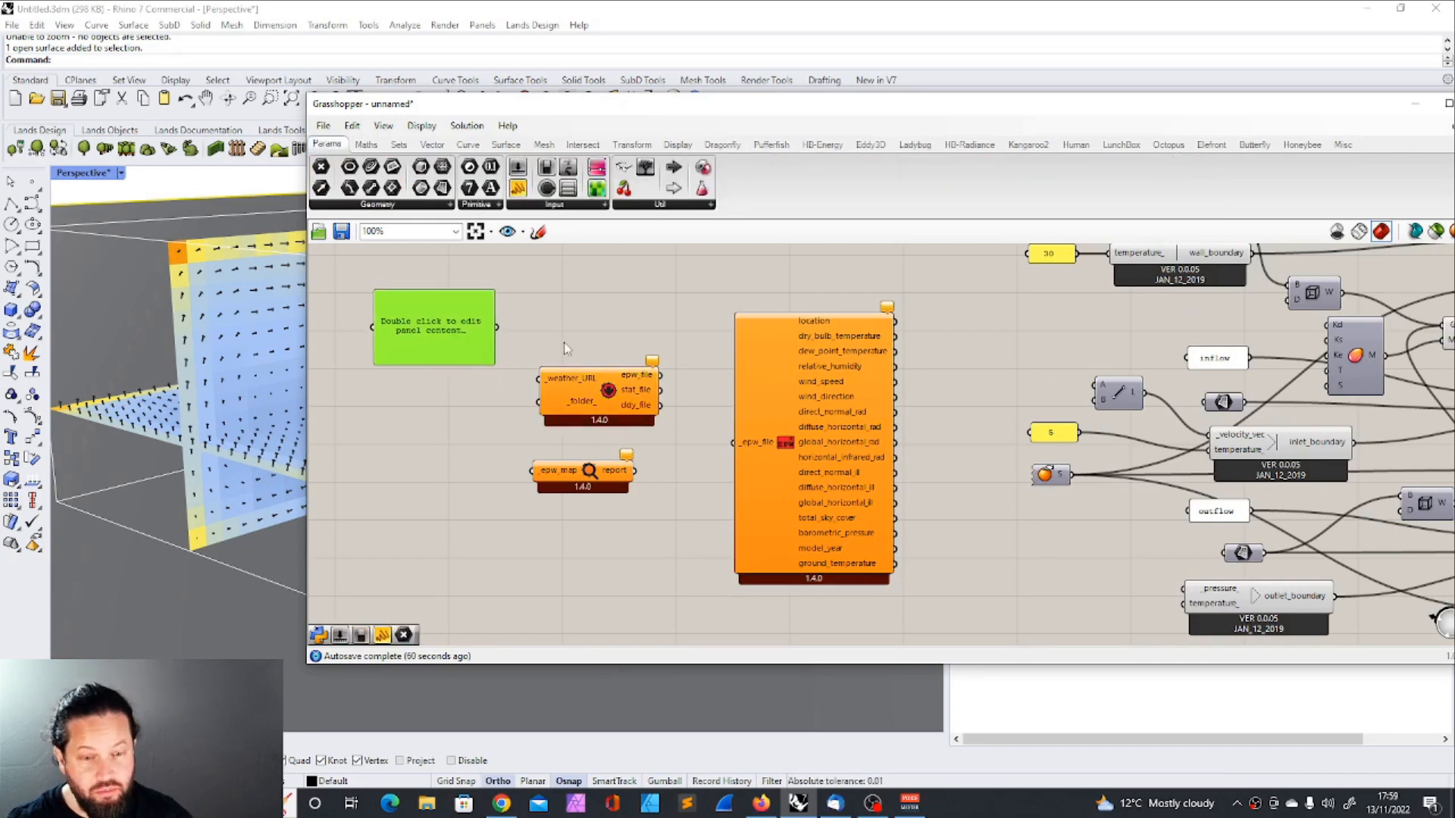
mouse_move(443, 282)
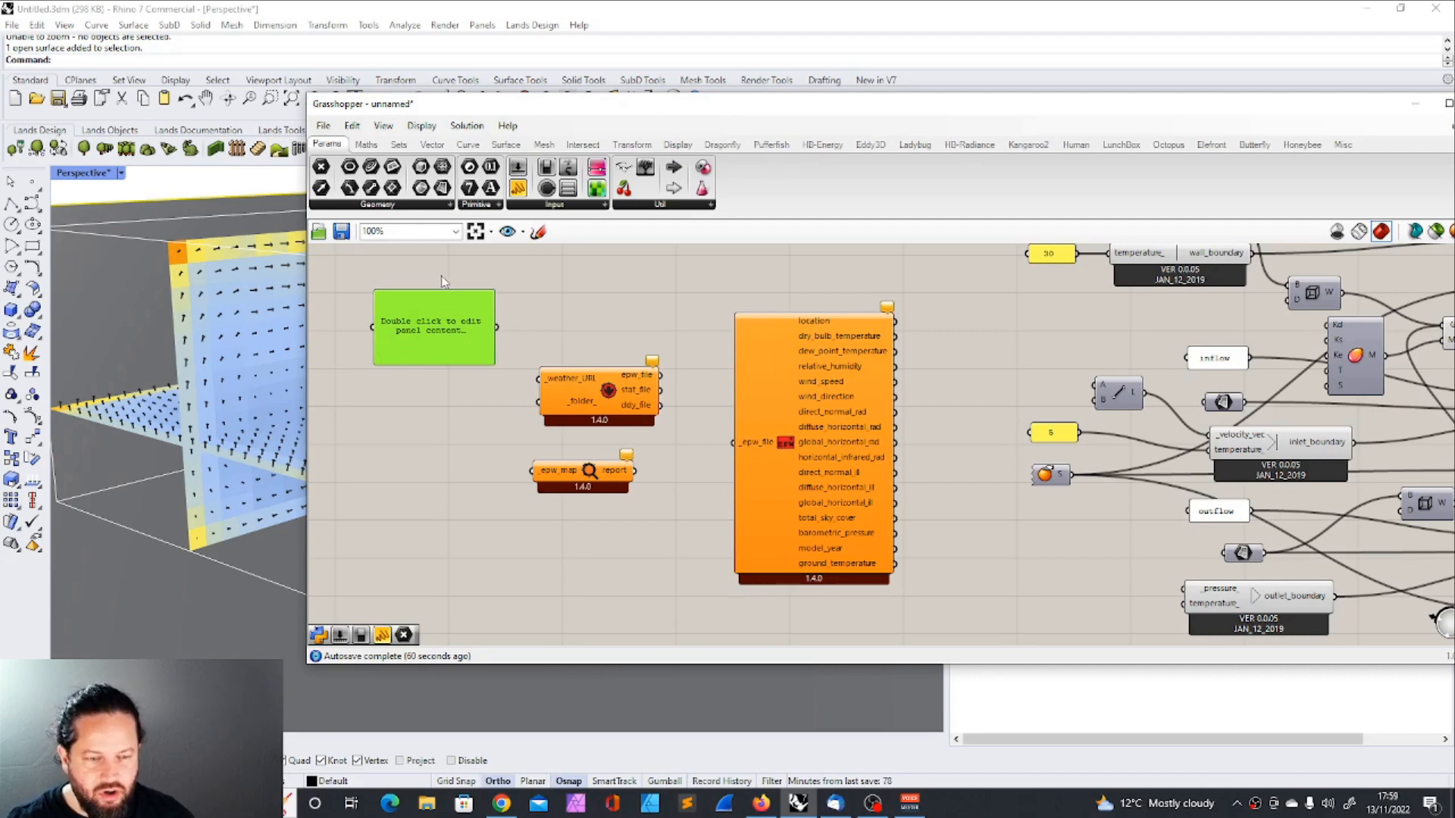
mouse_move(444, 347)
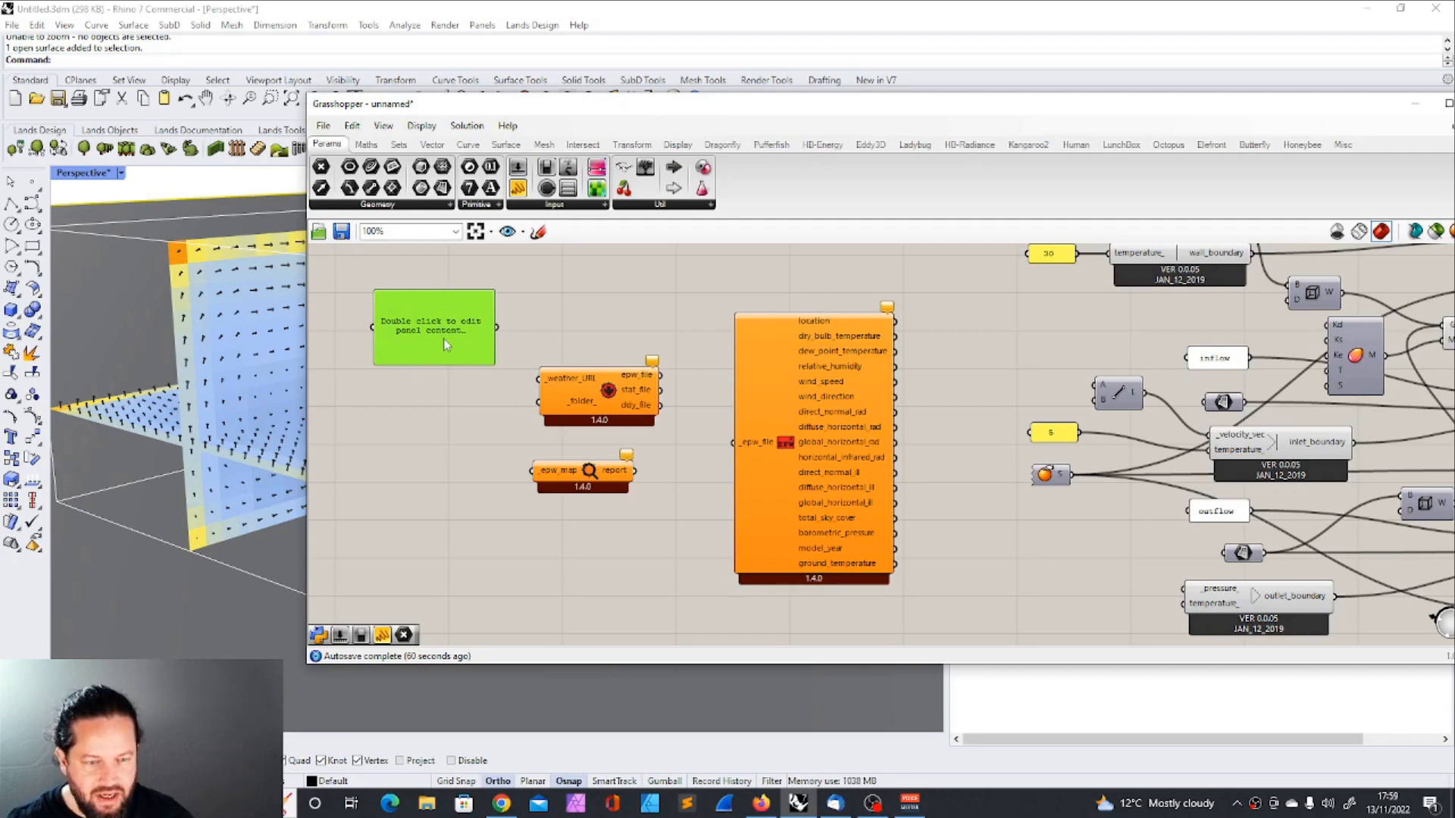
mouse_move(398, 288)
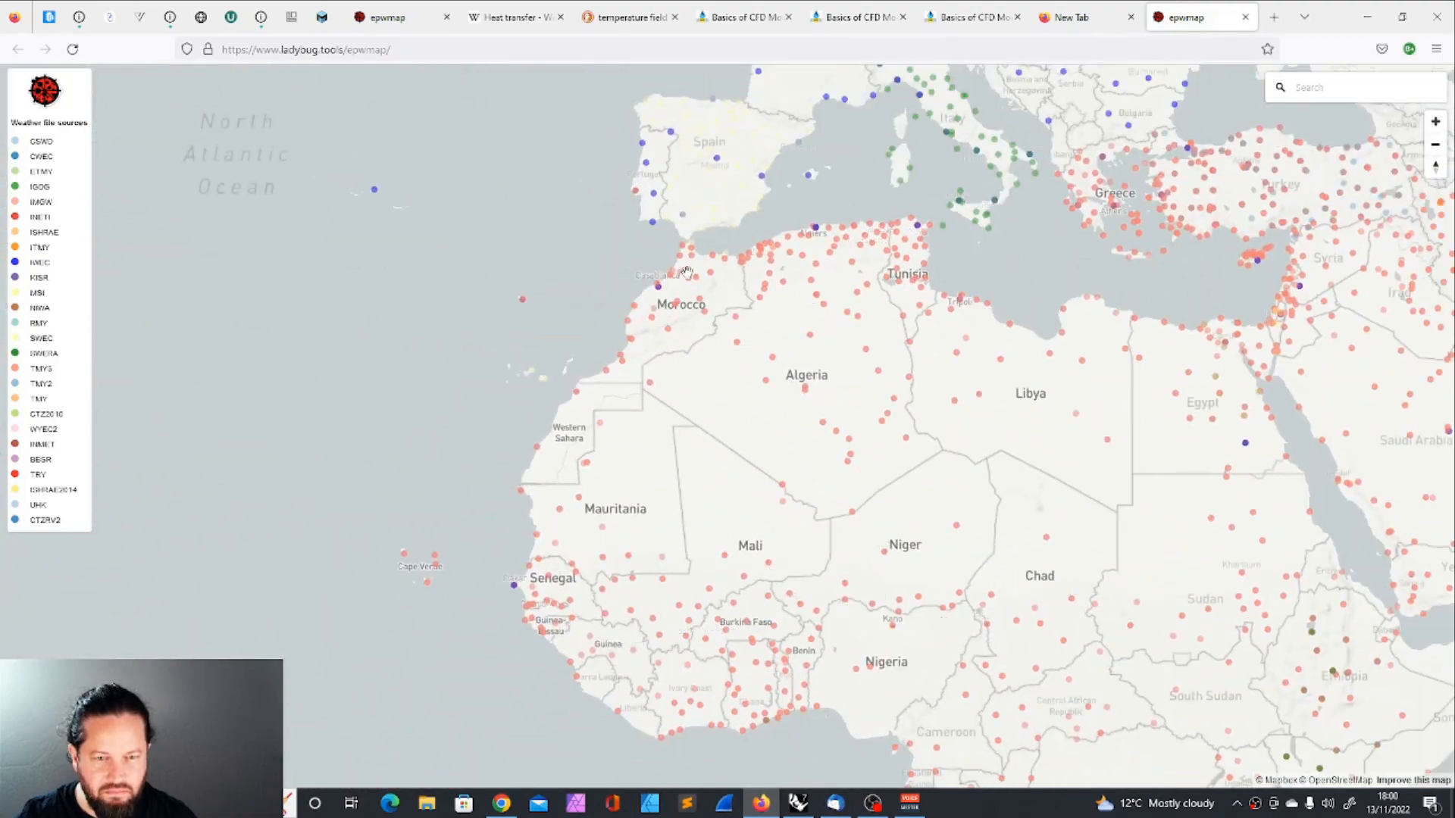
left_click(1434, 144)
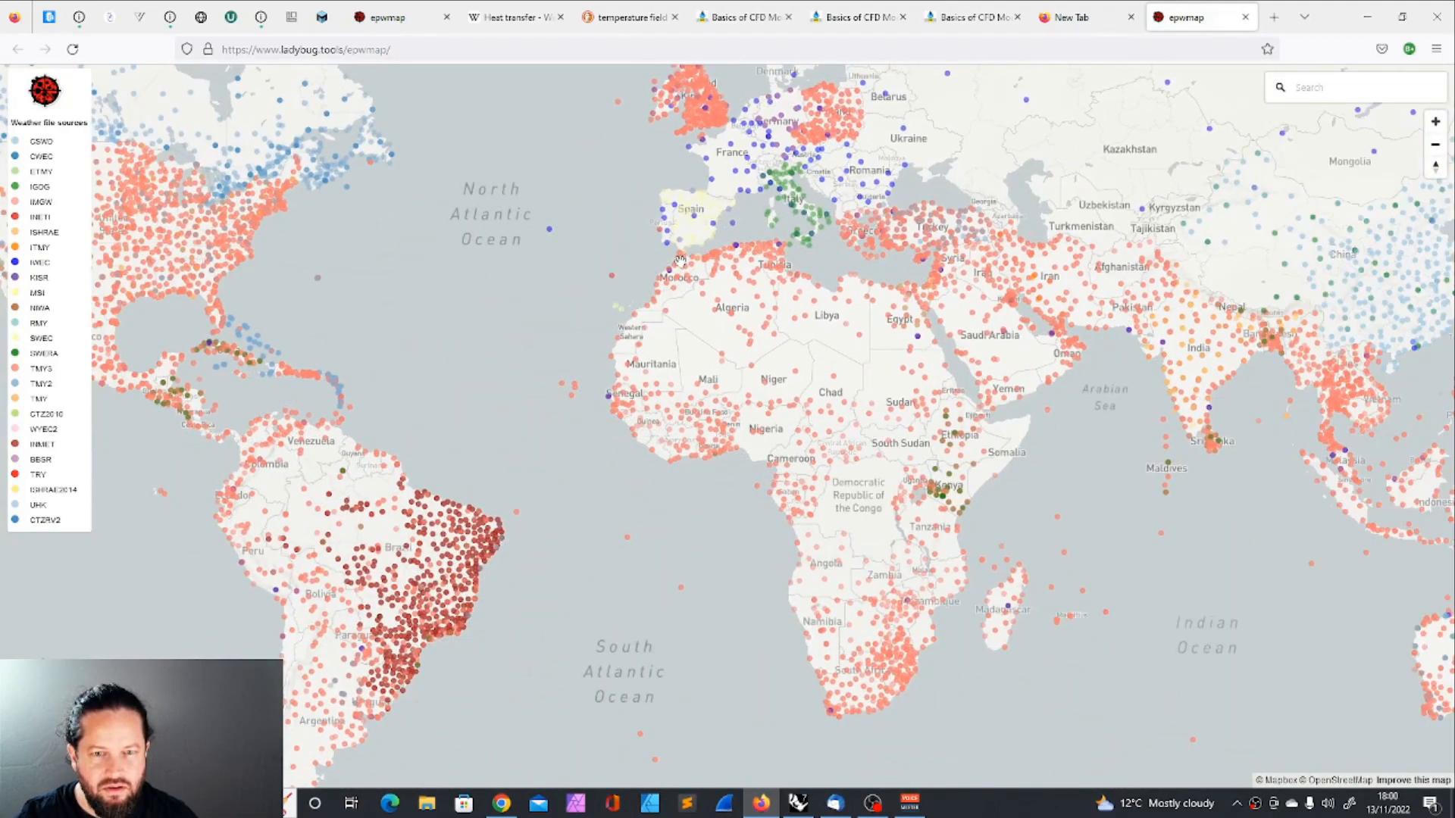
scroll("up", 3)
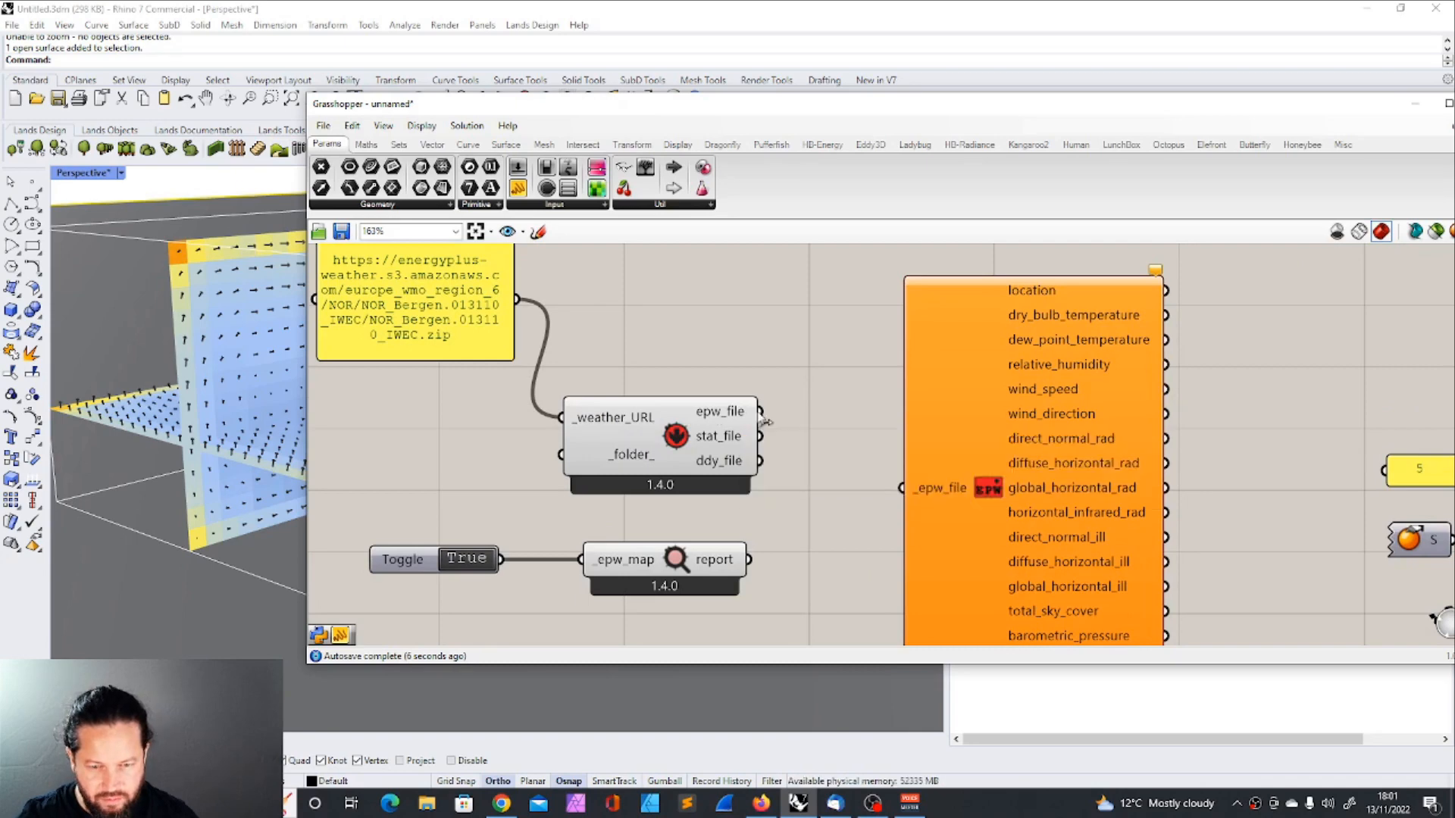
Step: Bring up the Ladybug components to deconstruct and average the Bergen dry bulb temperature
scroll("down", 3)
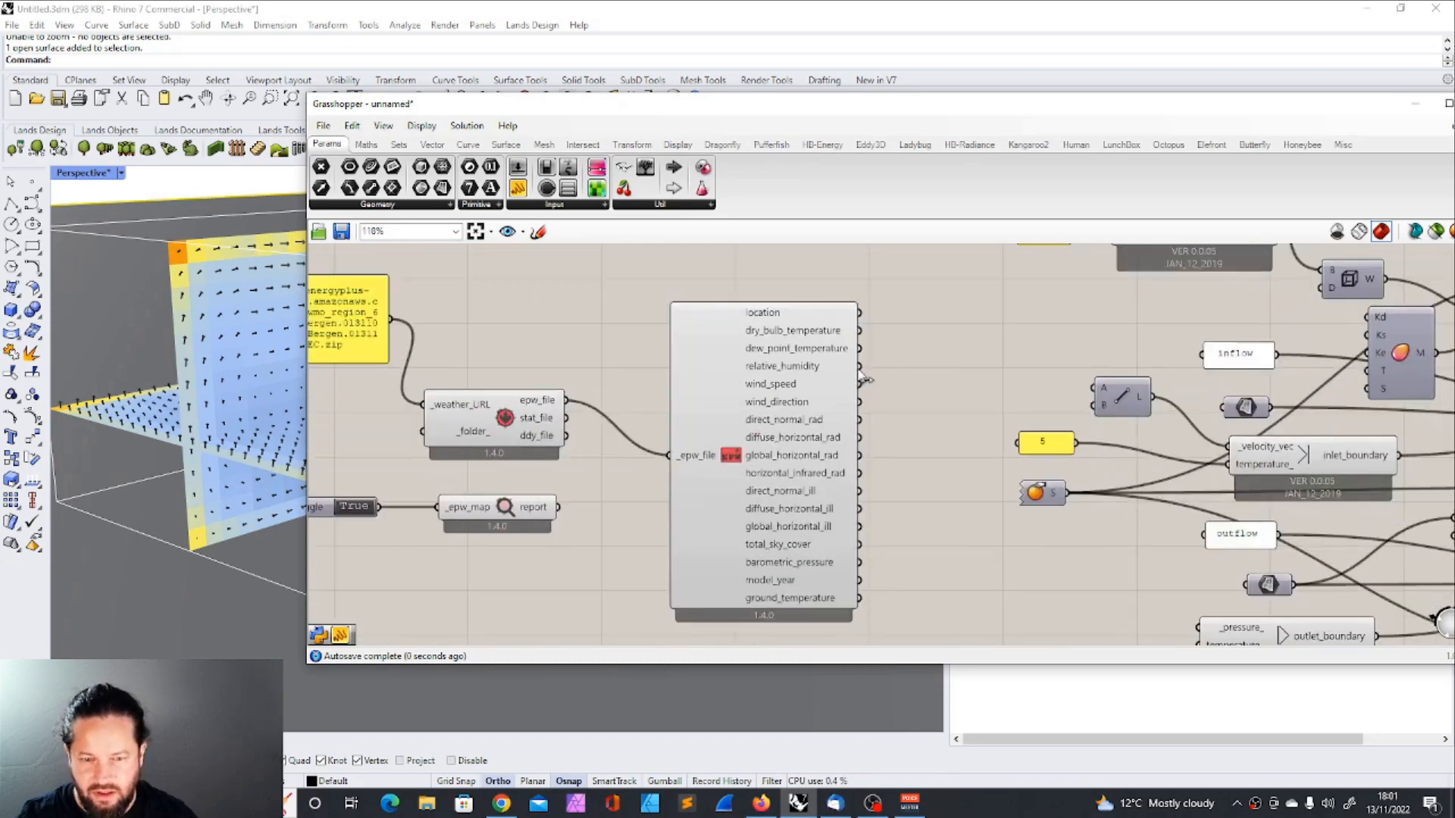
mouse_move(795, 331)
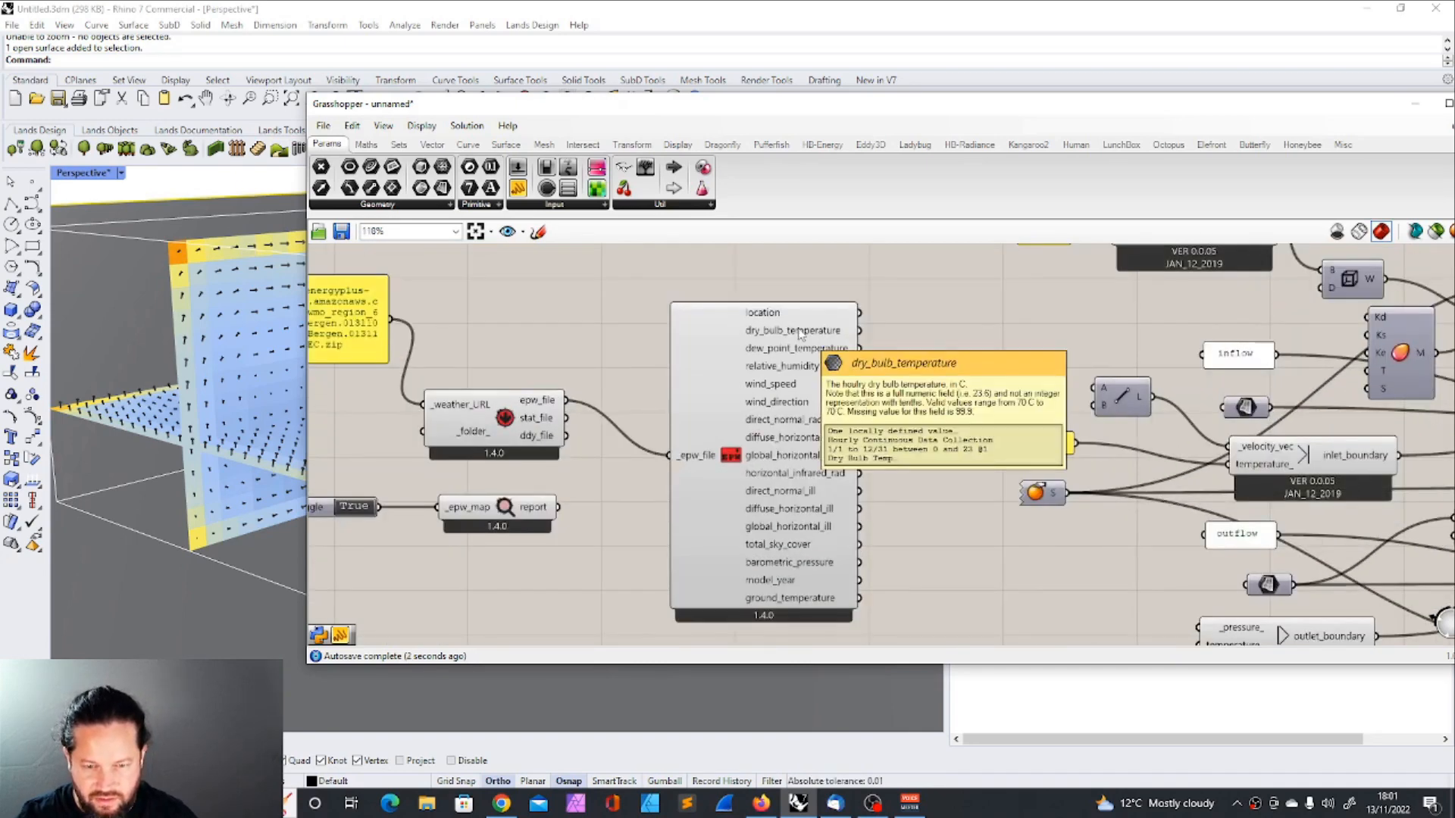
scroll("down", 3)
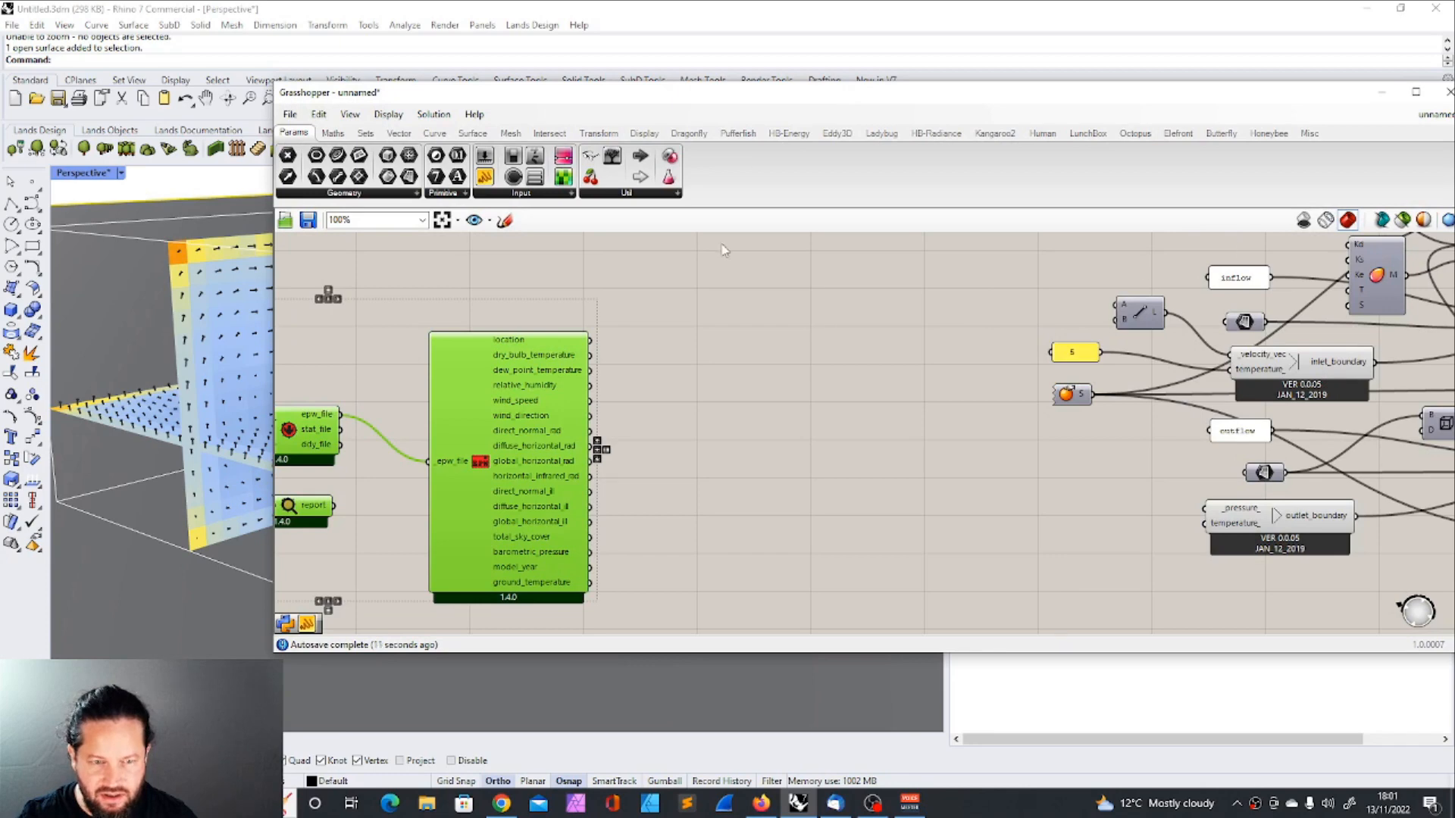
mouse_move(547, 370)
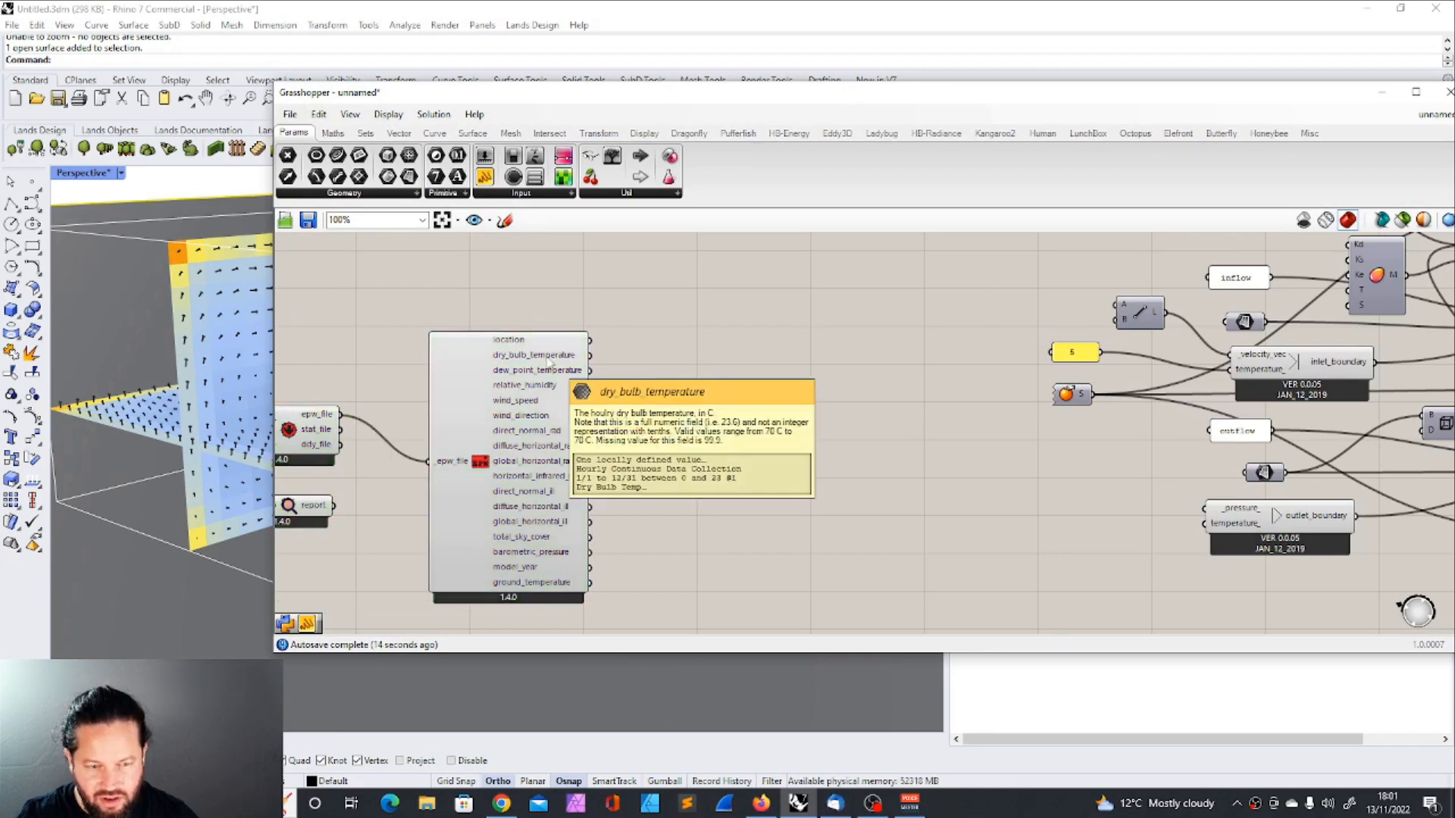
left_click(879, 133)
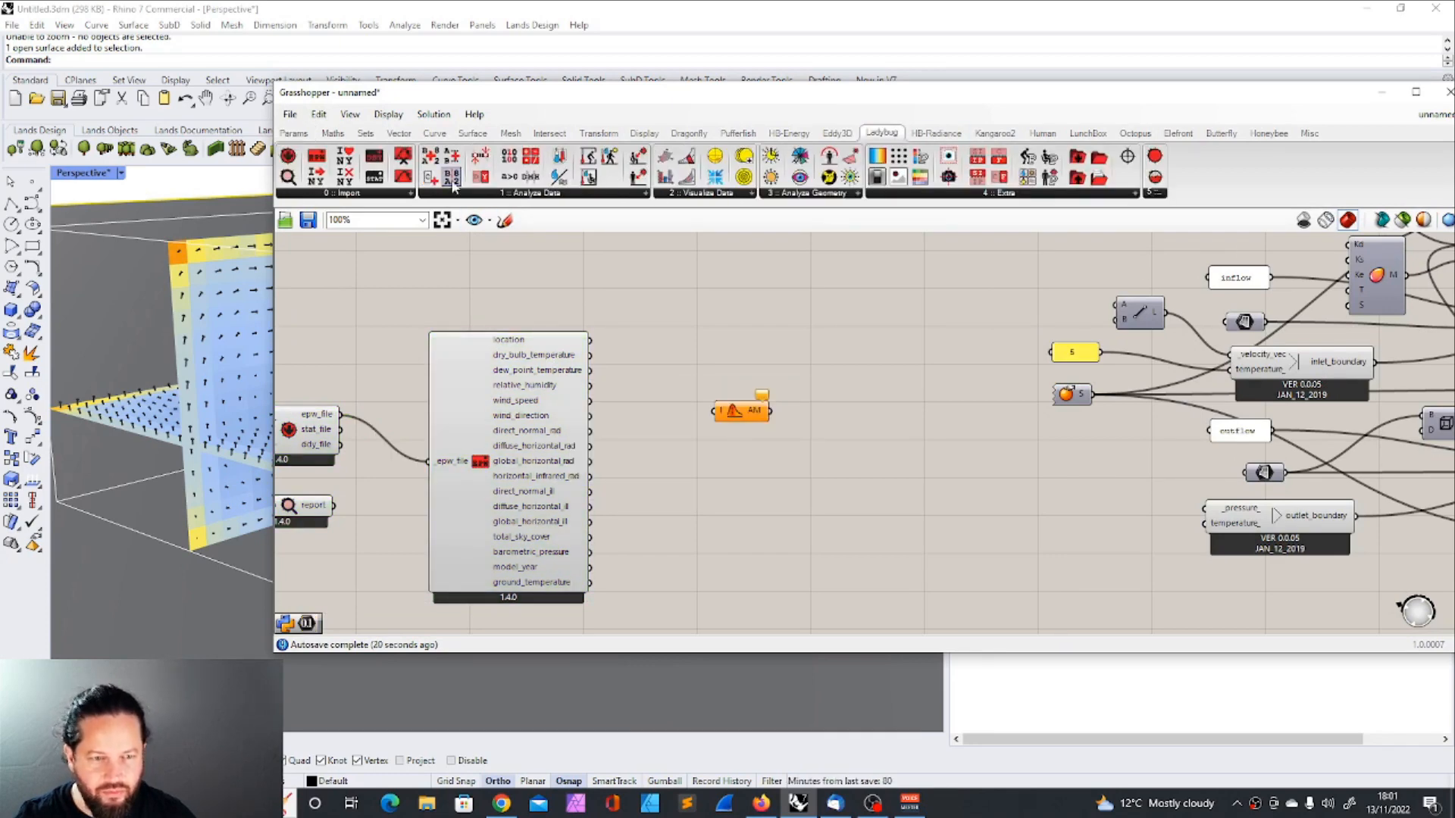
scroll("up", 3)
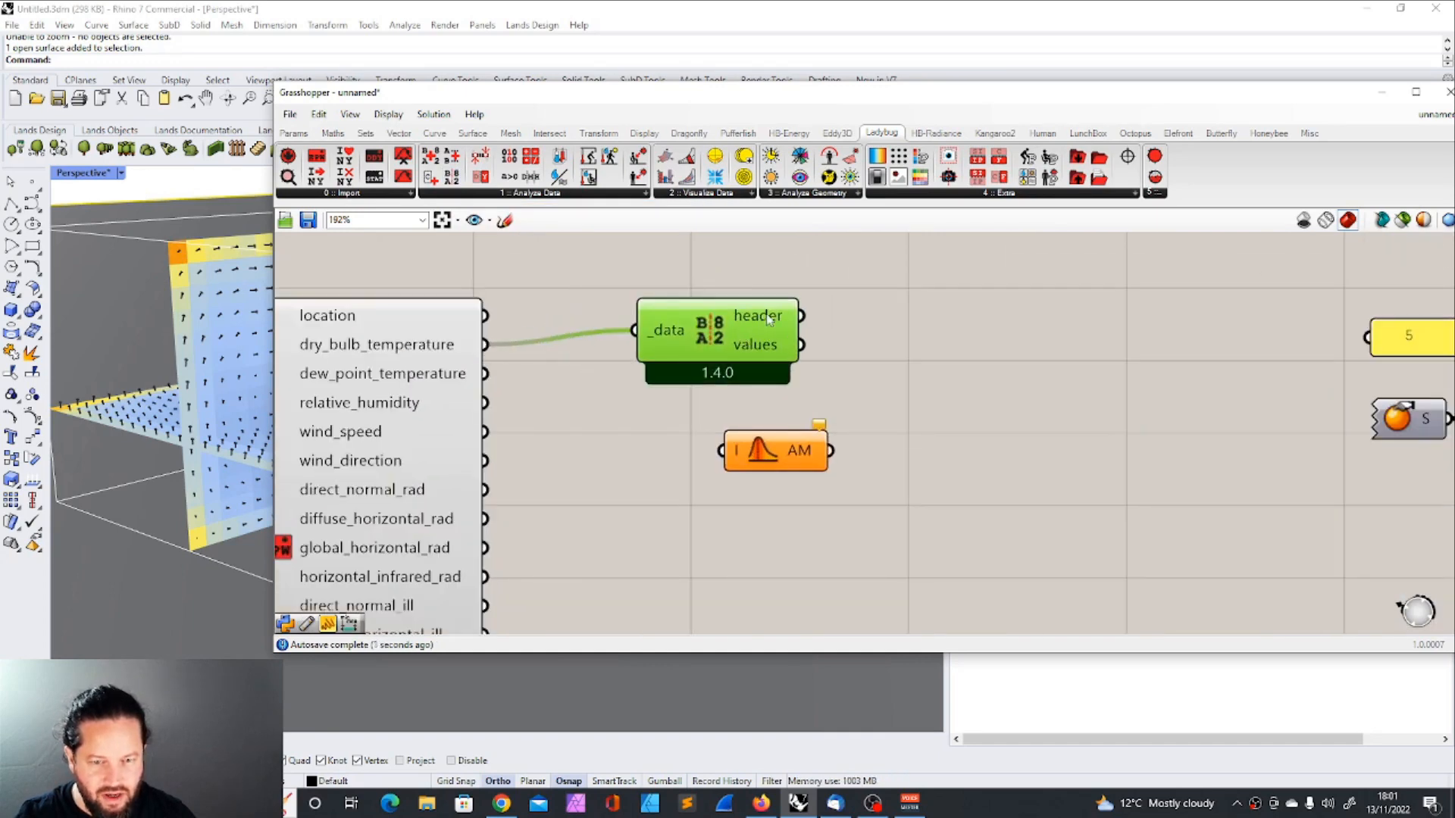
mouse_move(757, 344)
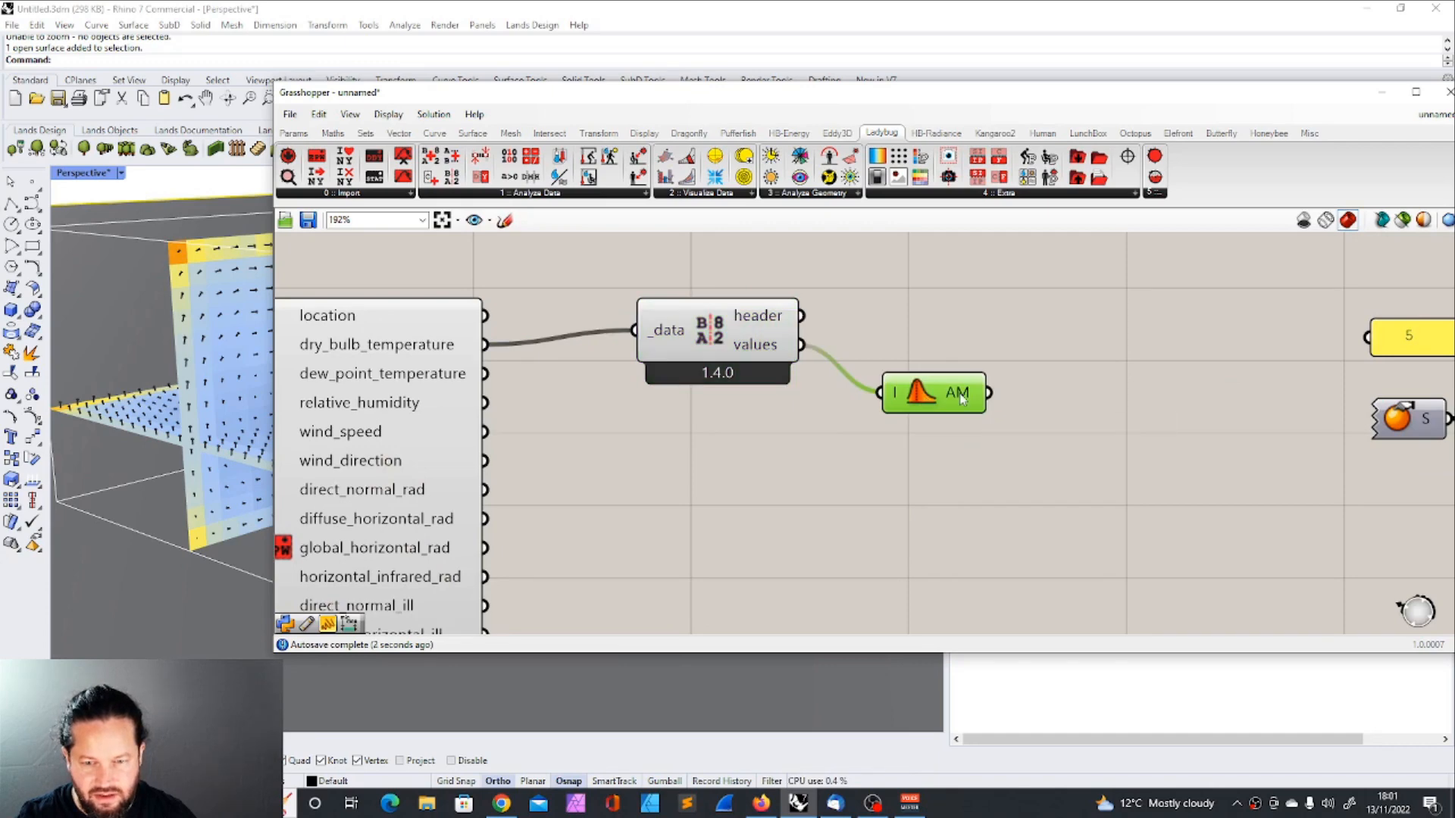
mouse_move(934, 392)
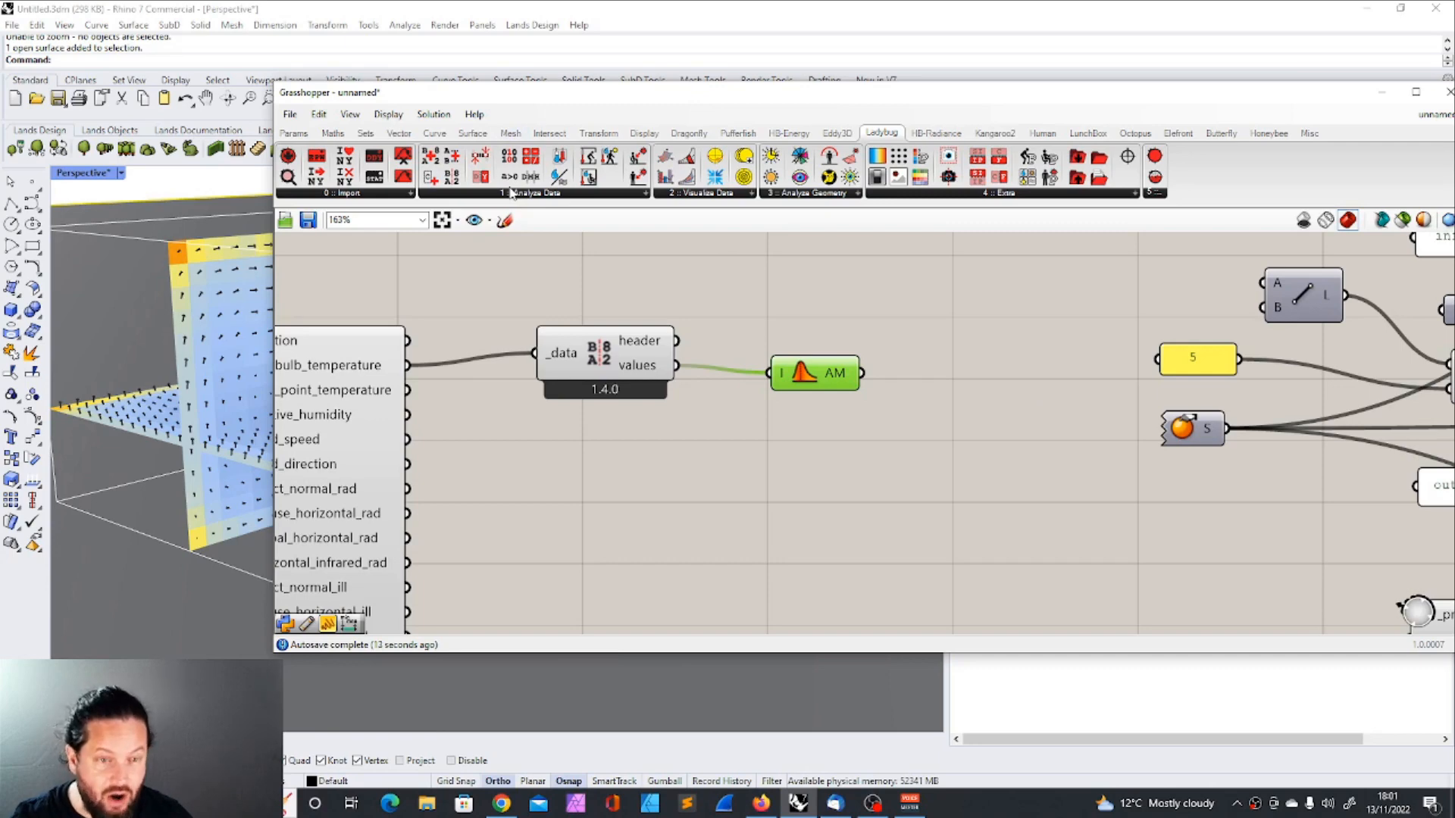
mouse_move(480, 156)
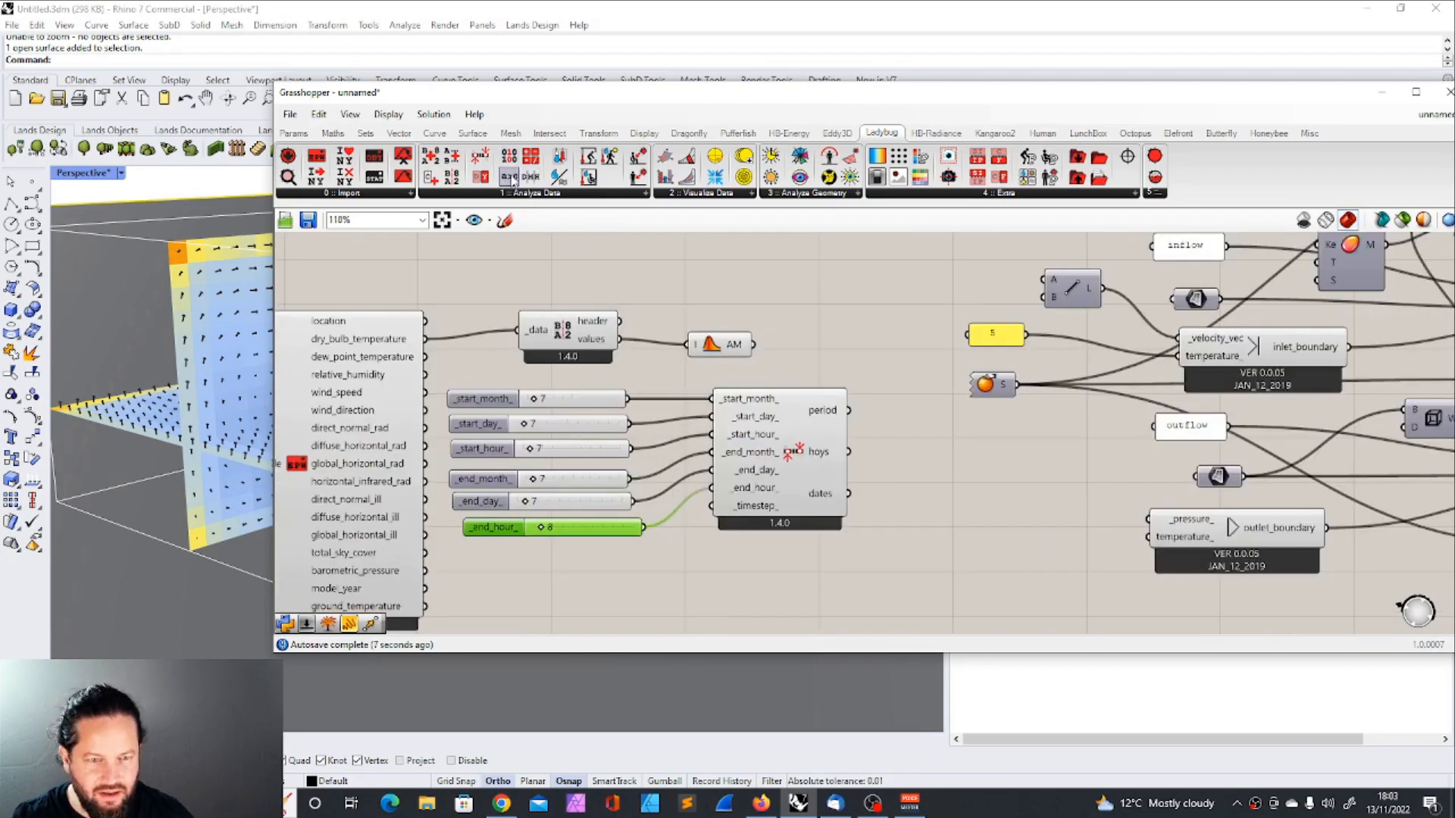
Step: Add an Analysis Period for 7 July hour 7 and rerun as case indoortemp3
double_click(793, 273)
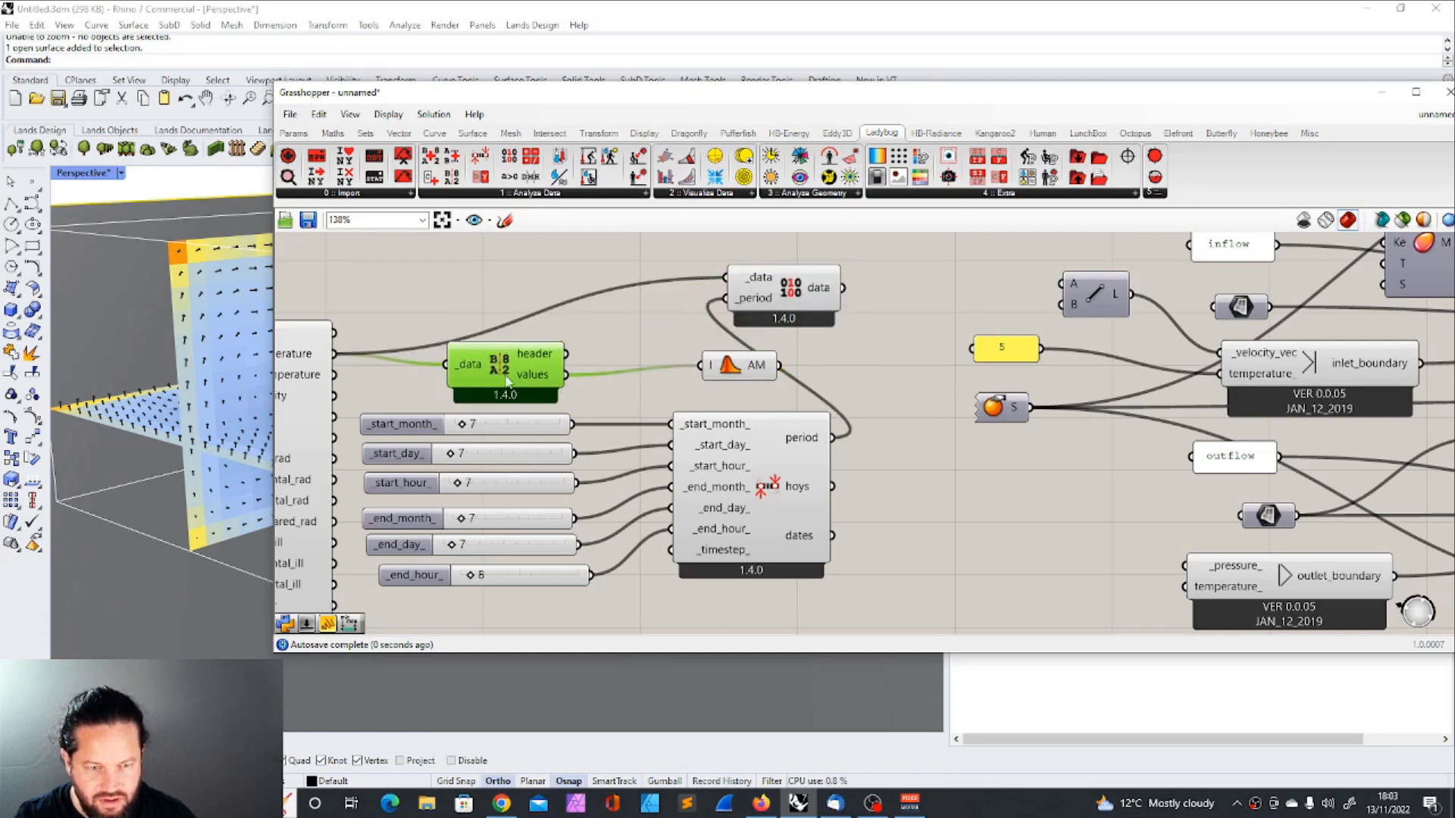
scroll("down", 3)
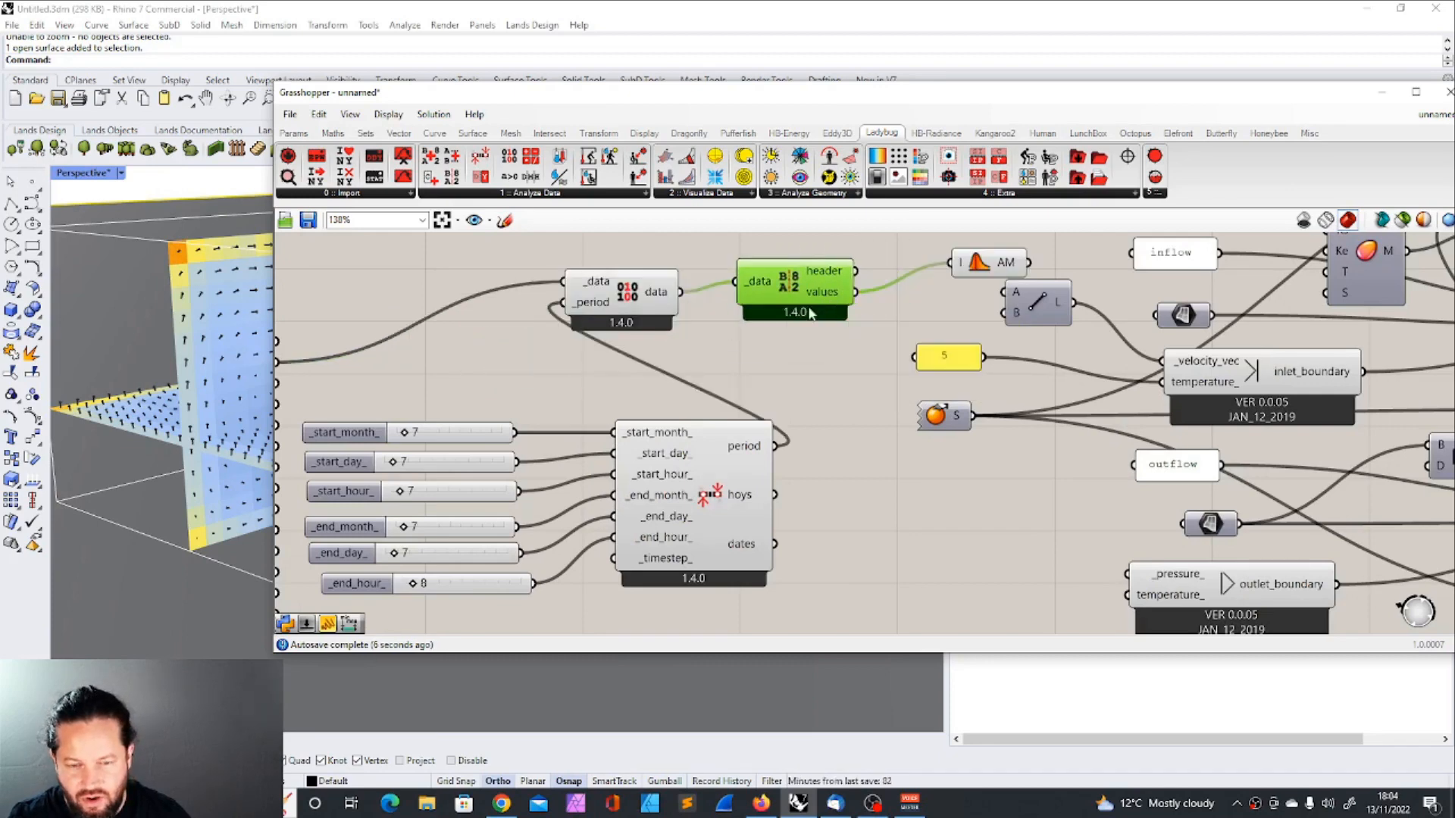
mouse_move(419, 586)
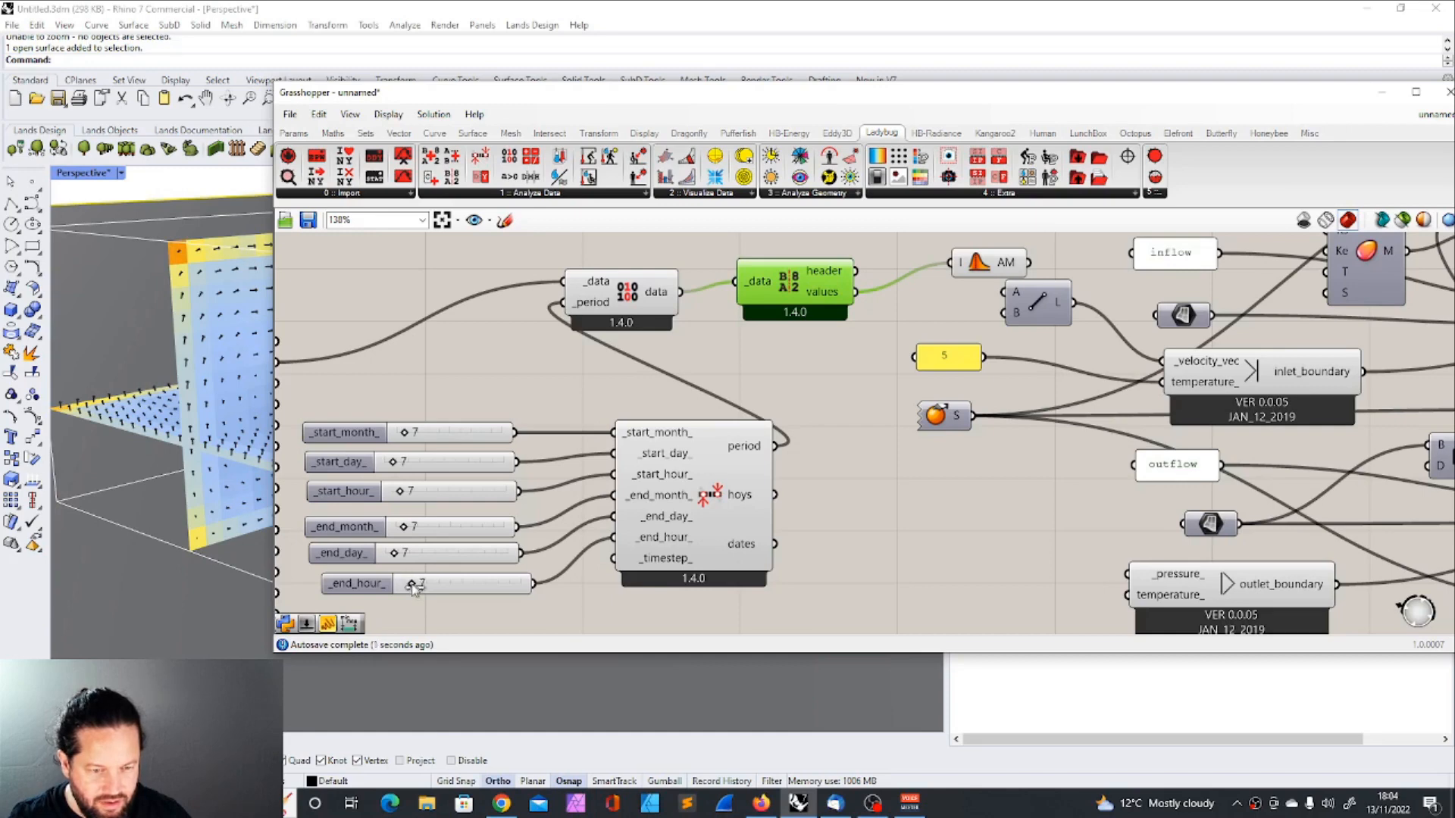
mouse_move(820, 293)
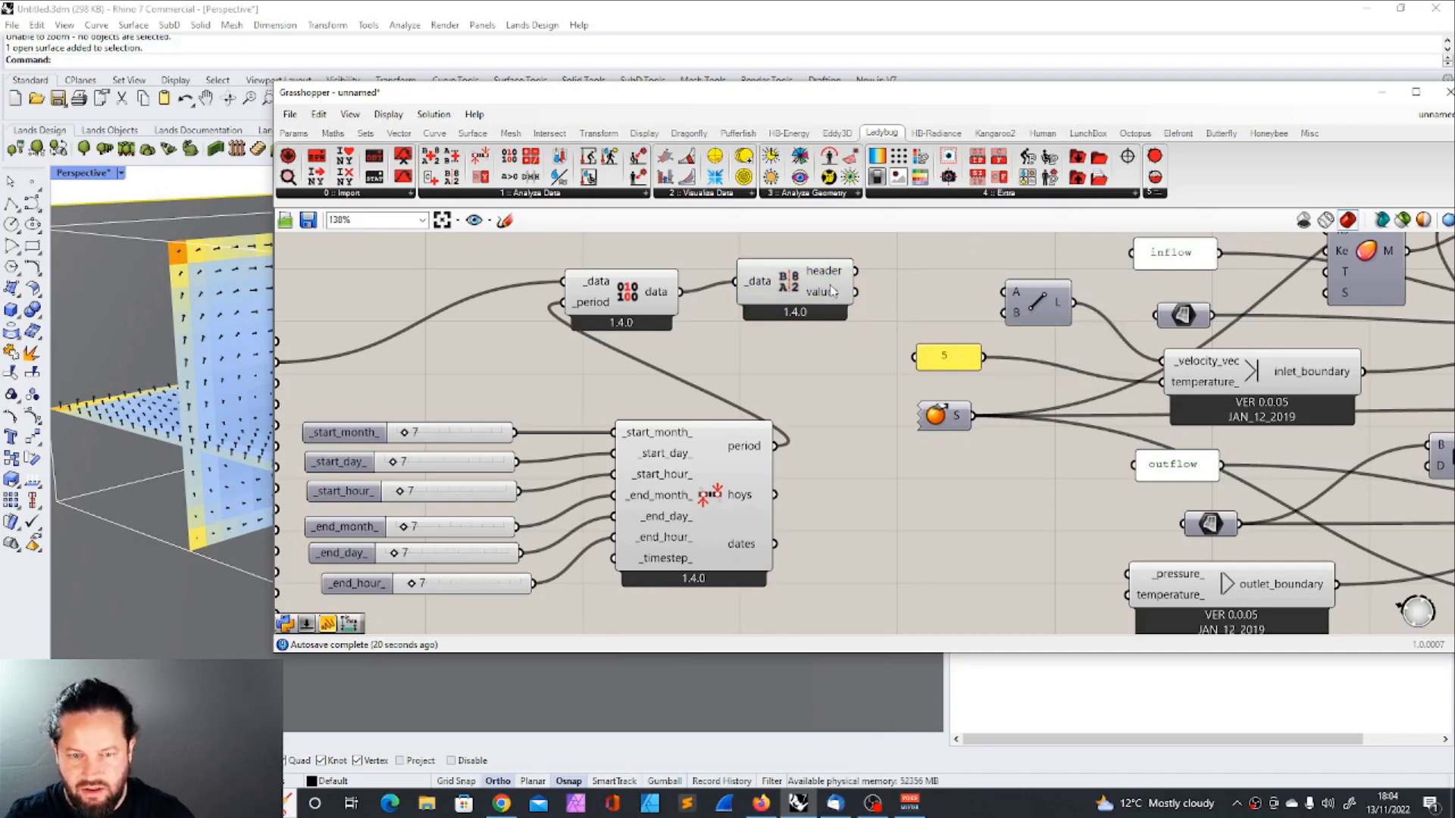
left_click(945, 356)
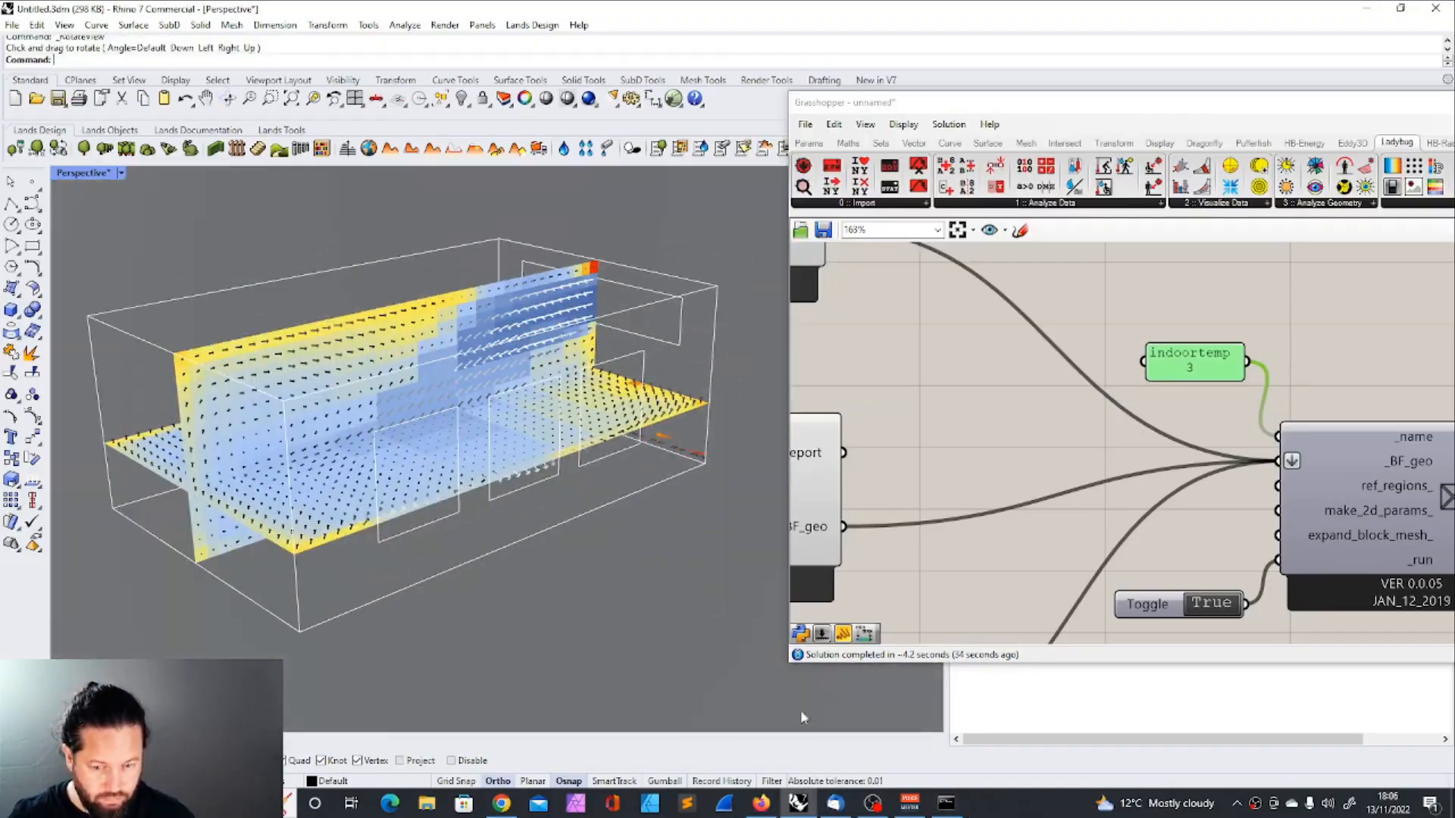
left_click(871, 803)
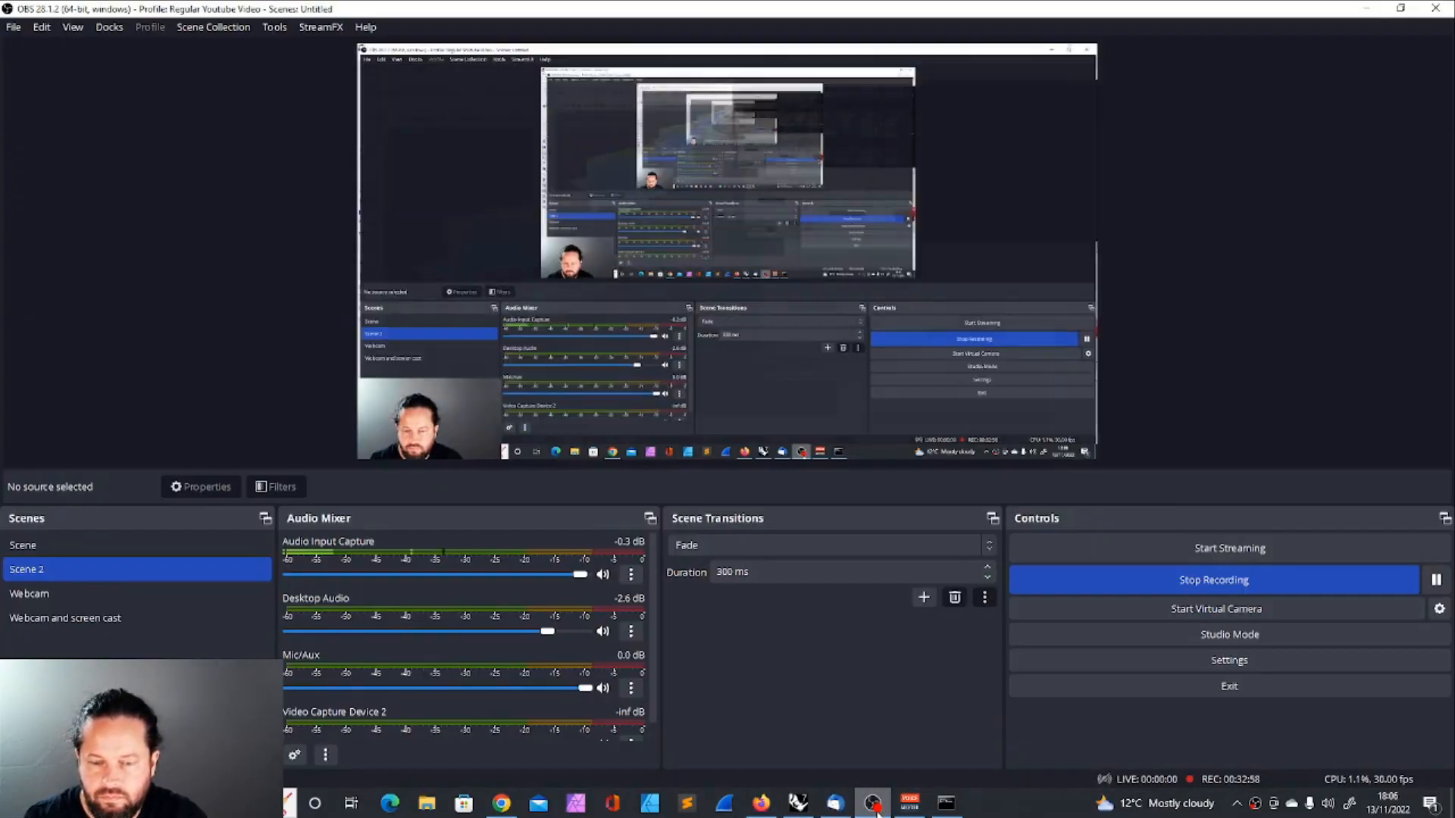